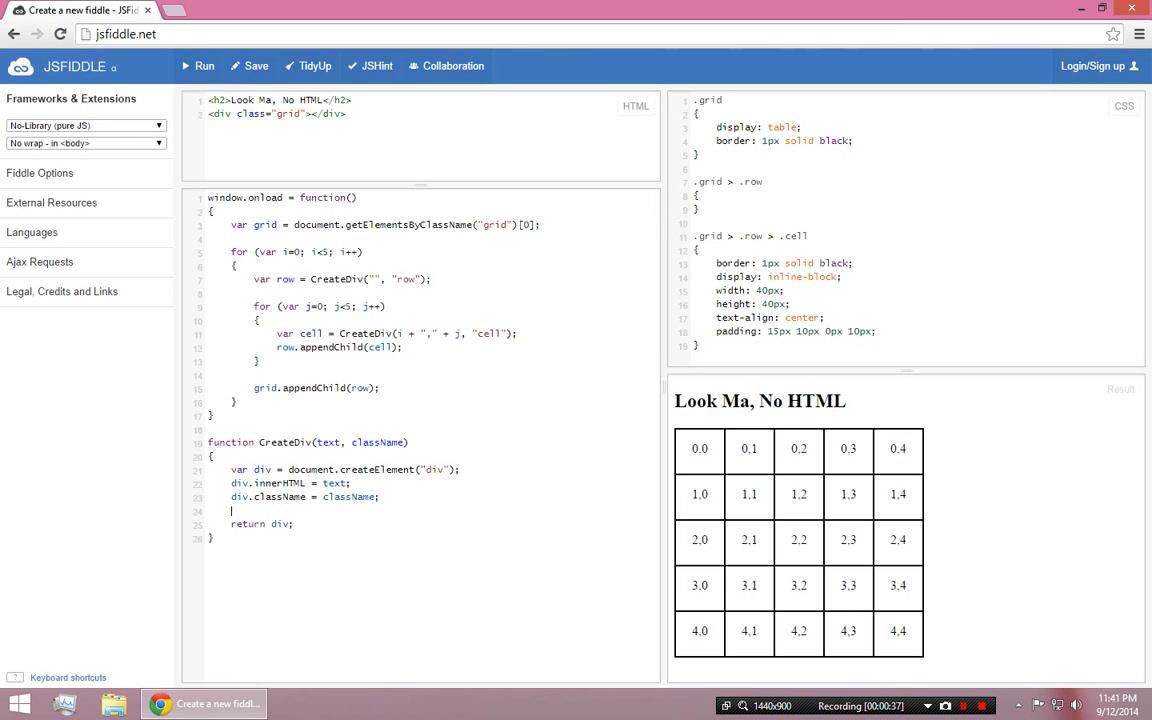
# Add div.addEventListener("click", ClickedCell) above return div in CreateDiv
pyautogui.write('div.')
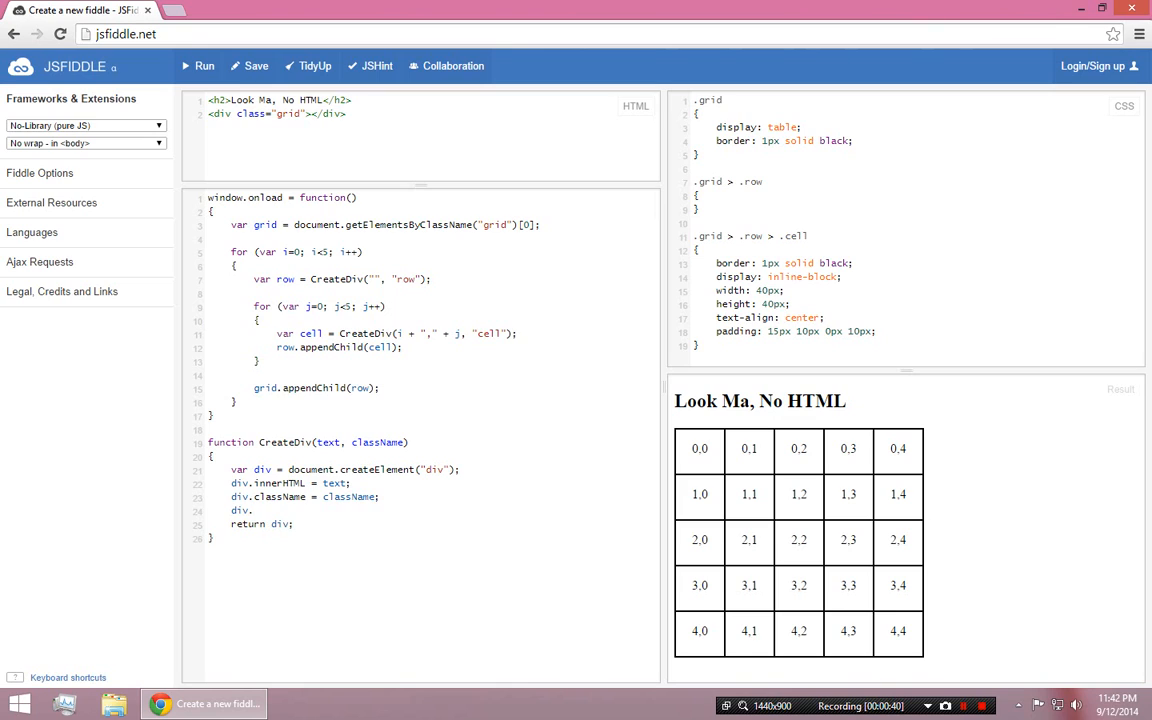
pyautogui.write('addE')
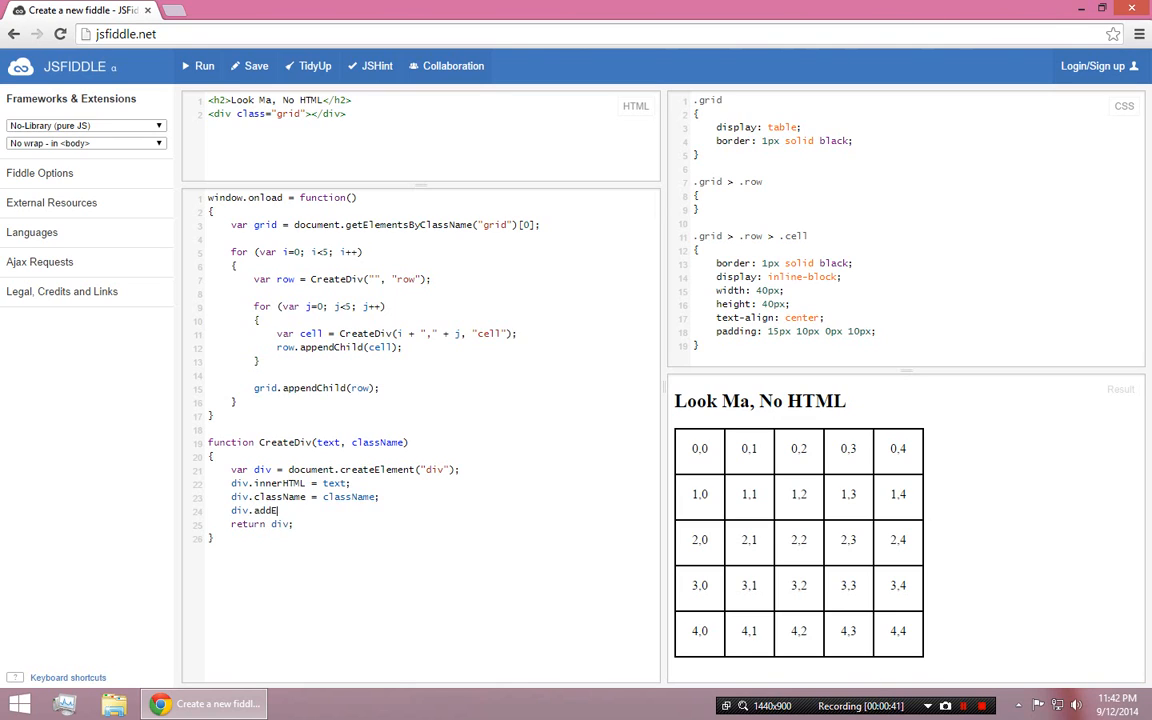
pyautogui.write('ventListner')
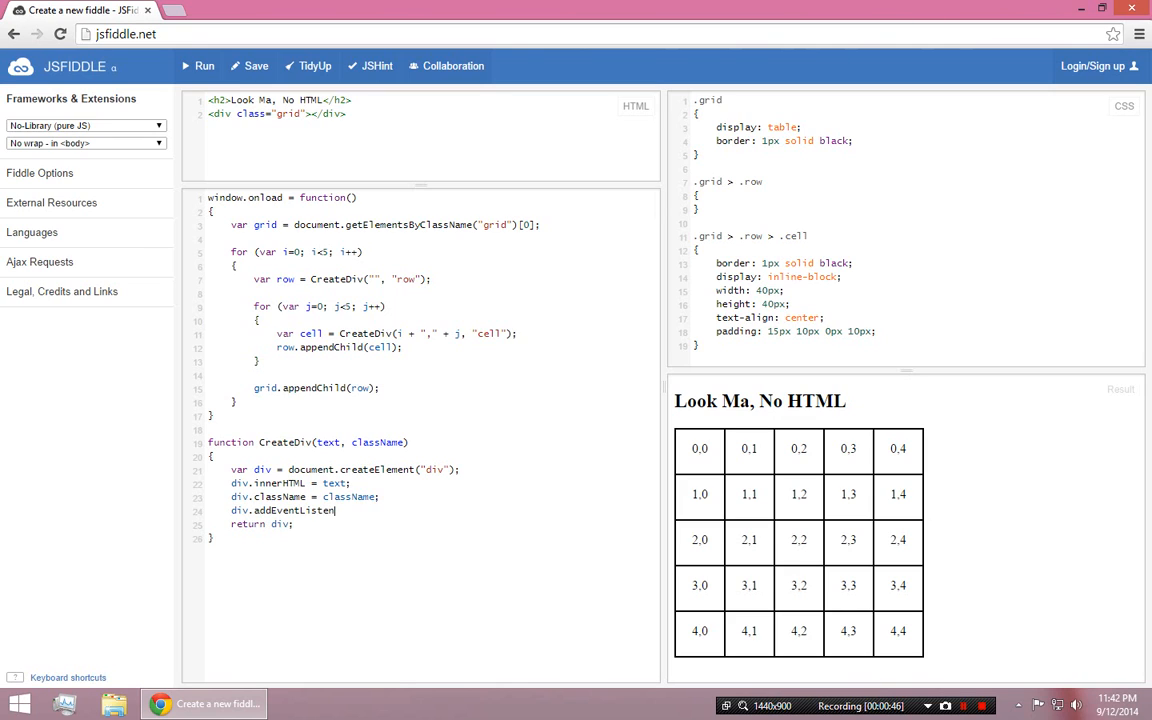
pyautogui.write('(')
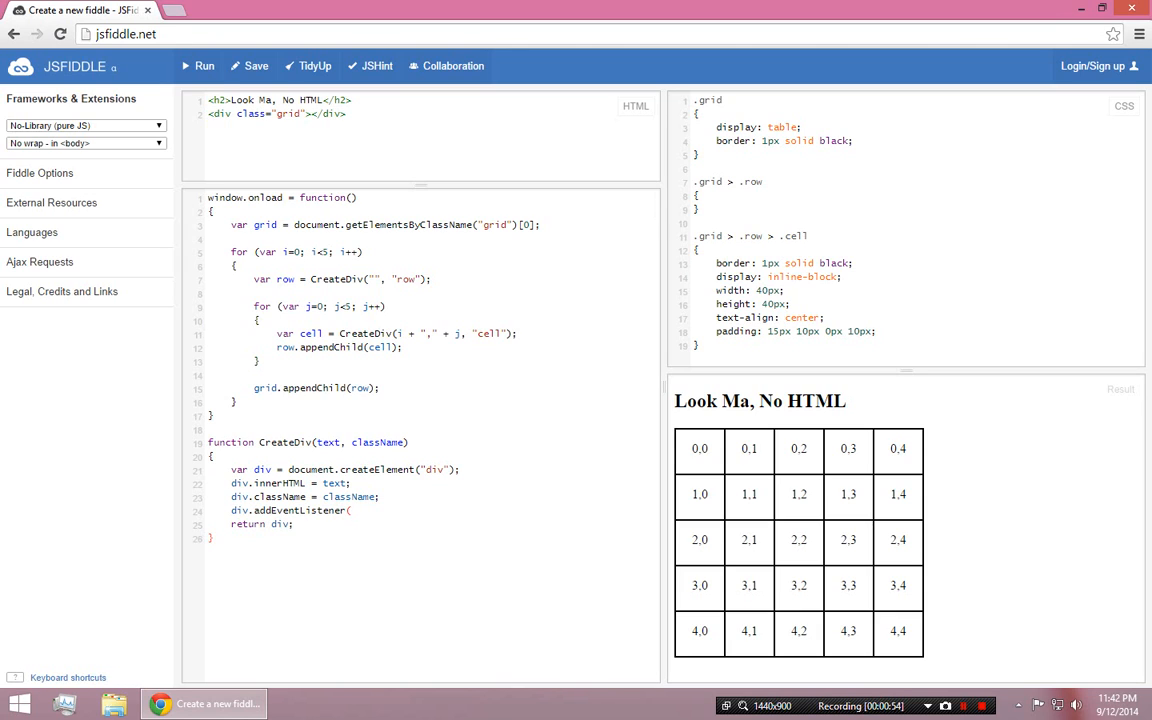
pyautogui.write('"cl')
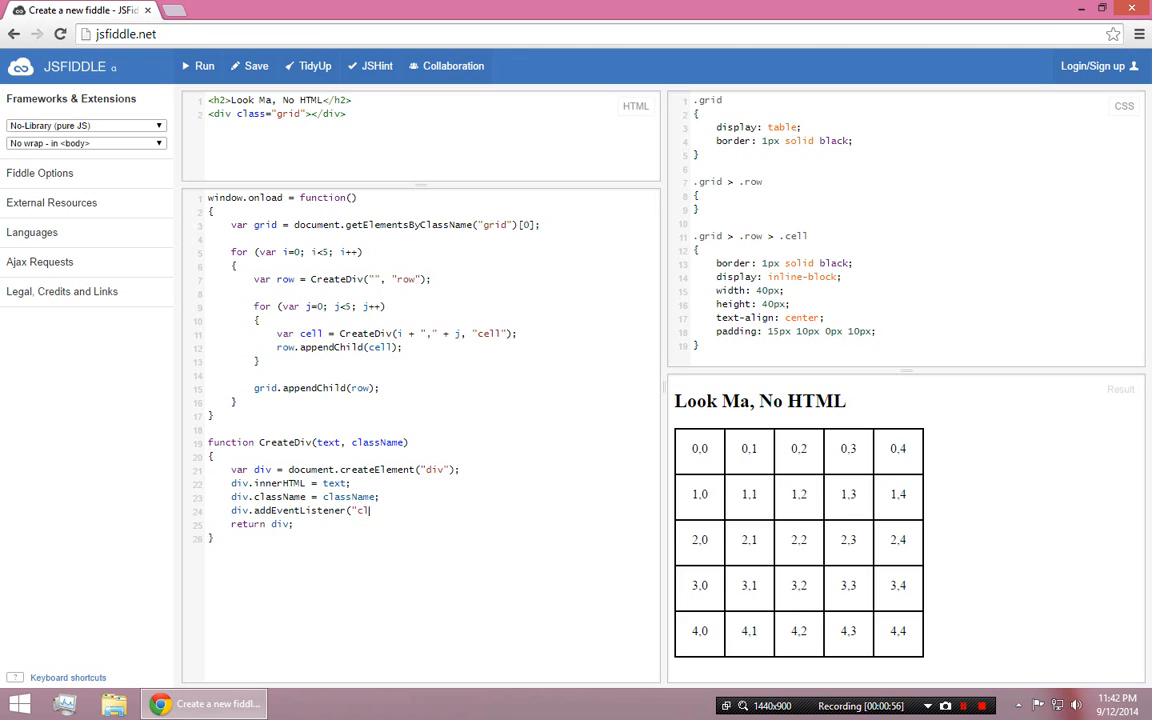
pyautogui.write('ick", ClickedCell);')
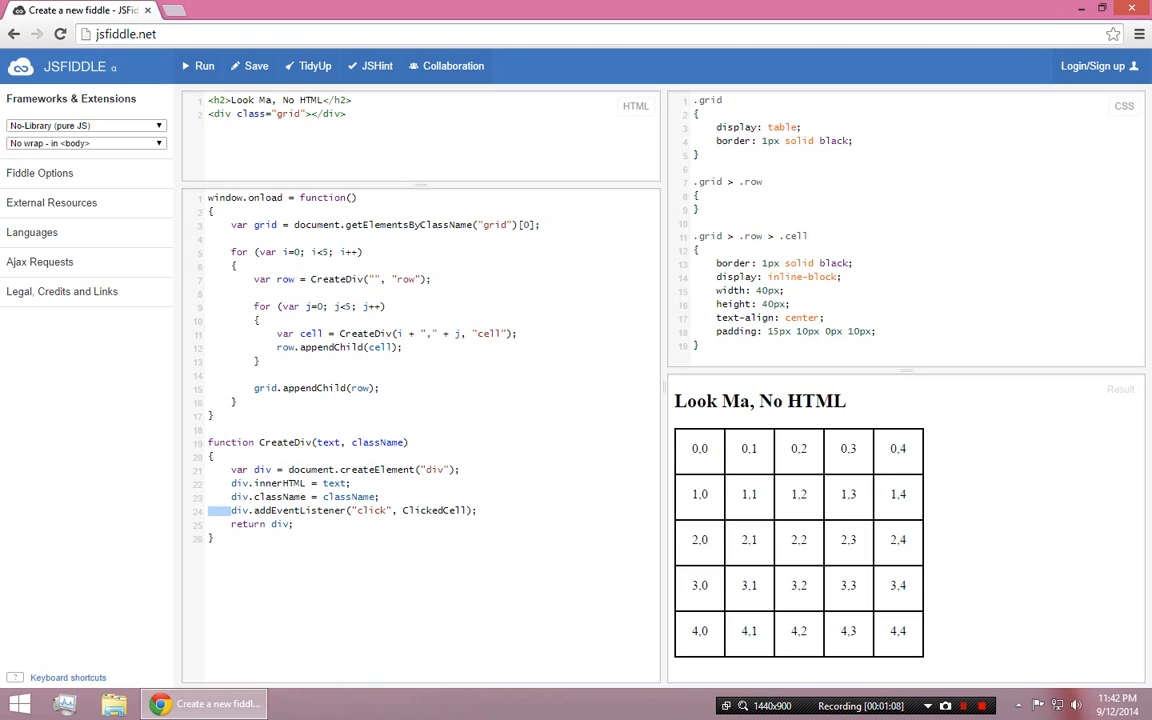
# Highlight ClickedCell, click and div in the listener line, run, and try the result grid
pyautogui.doubleClick(433, 510)
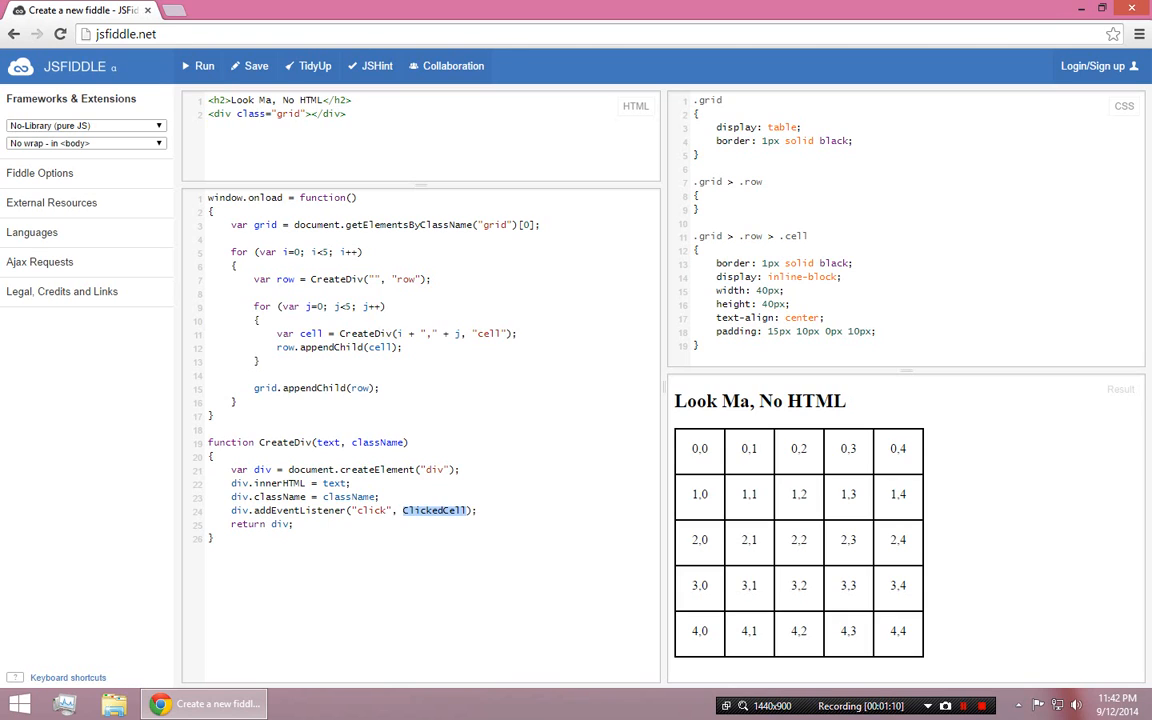
pyautogui.doubleClick(371, 510)
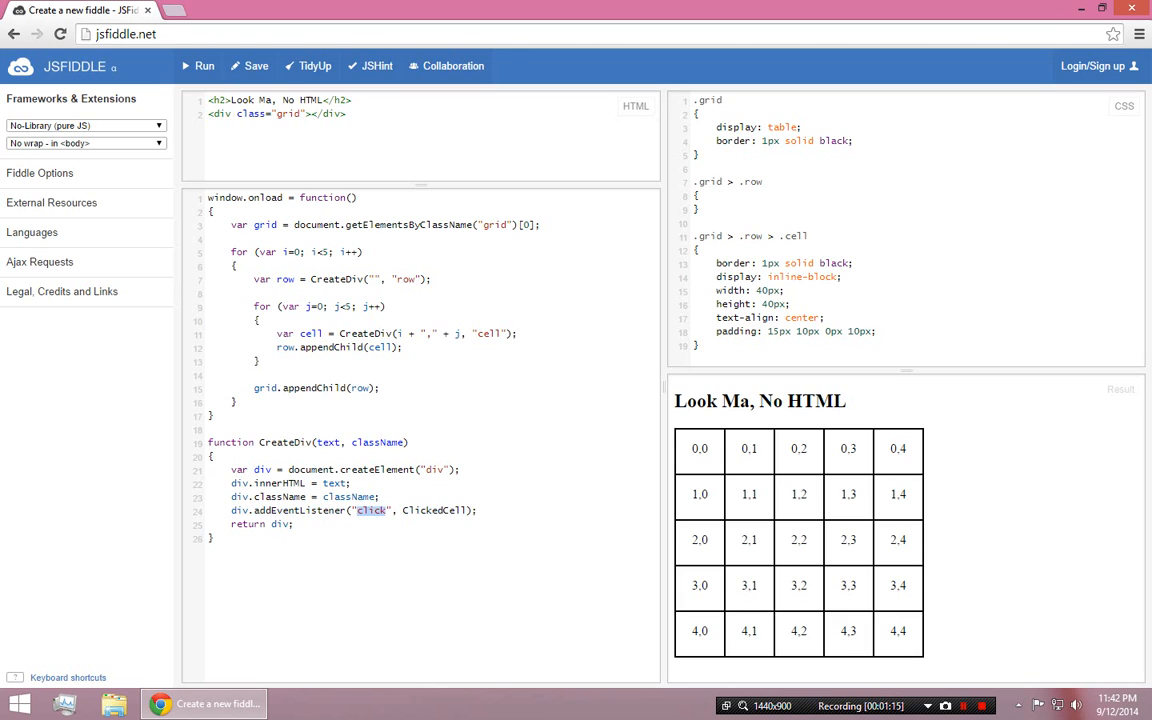
pyautogui.doubleClick(240, 510)
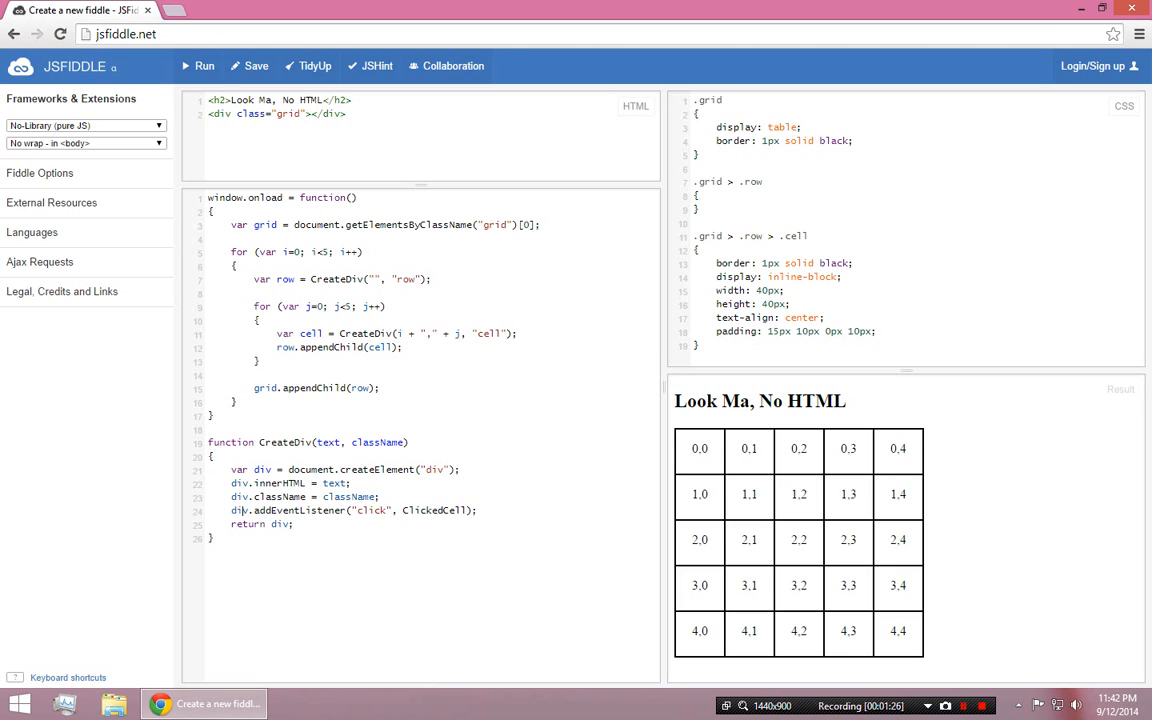
pyautogui.doubleClick(239, 510)
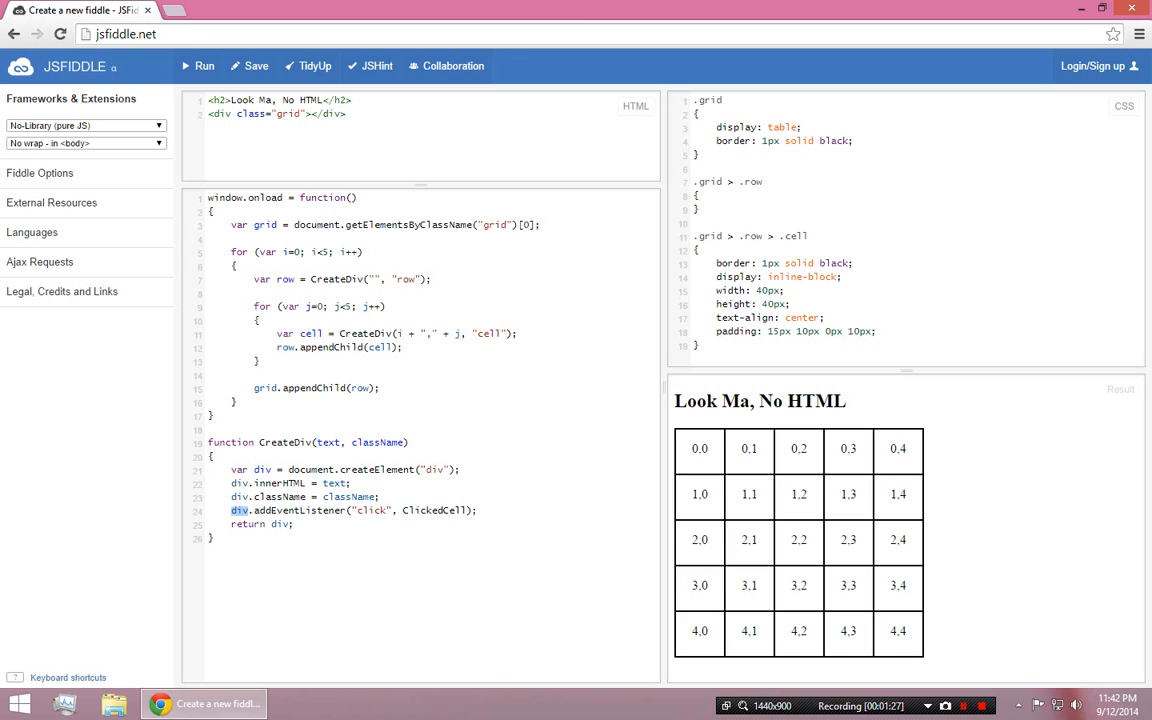
pyautogui.click(699, 448)
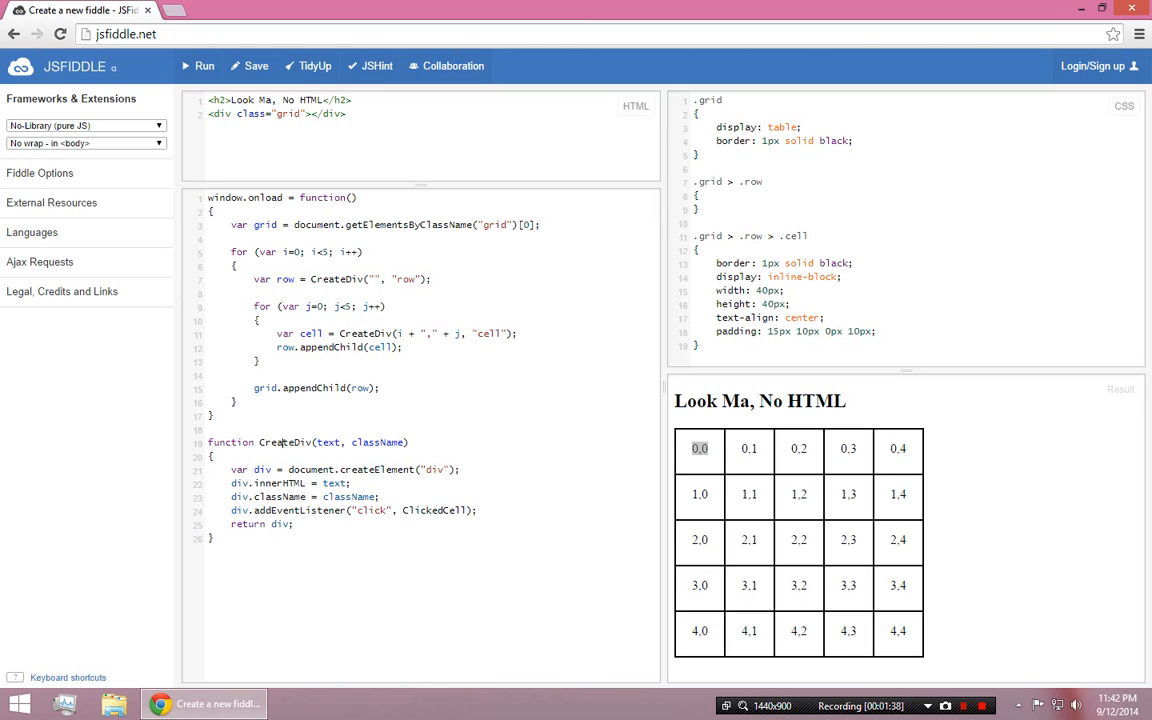
pyautogui.doubleClick(271, 510)
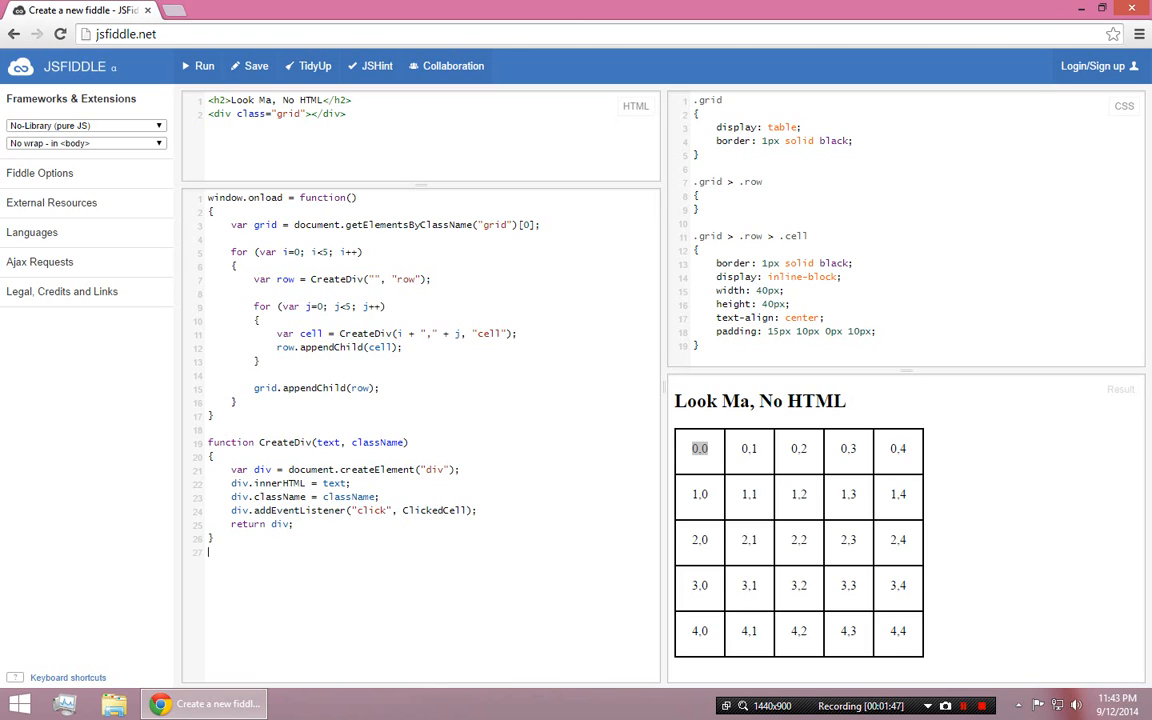
# Type the function ClickedCell(event) declaration below CreateDiv
pyautogui.write('fClickedCell')
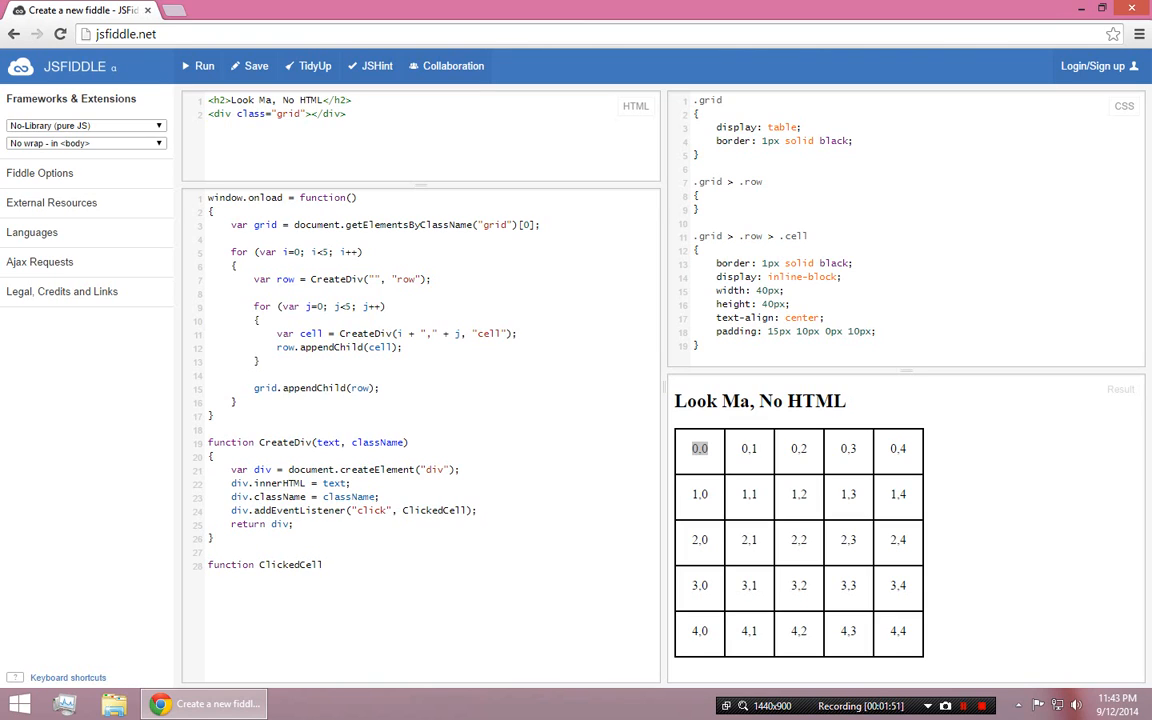
pyautogui.write('(e)')
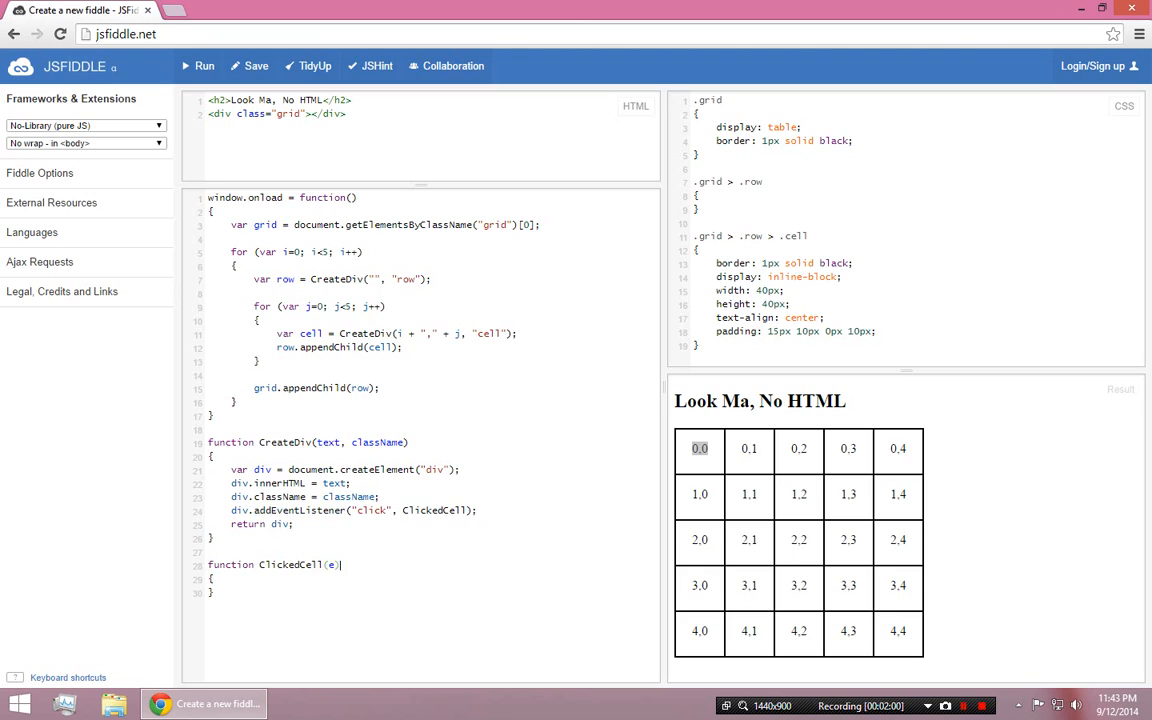
pyautogui.write('vent')
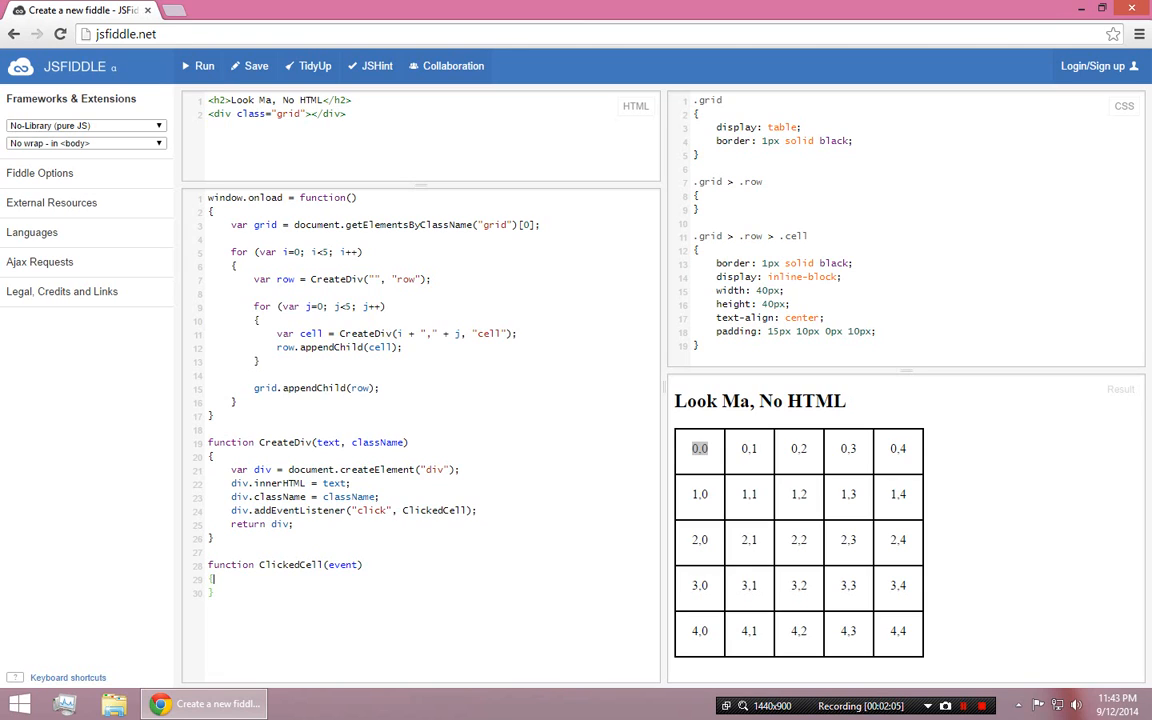
# Point out loop variables i and j and the listener words, placing the cursor in ClickedCell's body
pyautogui.click(283, 252)
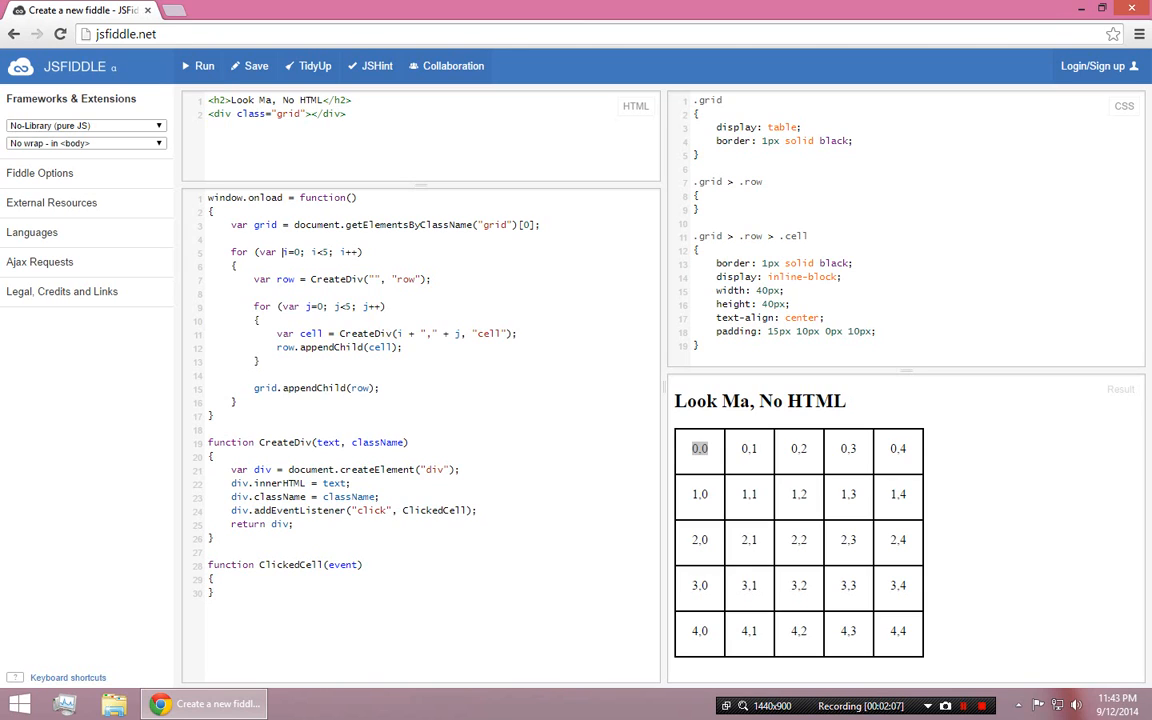
pyautogui.click(308, 306)
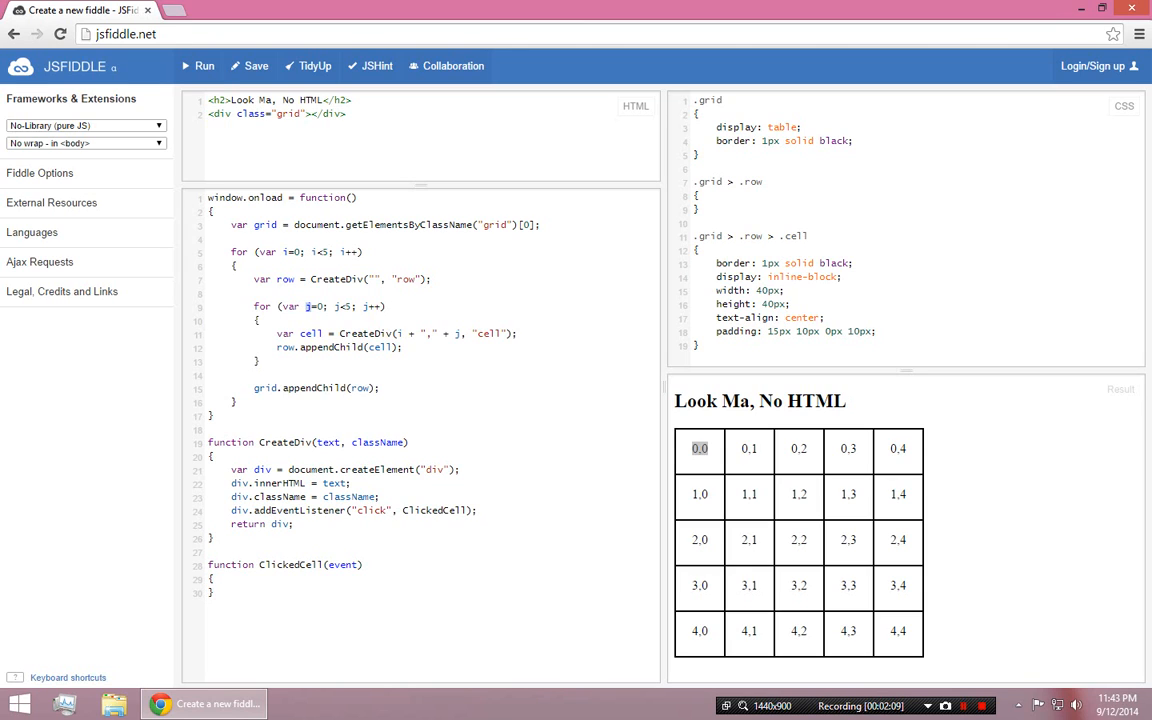
pyautogui.click(212, 579)
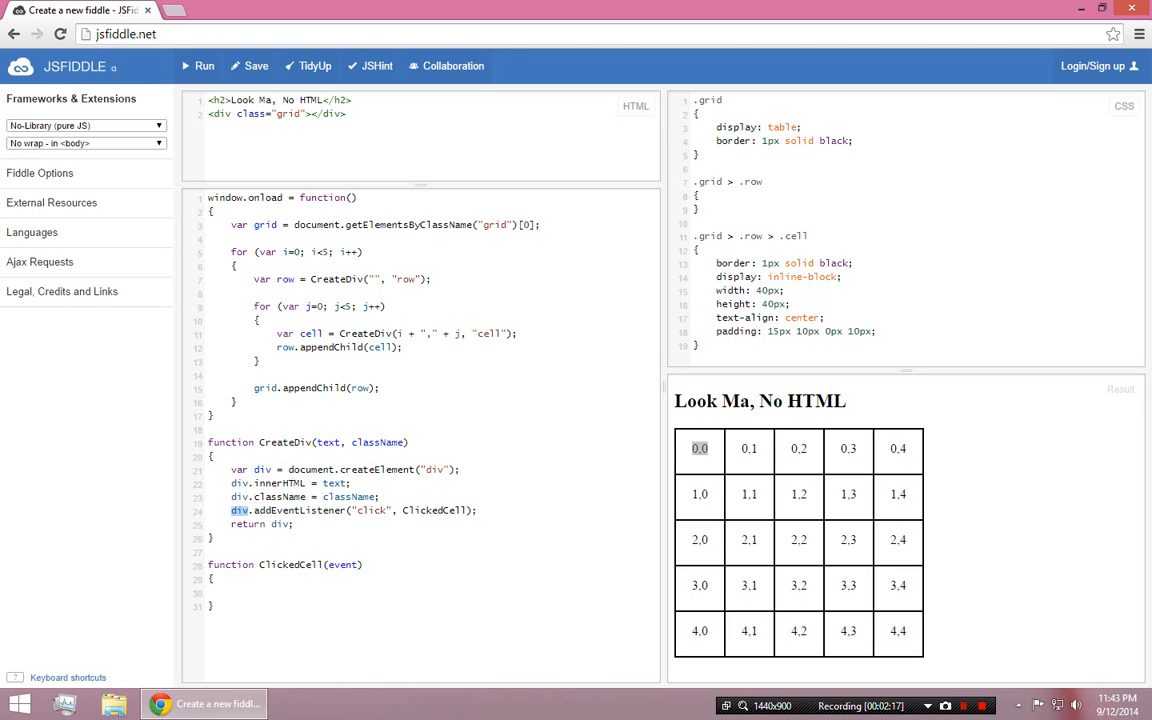
pyautogui.doubleClick(371, 511)
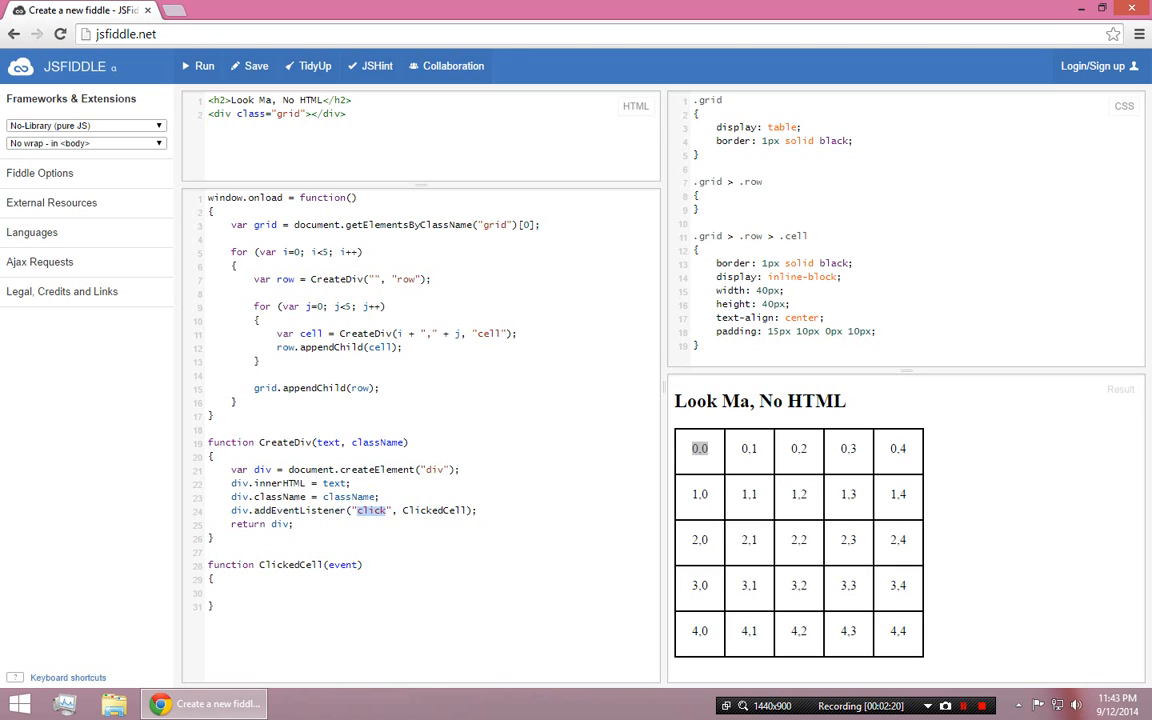
pyautogui.doubleClick(342, 564)
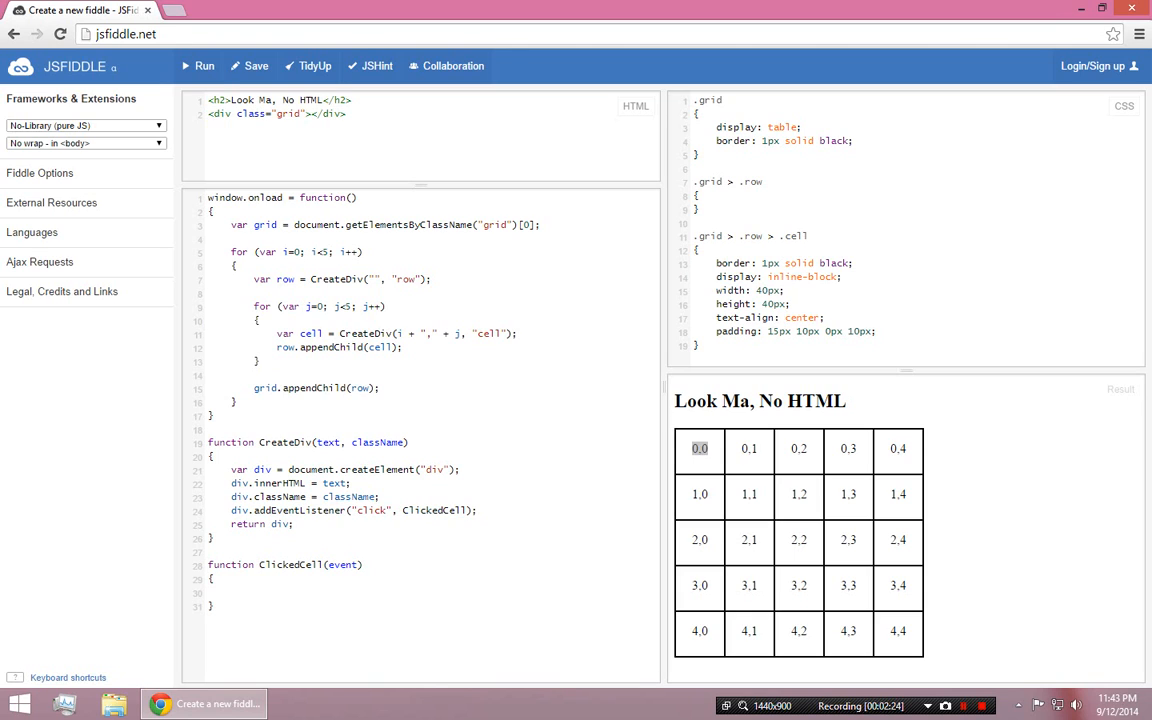
# Add alert(event.target); to ClickedCell
pyautogui.write('alert(')
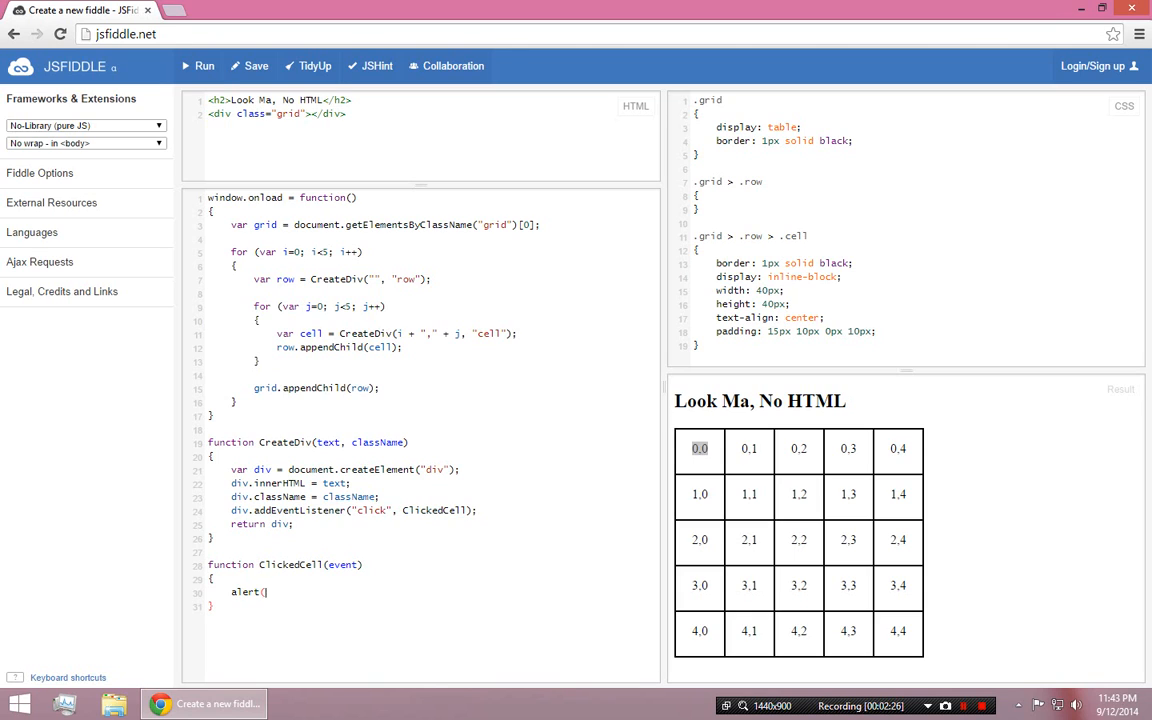
pyautogui.write('event);')
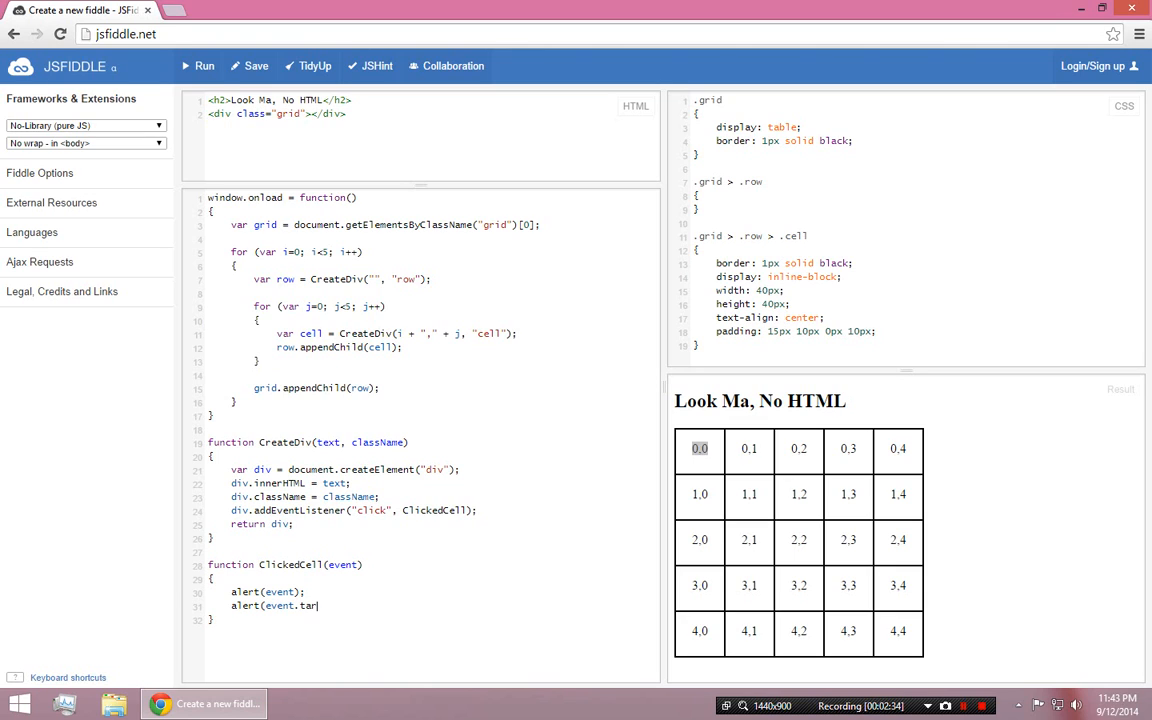
pyautogui.write('get);')
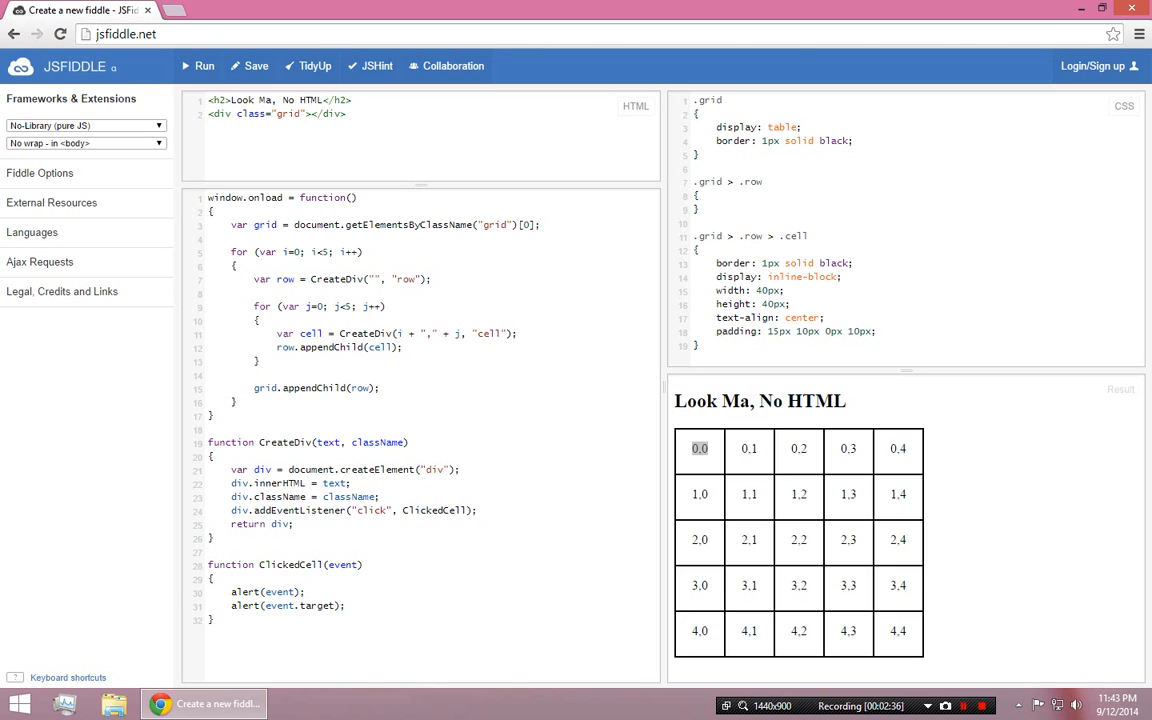
# Type a '// Object Clicked On' comment, then select it for removal
pyautogui.write('// Object C')
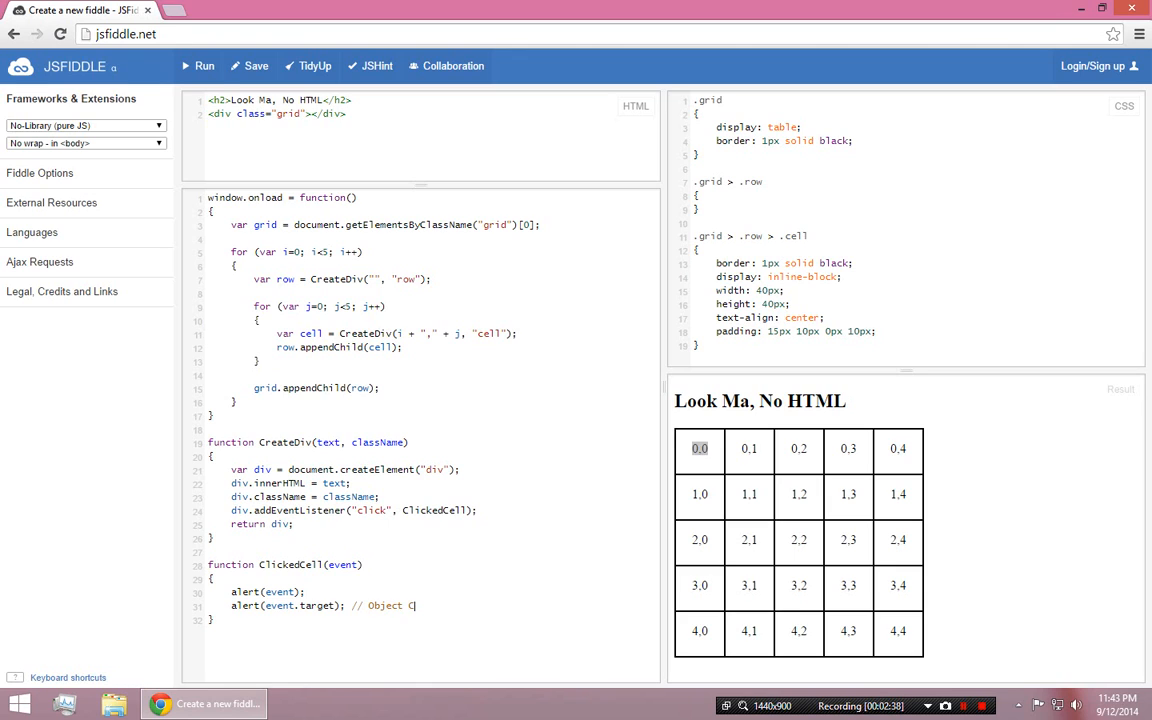
pyautogui.write('licked On')
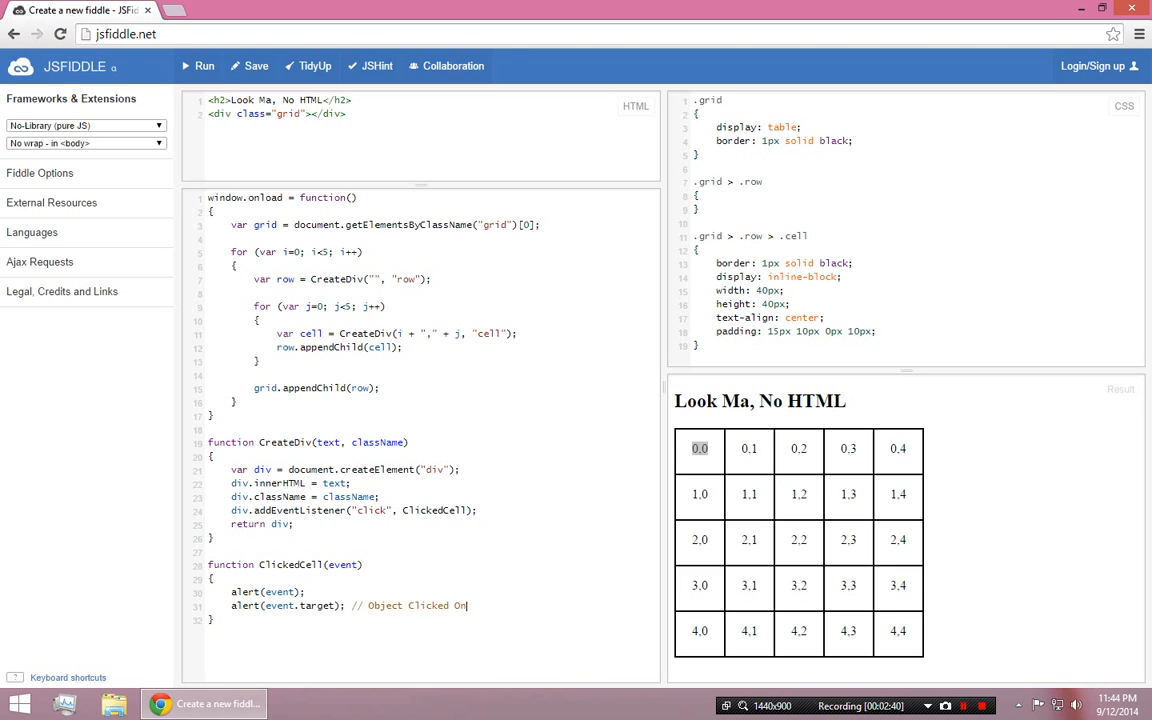
pyautogui.doubleClick(417, 605)
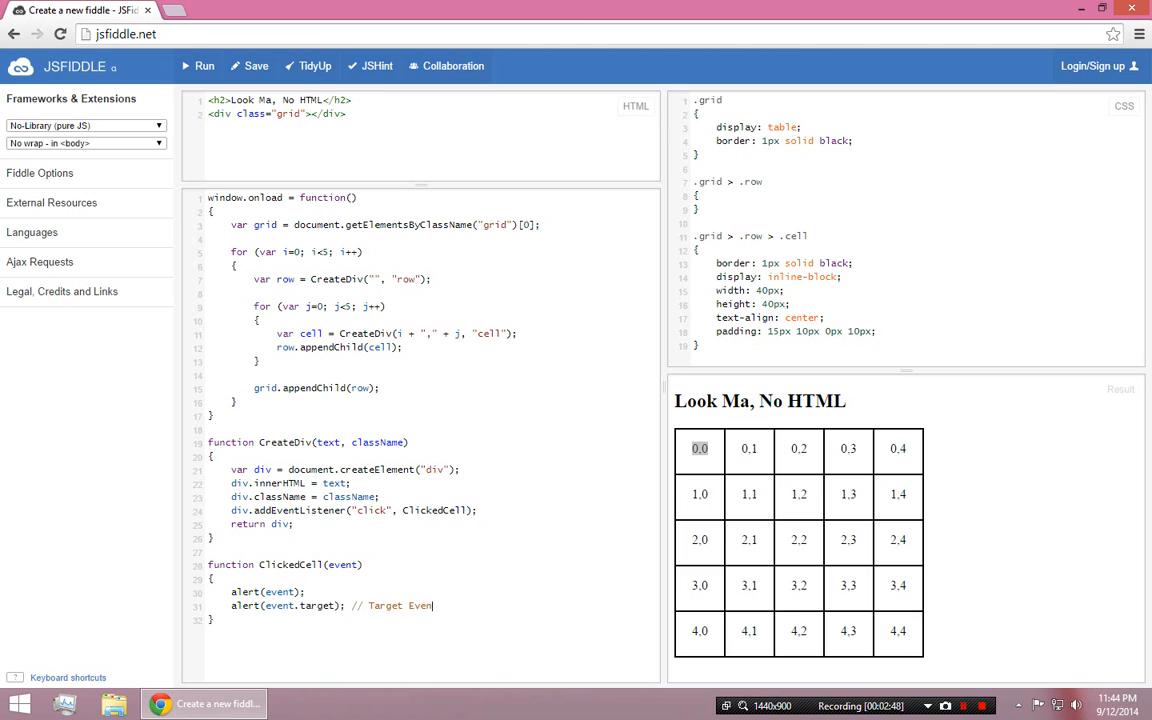
pyautogui.doubleClick(390, 605)
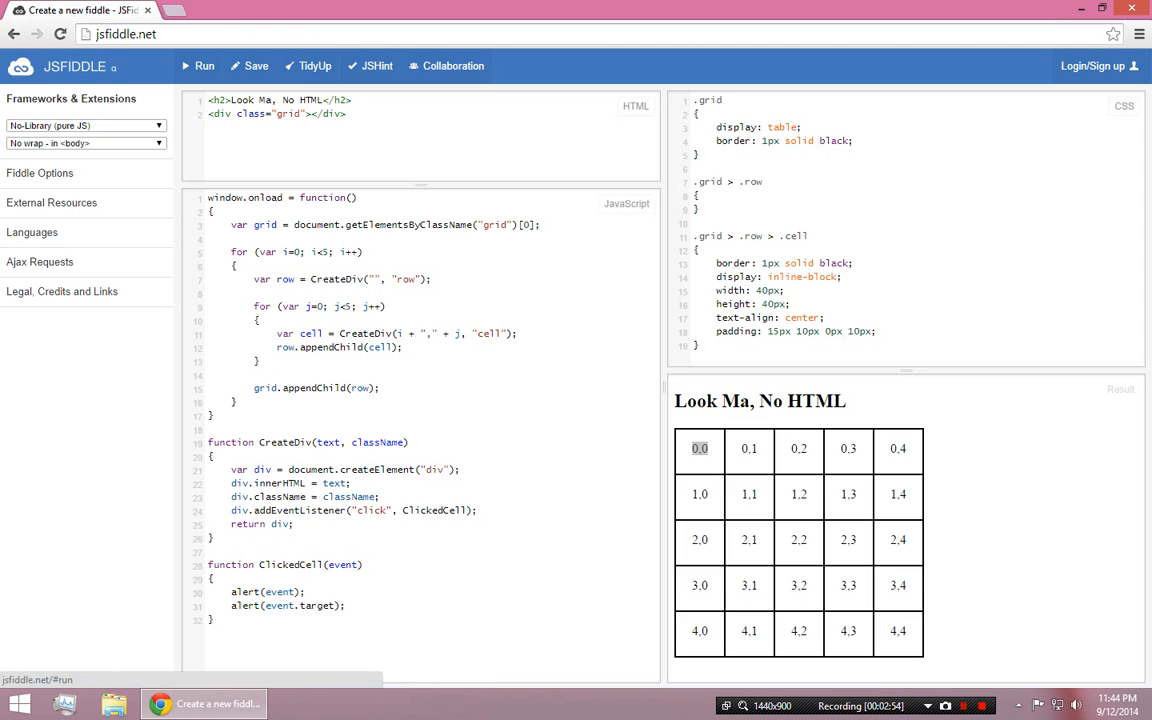
# Run the fiddle, click a cell, and dismiss the MouseEvent and div element alerts
pyautogui.click(699, 448)
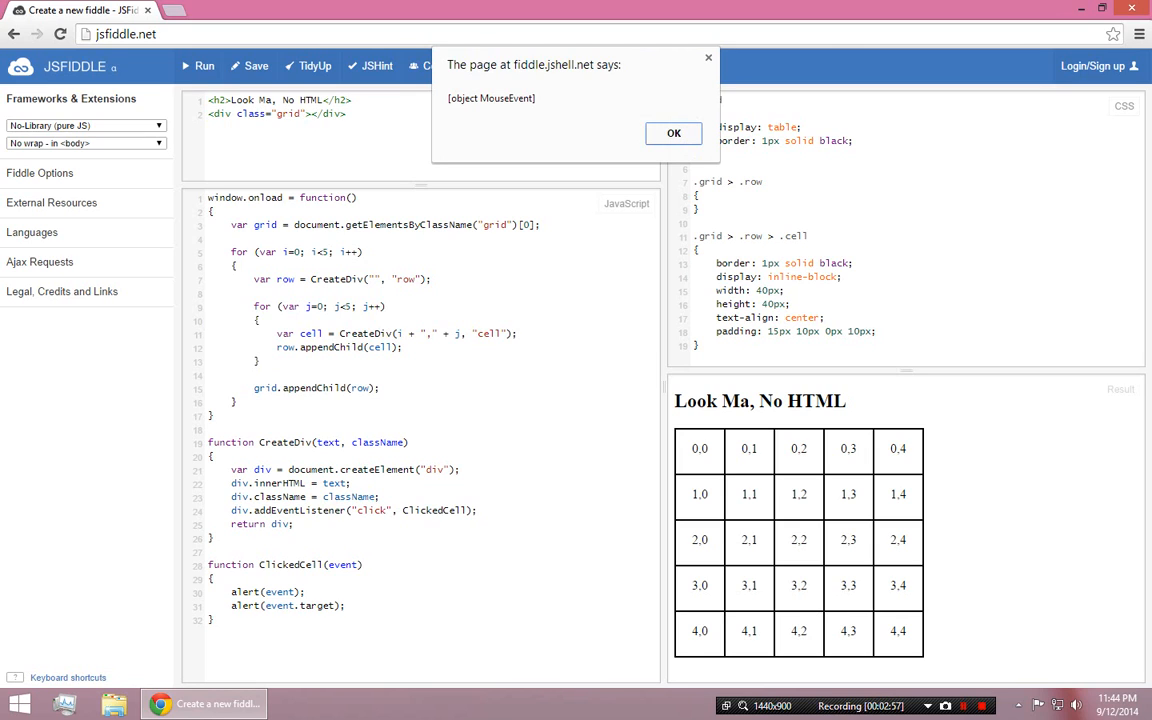
pyautogui.click(674, 133)
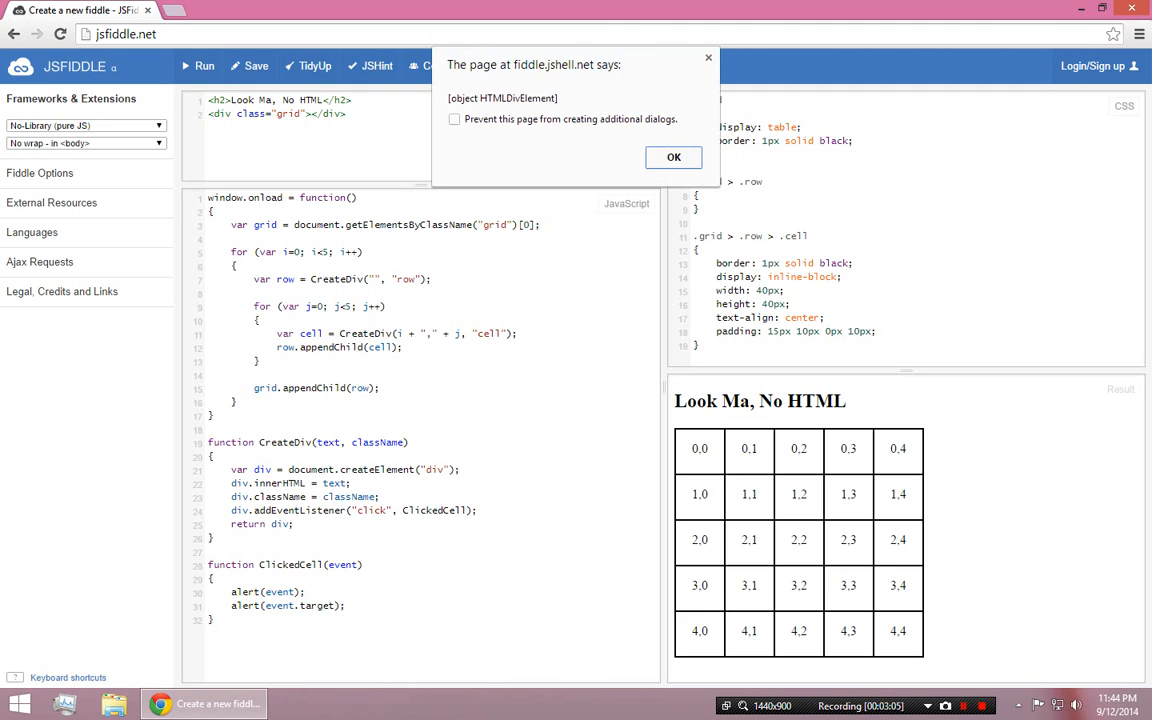
pyautogui.click(673, 157)
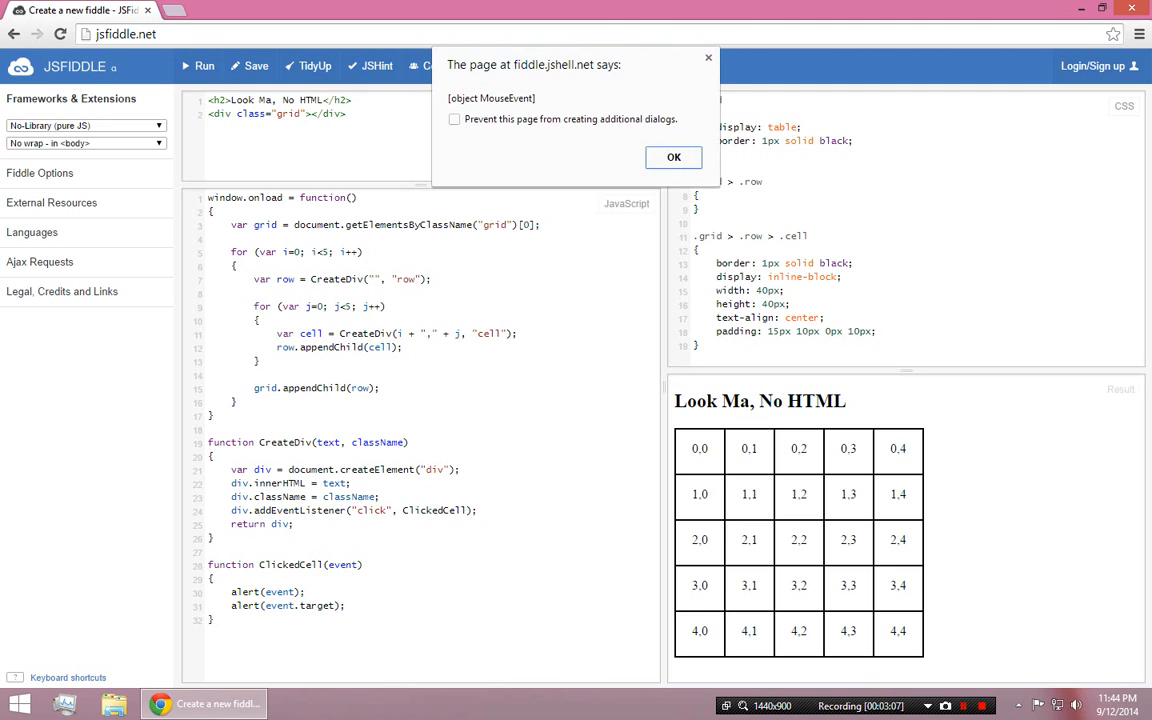
pyautogui.click(673, 157)
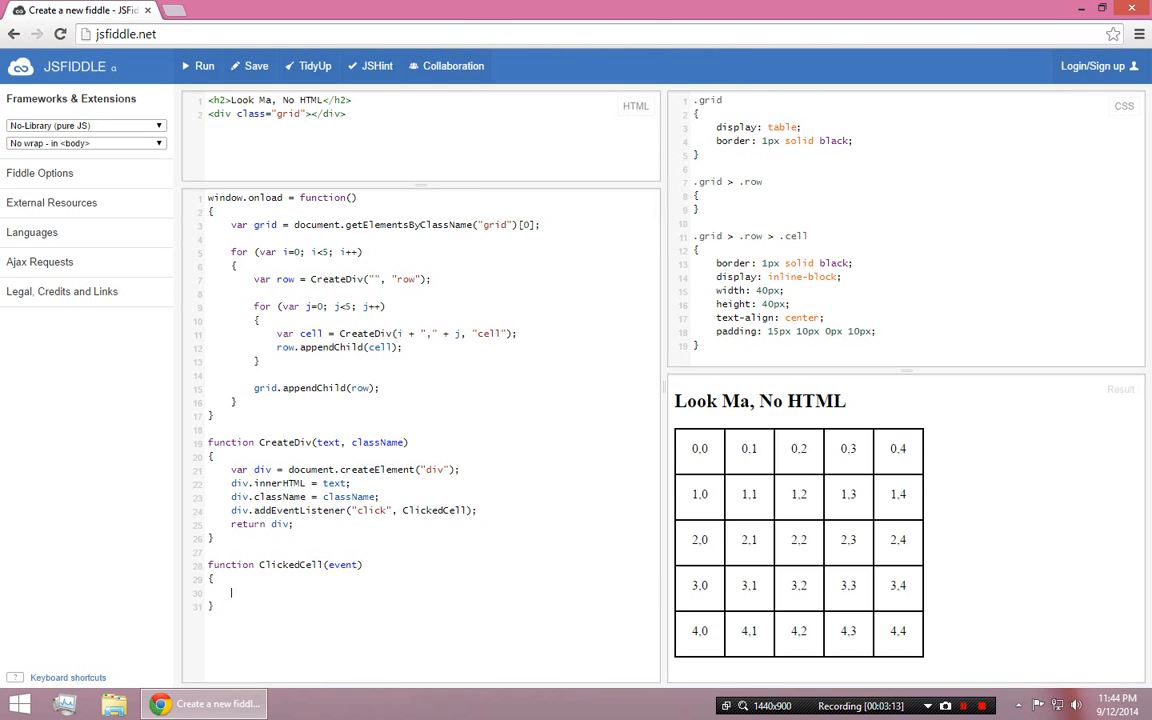
# Make ClickedCell set event.target.innerHTML to "X" and run the fiddle
pyautogui.write('event.target.')
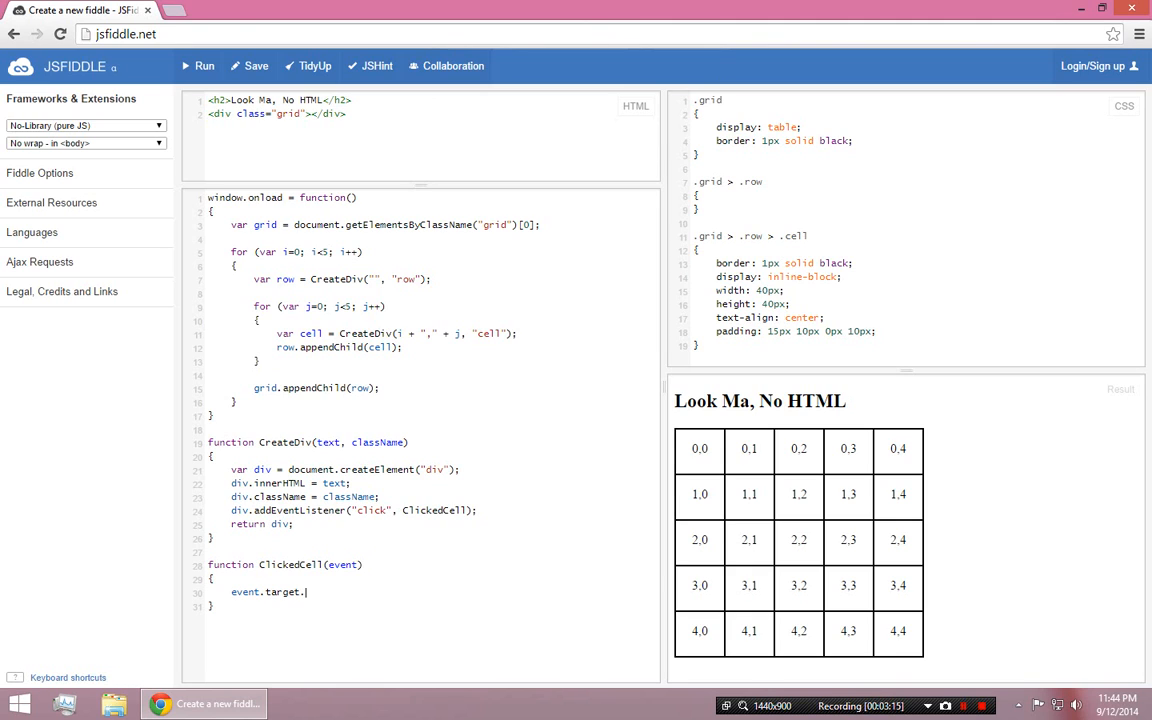
pyautogui.write('innerHTML = "X";')
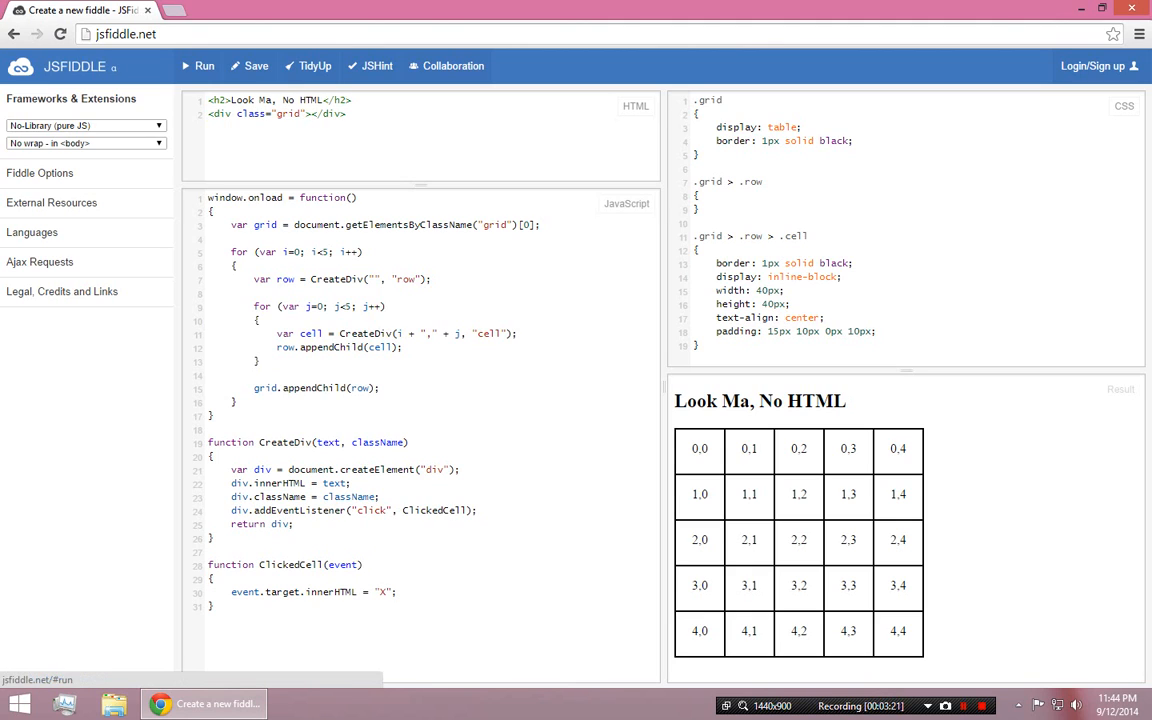
pyautogui.click(749, 494)
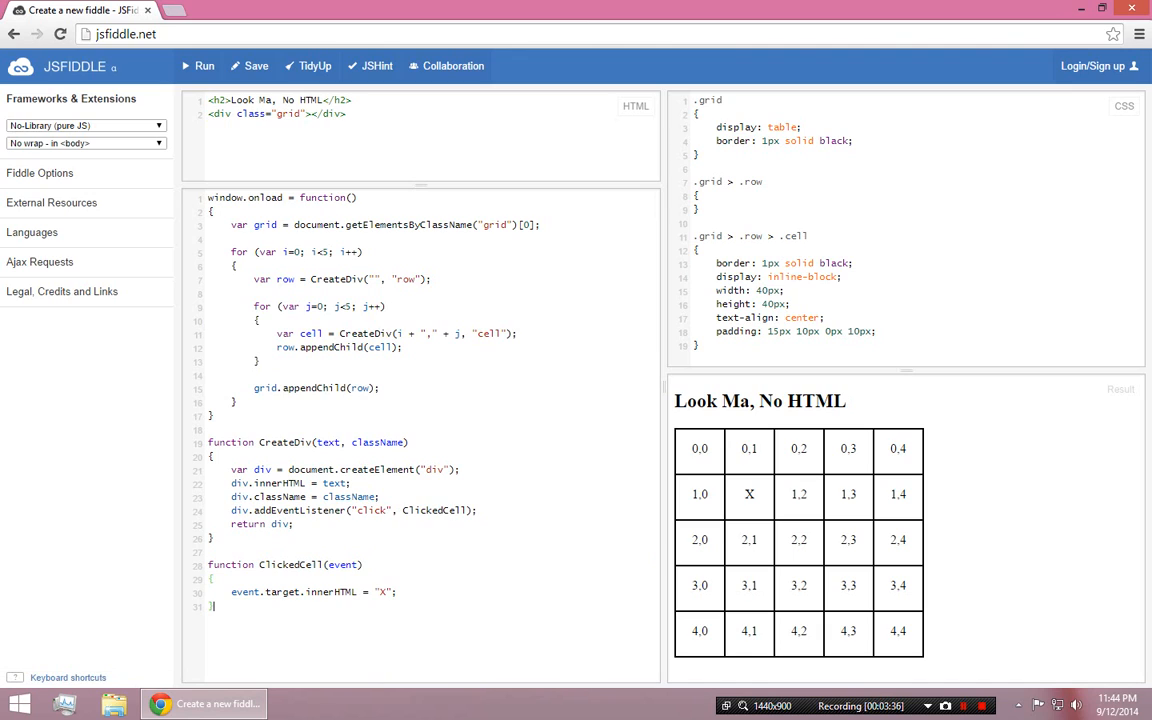
# Highlight the 'click' event name and the 'class' attribute while explaining
pyautogui.doubleClick(370, 510)
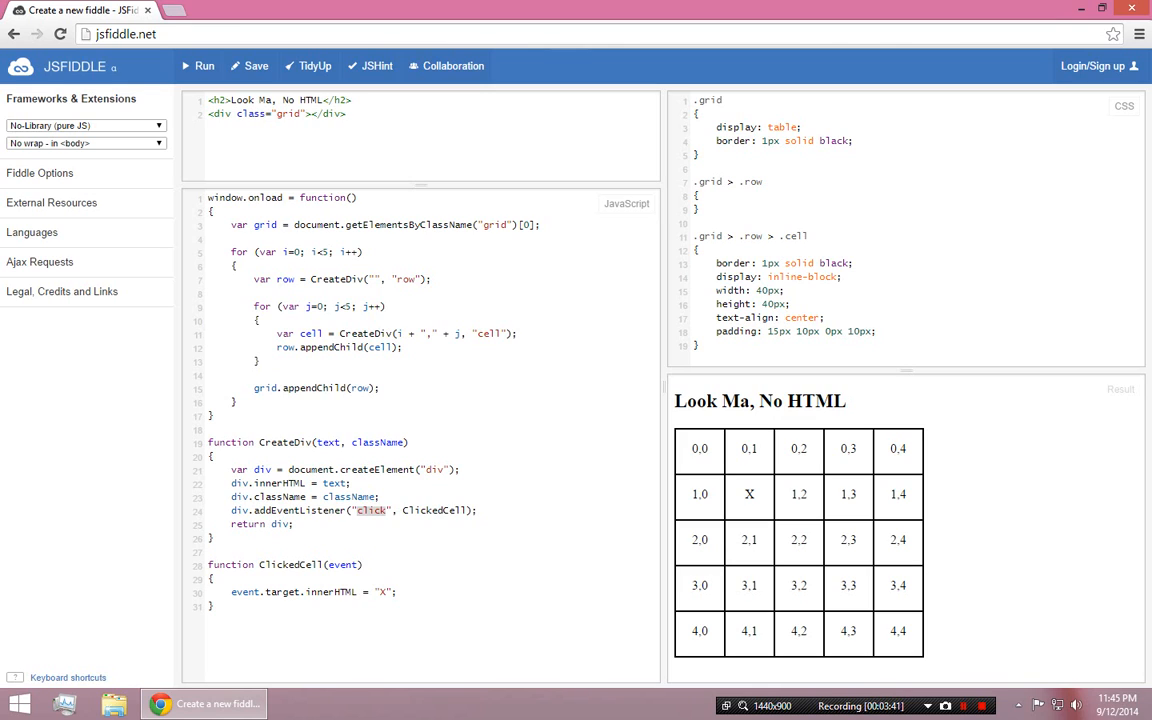
pyautogui.doubleClick(251, 113)
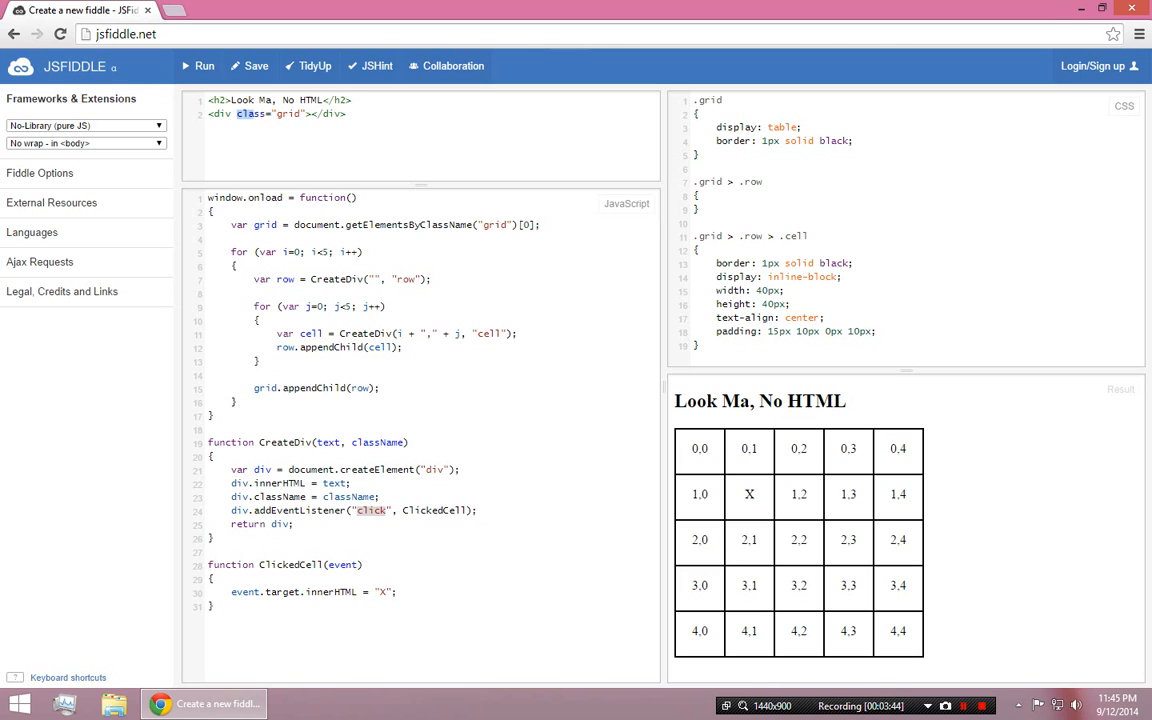
pyautogui.doubleClick(270, 113)
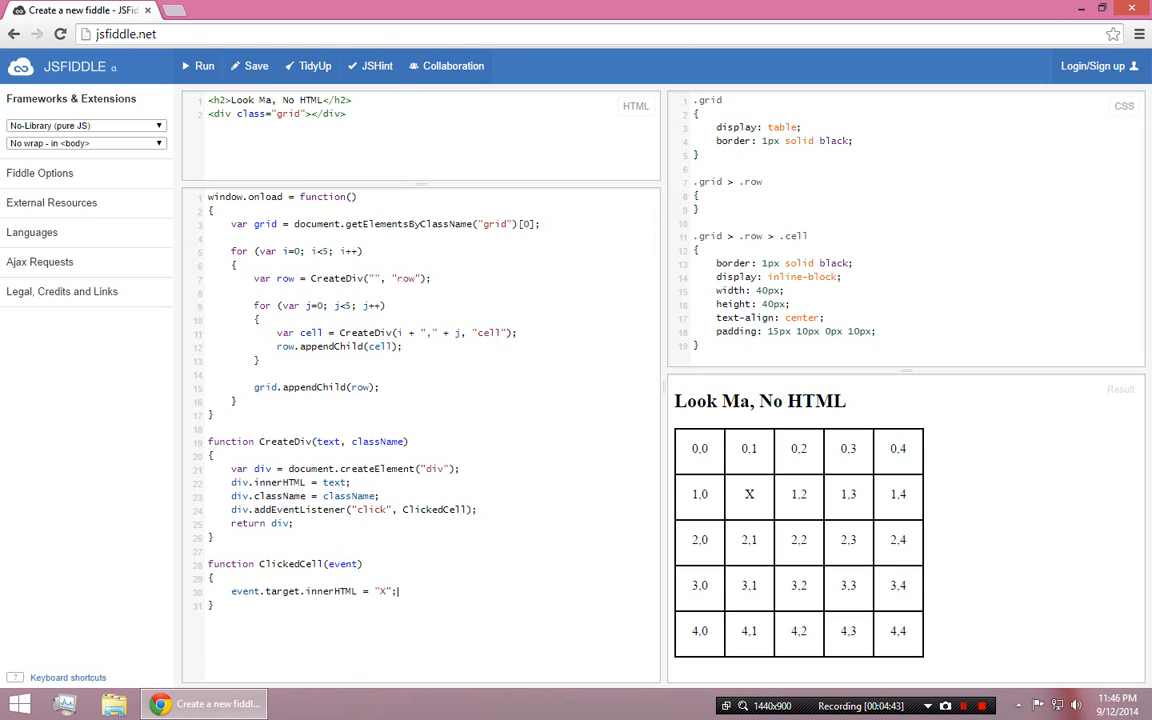
# Delete the empty .grid > .row rule and start an .active rule with background-color
pyautogui.tripleClick(300, 591)
pyautogui.write('.')
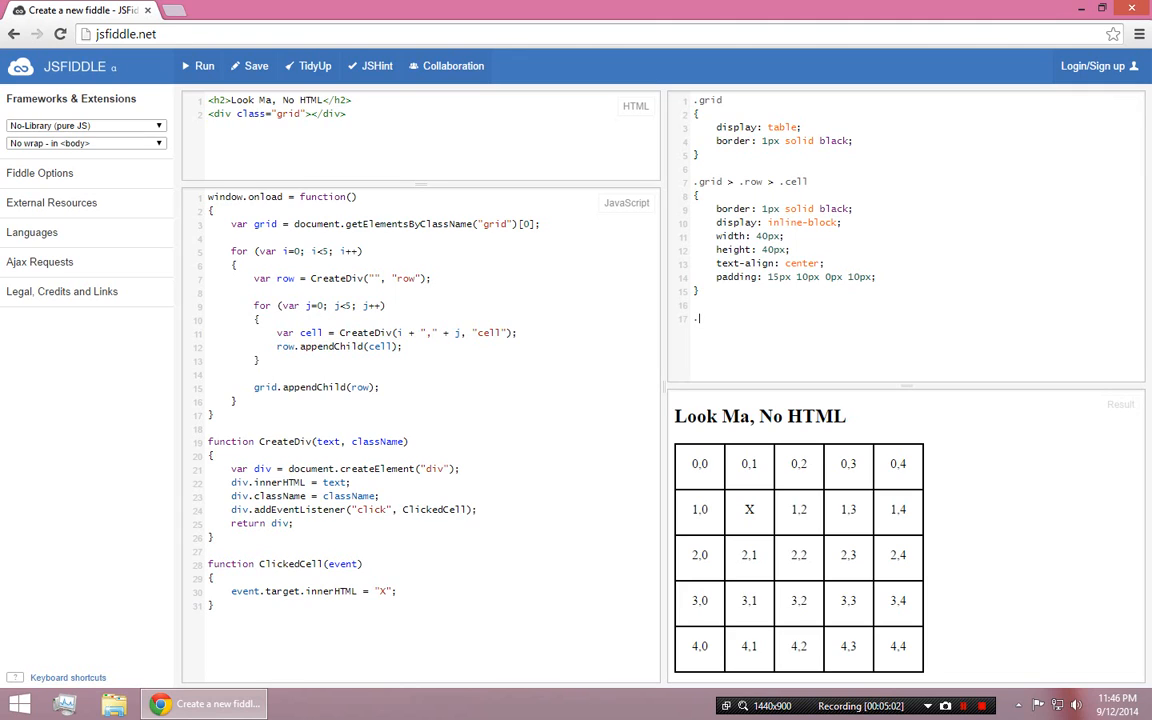
pyautogui.write('active')
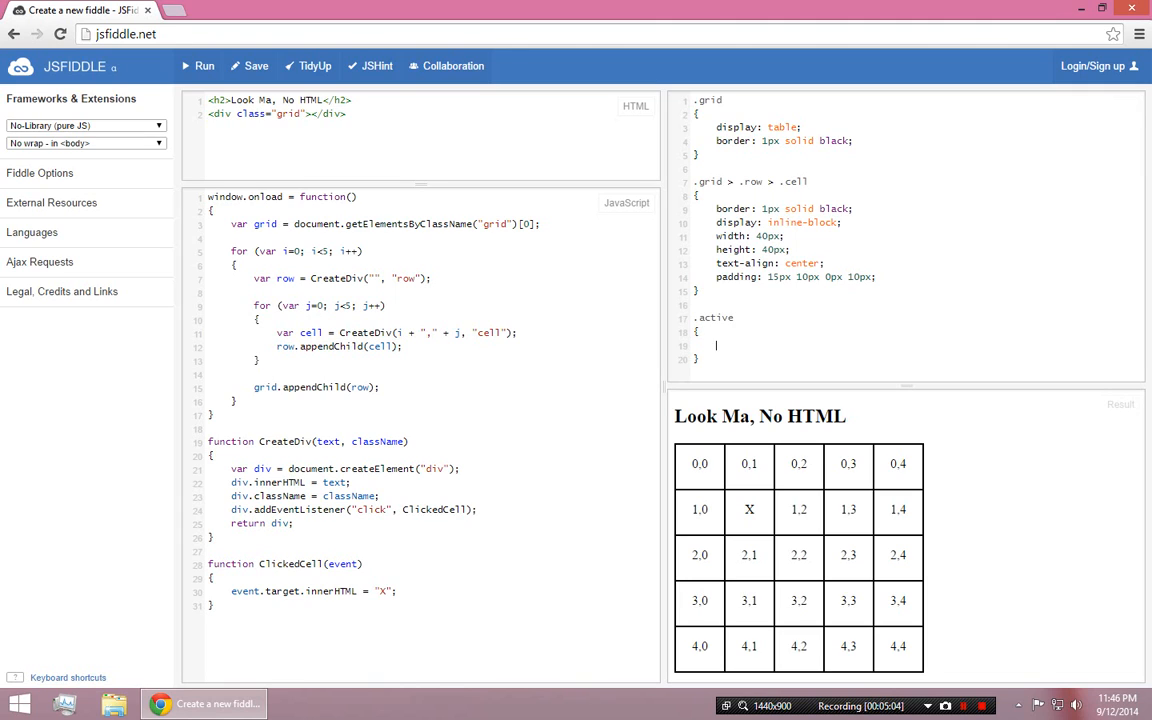
pyautogui.write('backgrou')
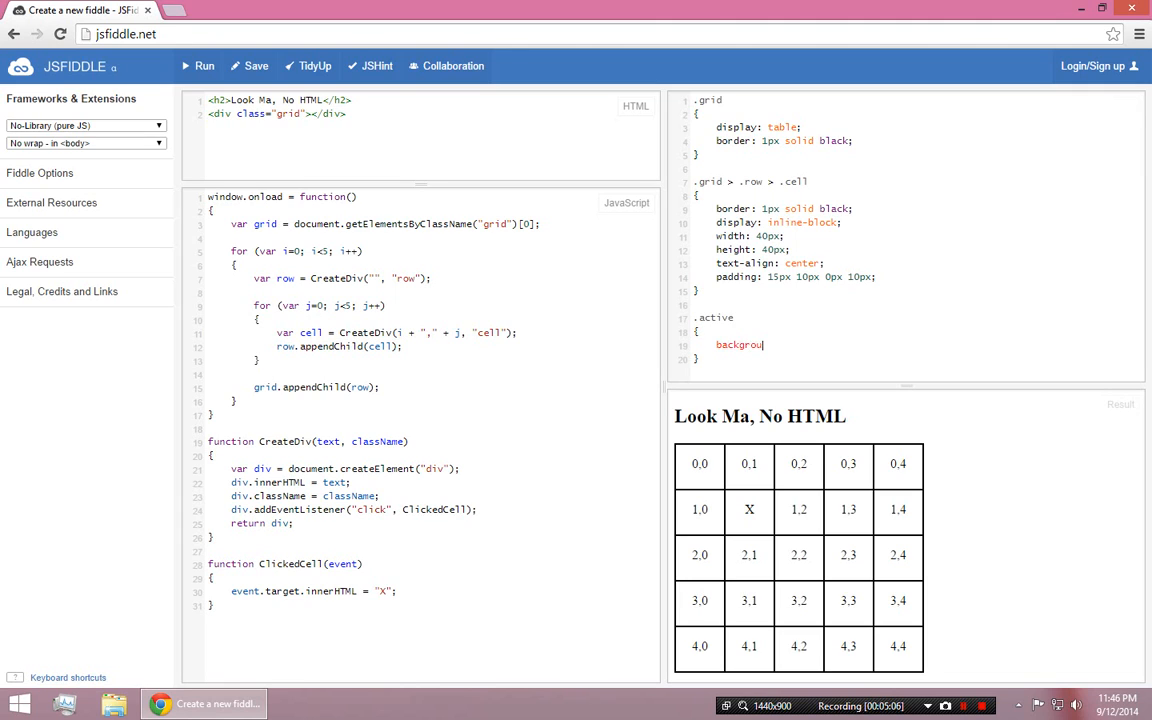
pyautogui.write('nd-color:')
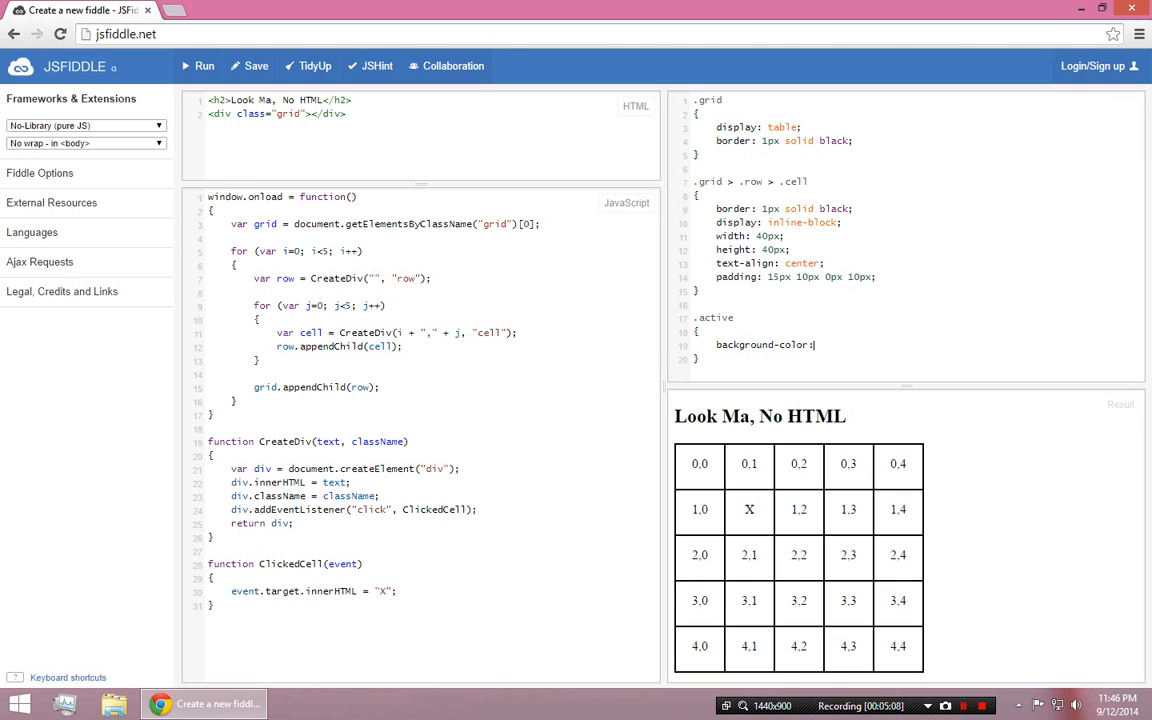
# Give .active a red background and make ClickedCell set className to "cell active" in an if
pyautogui.write('red;')
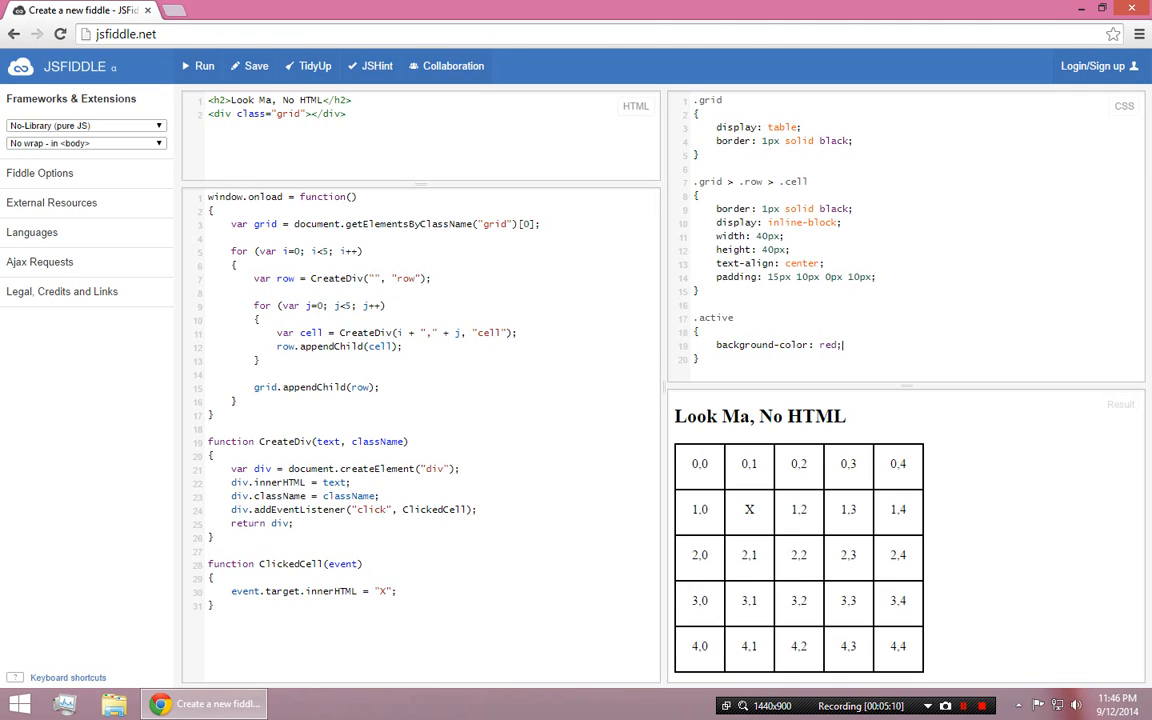
pyautogui.write('if')
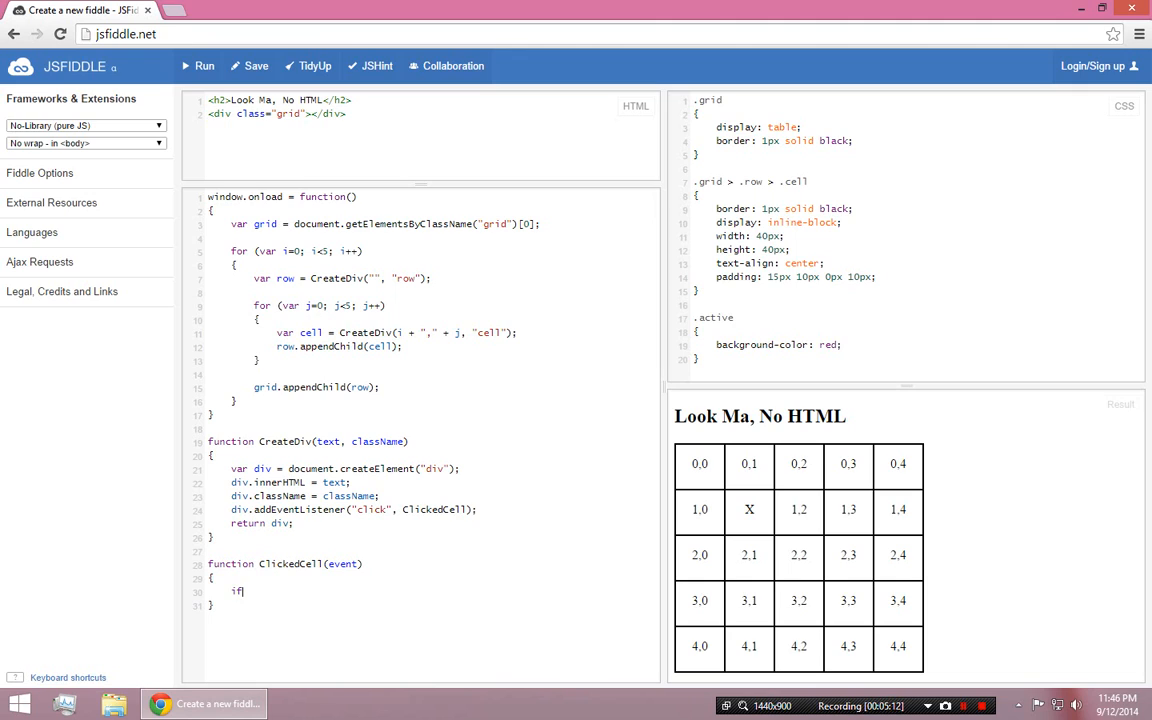
pyautogui.write('(event')
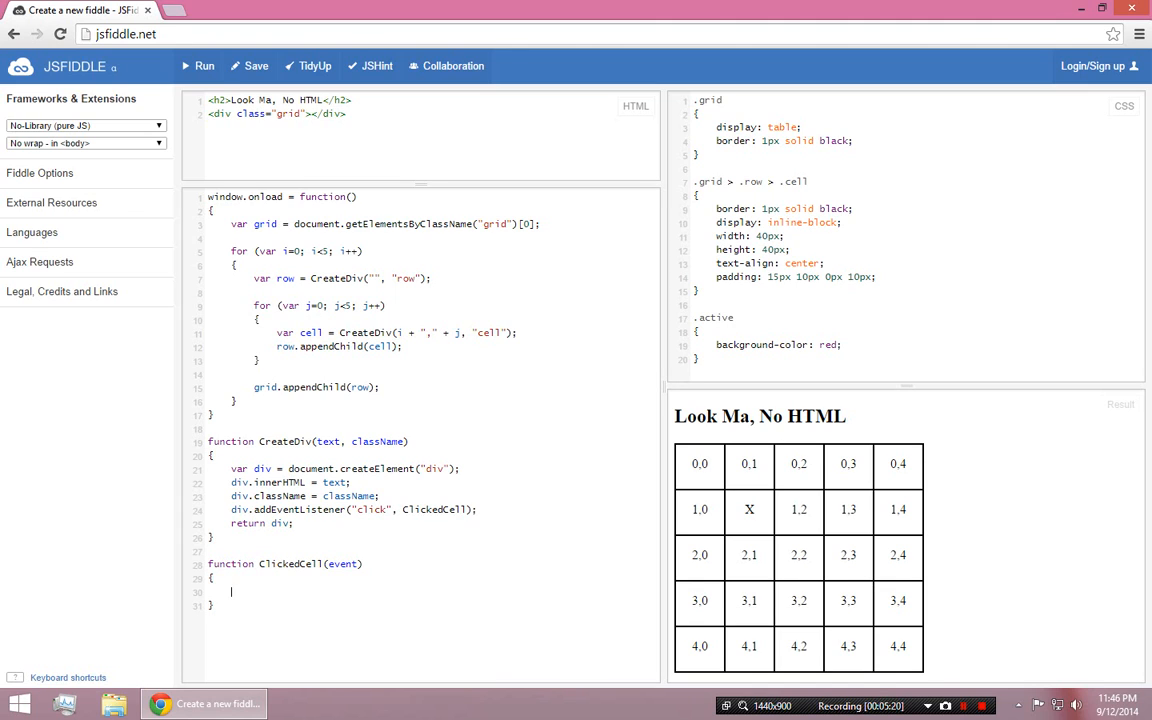
pyautogui.write('if')
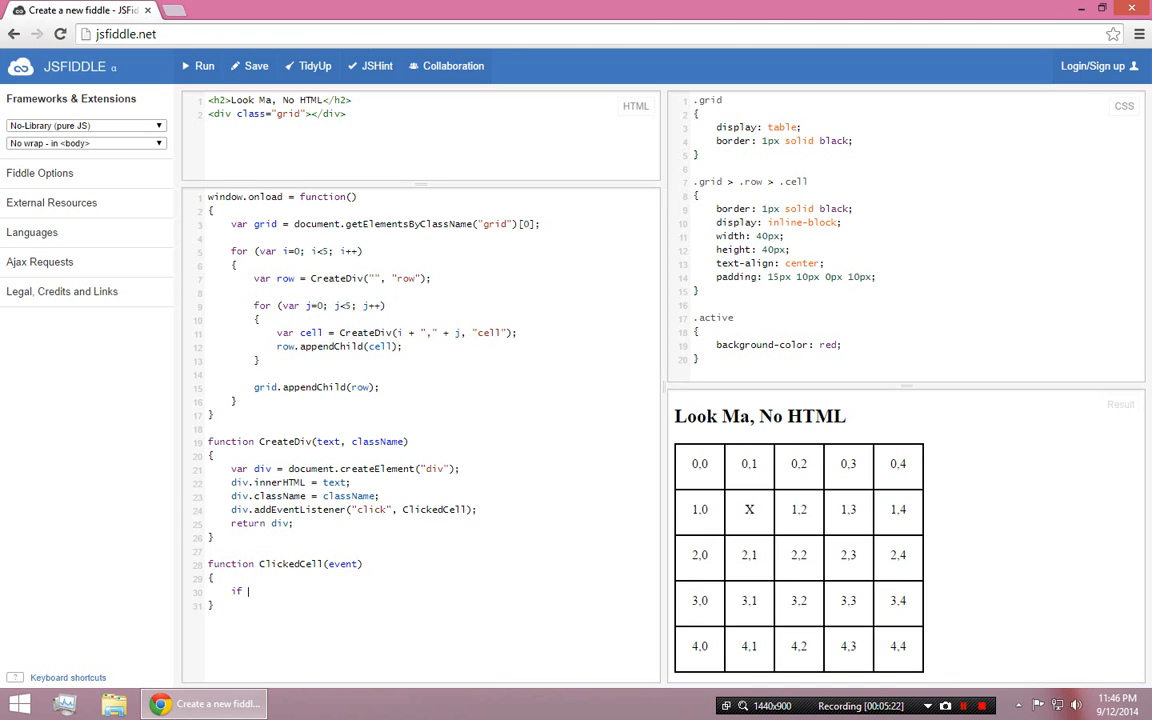
pyautogui.write('event.target.class')
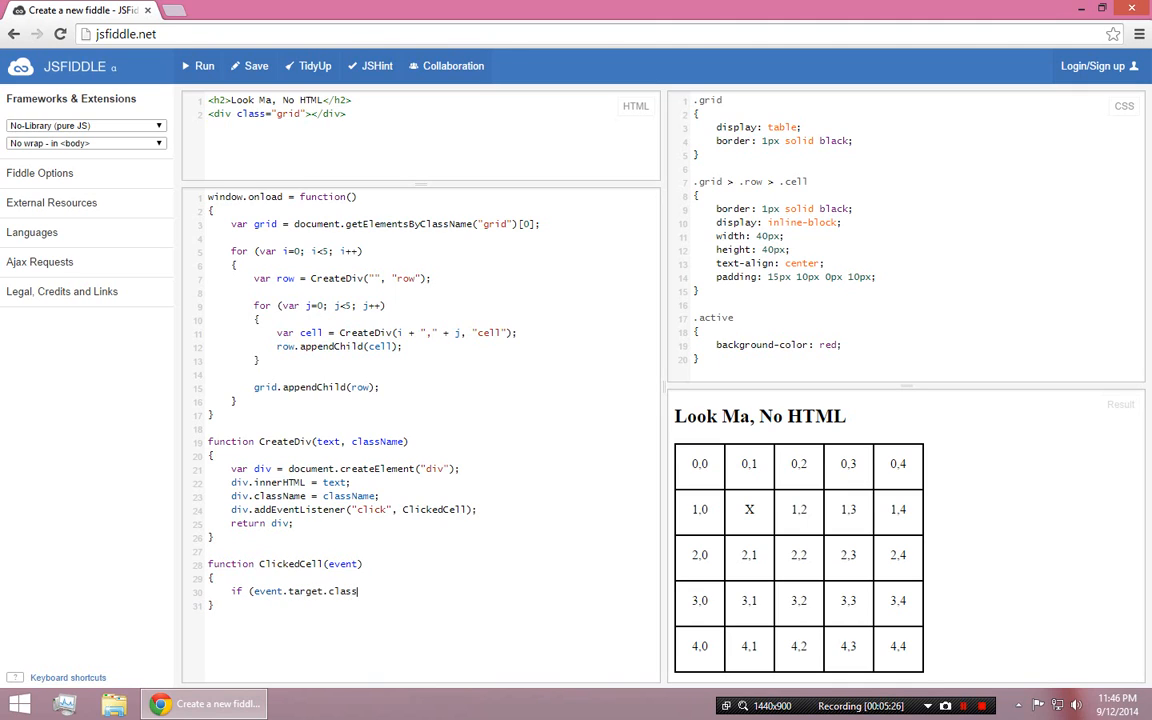
pyautogui.write('== "cell')
pyautogui.write('{')
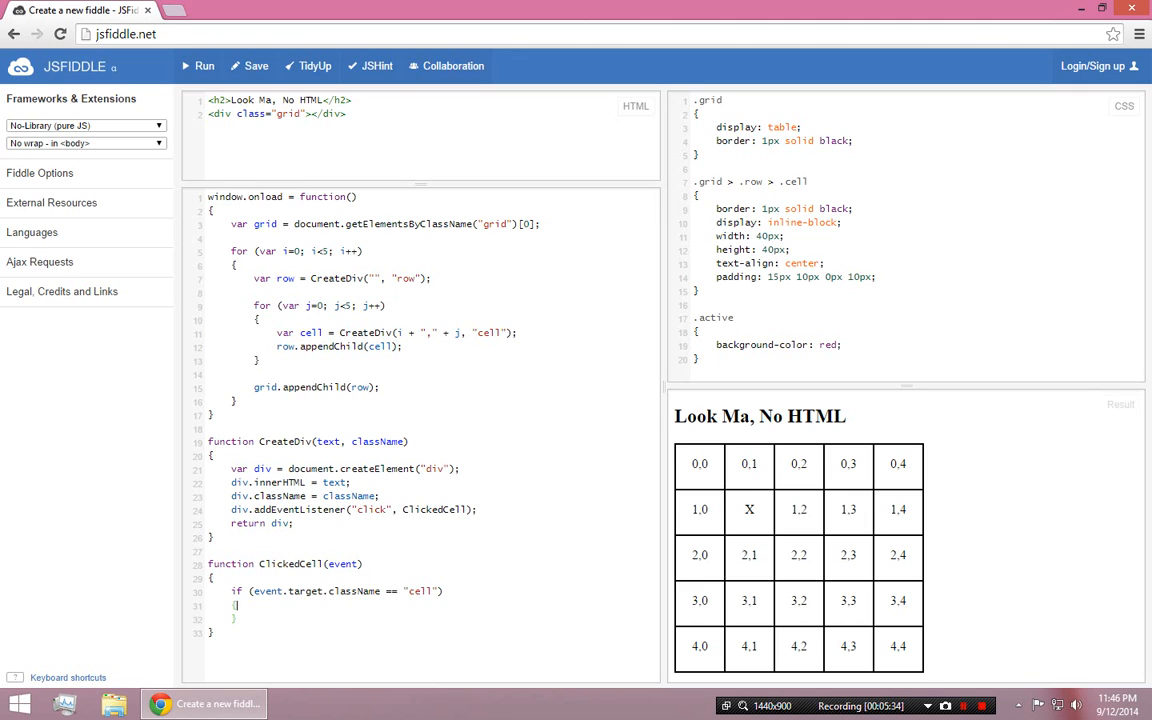
pyautogui.write('event')
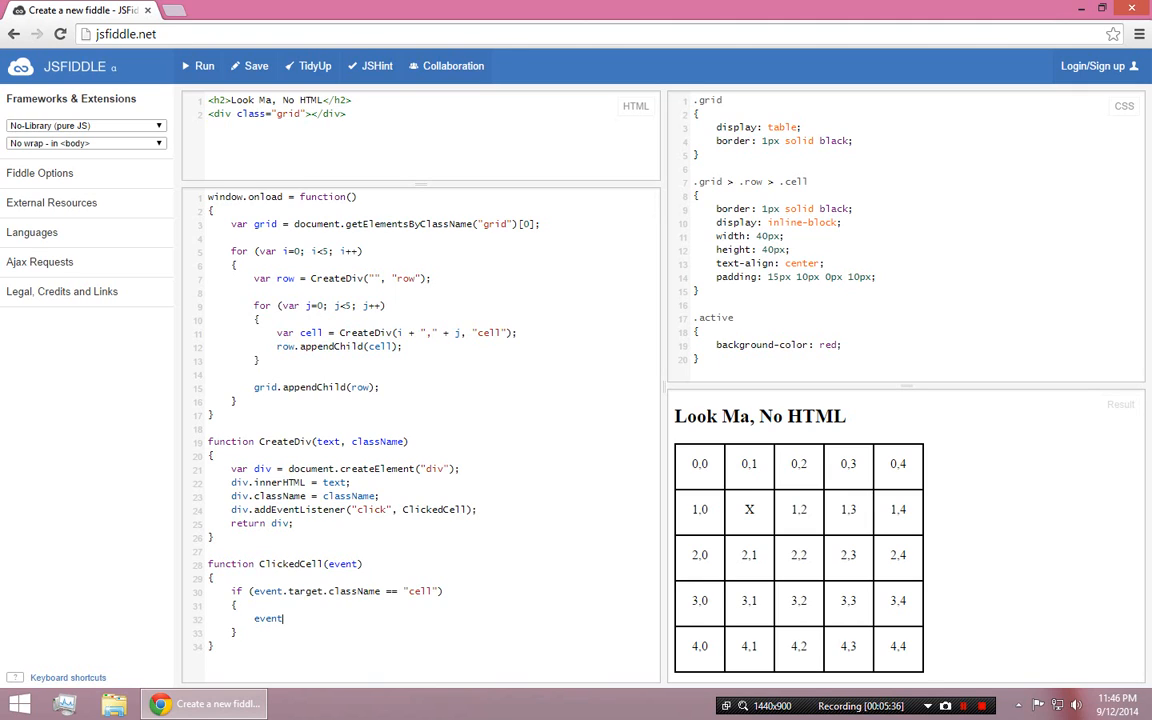
pyautogui.write('.target.class')
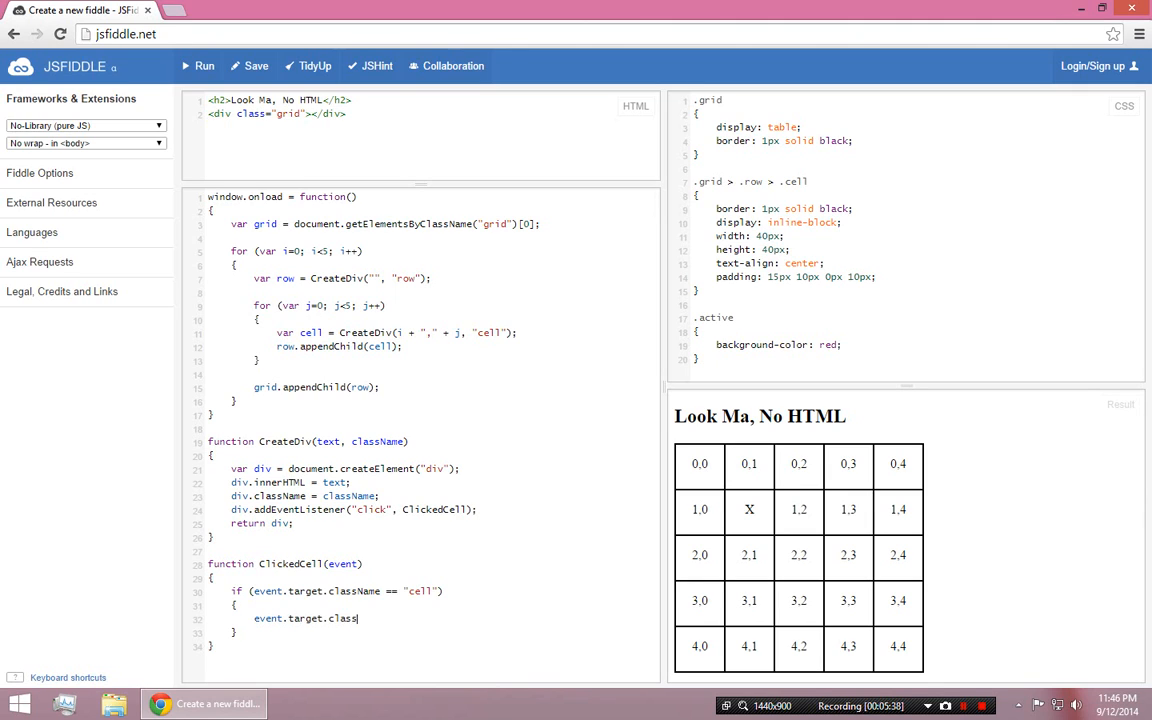
pyautogui.write('Name = "c')
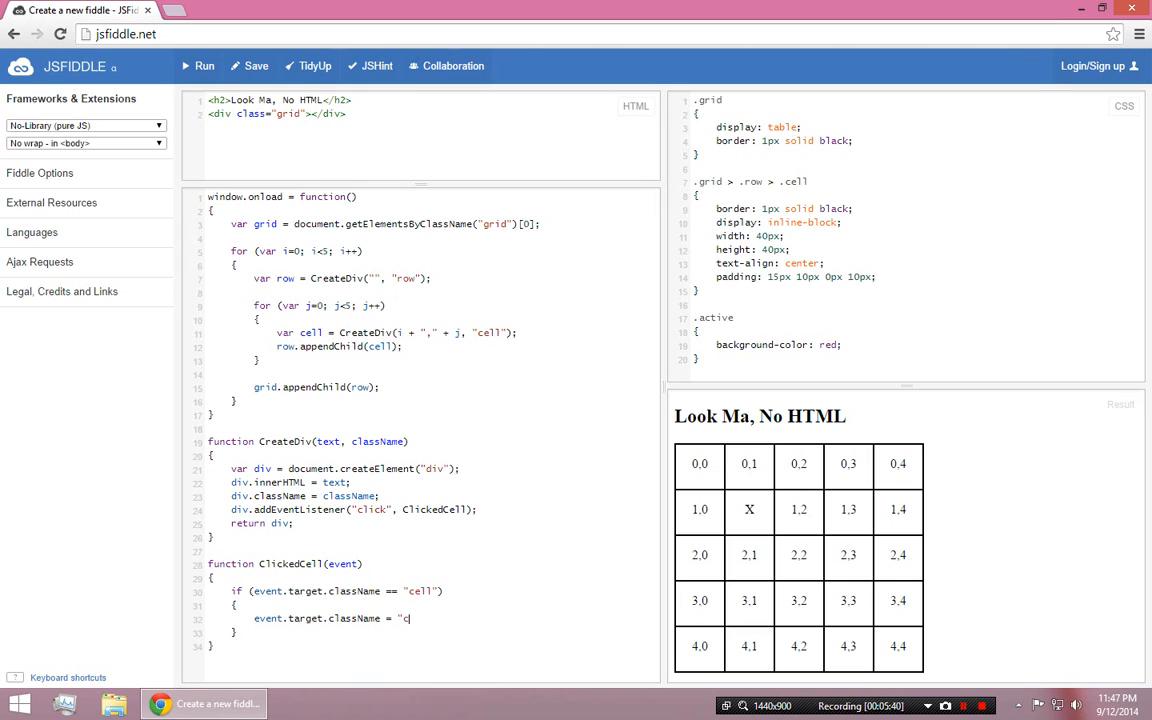
pyautogui.write('ell active";')
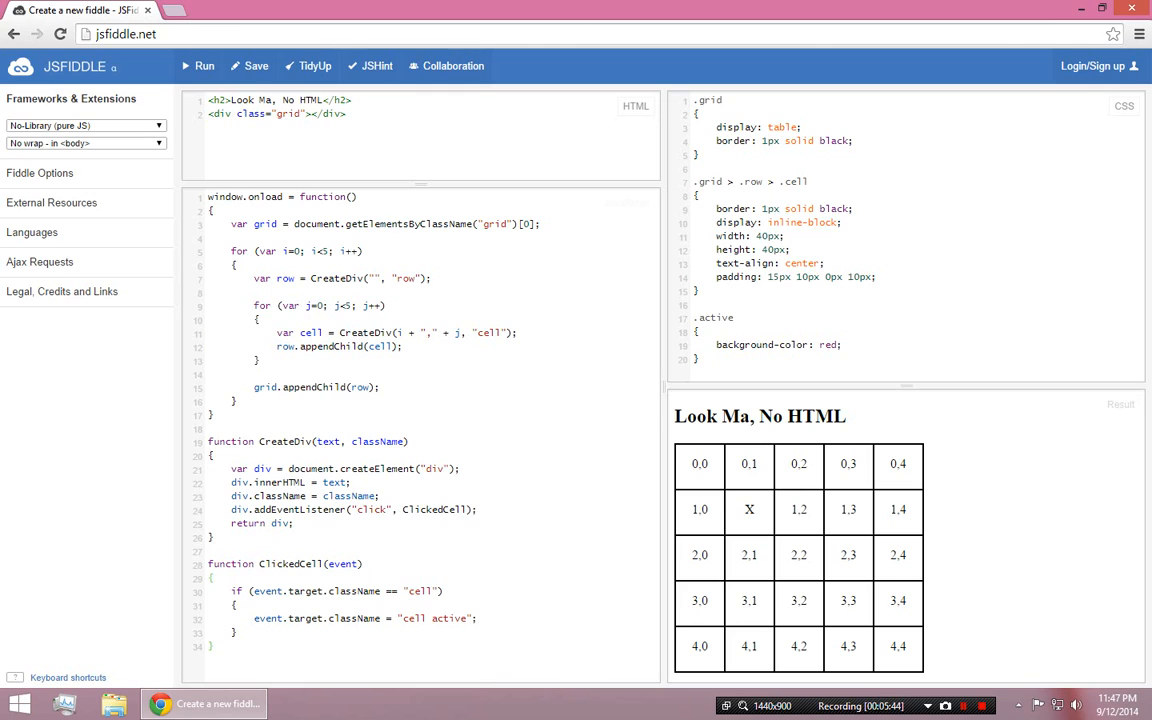
# Click cells 1,0, 3,1 and 3,3 to confirm they turn red
pyautogui.click(699, 510)
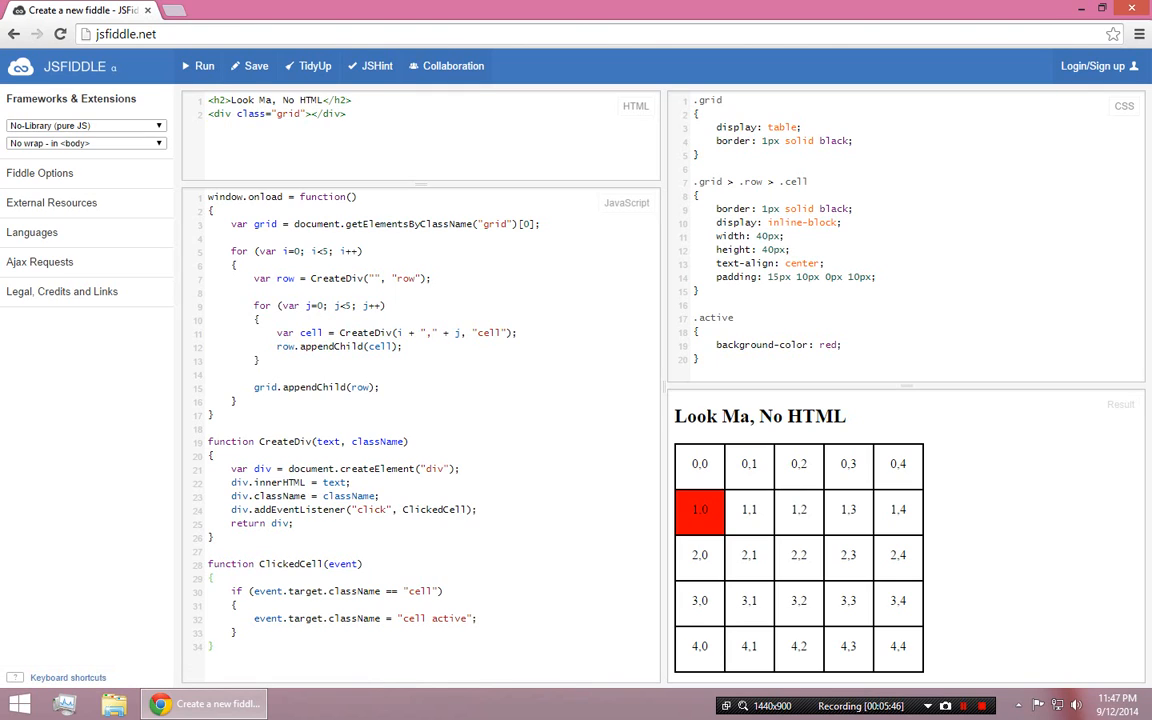
pyautogui.click(748, 600)
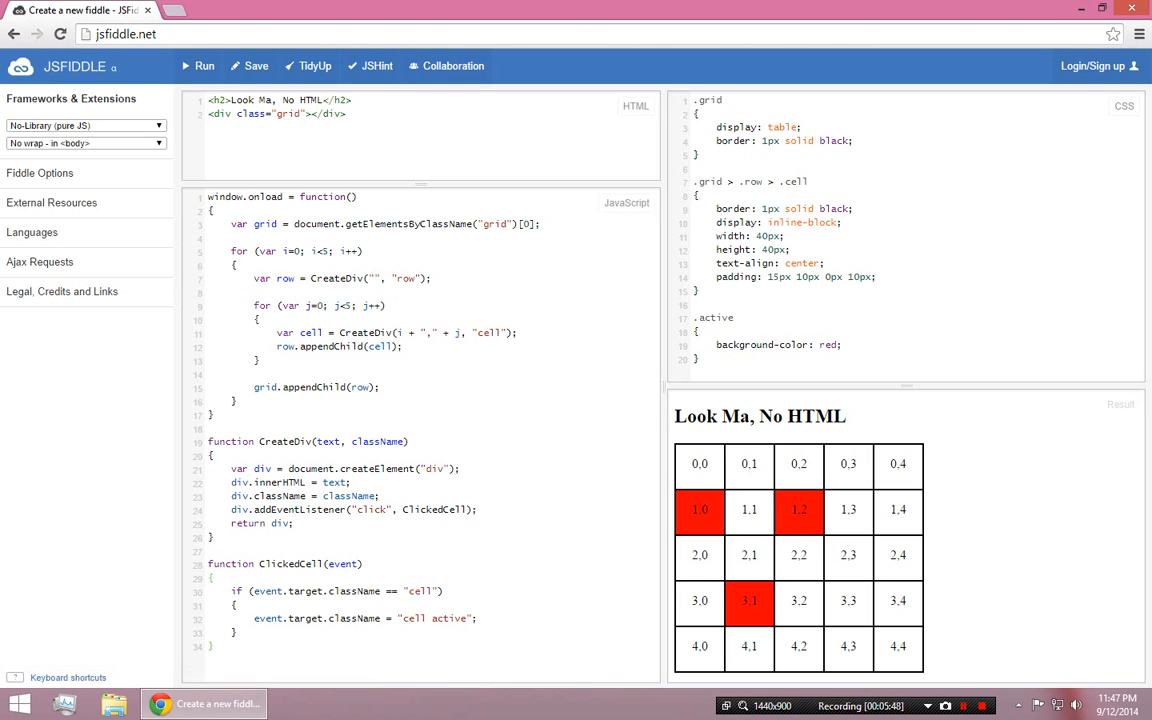
pyautogui.click(848, 600)
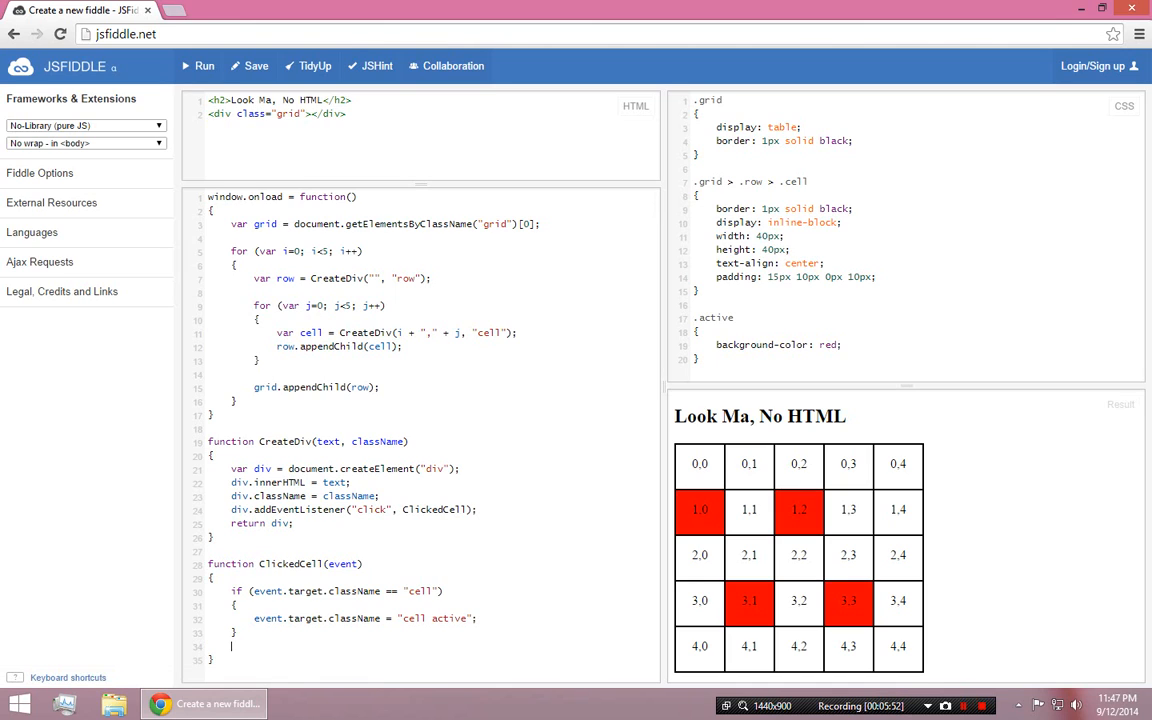
# Add an else branch setting event.target.className back to "cell"
pyautogui.write('else')
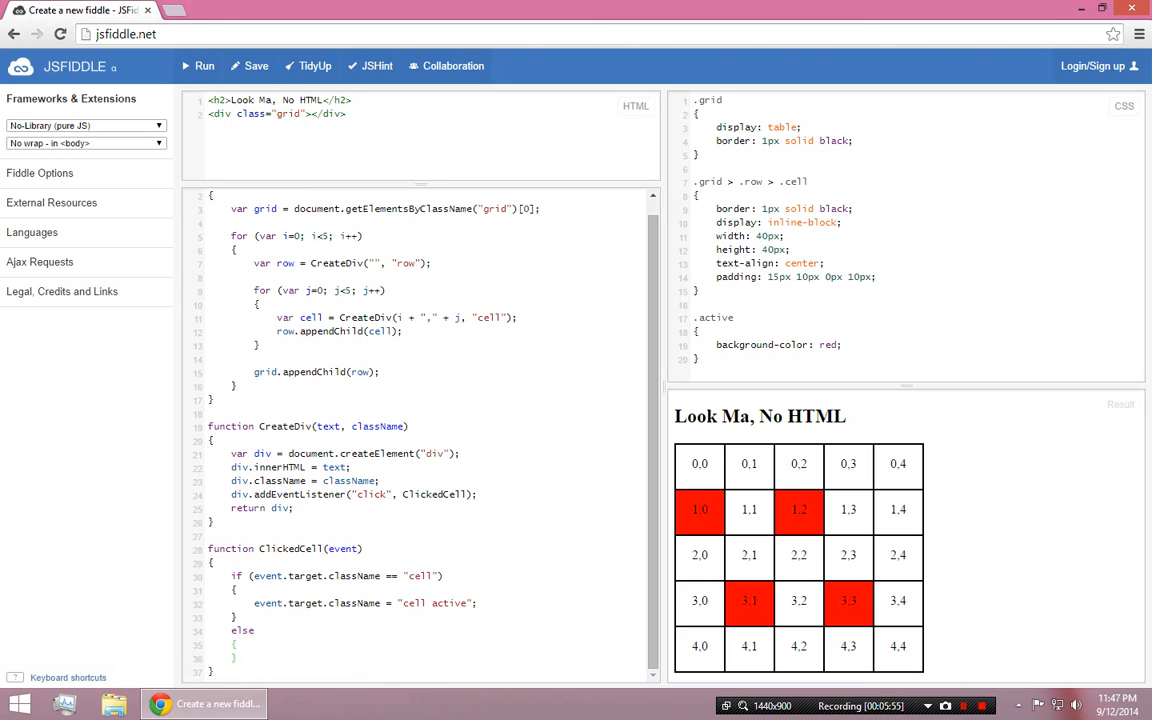
pyautogui.doubleClick(419, 575)
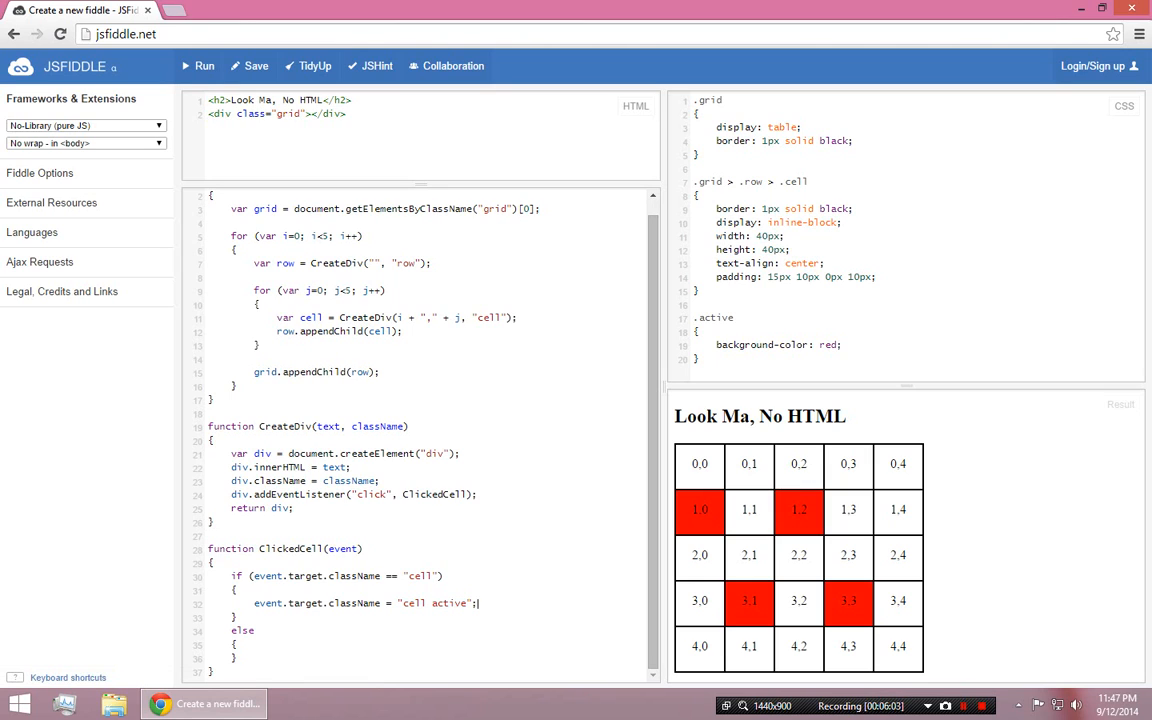
pyautogui.write('event.t')
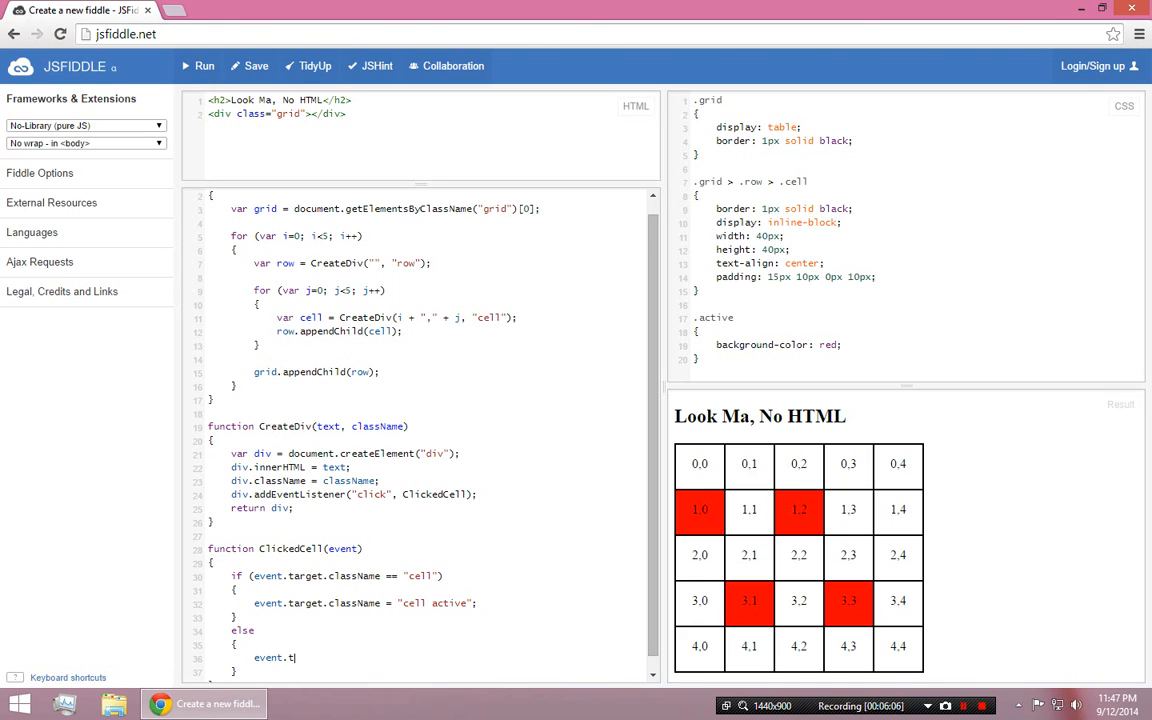
pyautogui.write('arget.c')
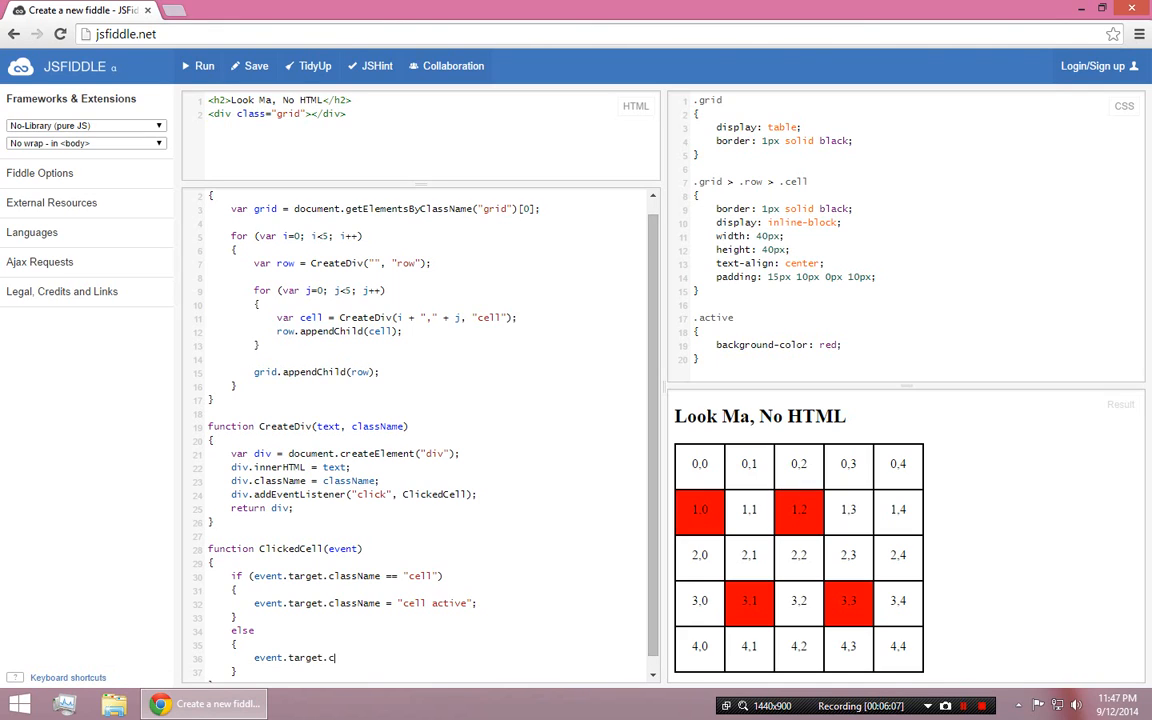
pyautogui.write('lassName = "cel')
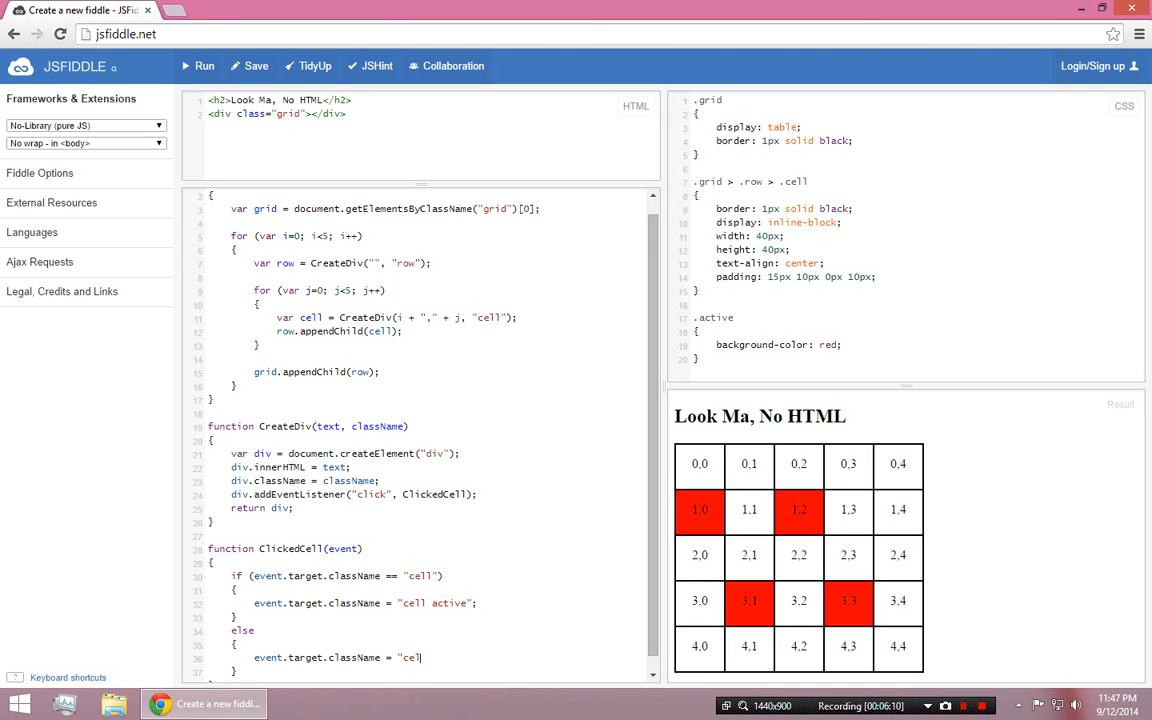
pyautogui.write('l";')
pyautogui.write("alert('ding');")
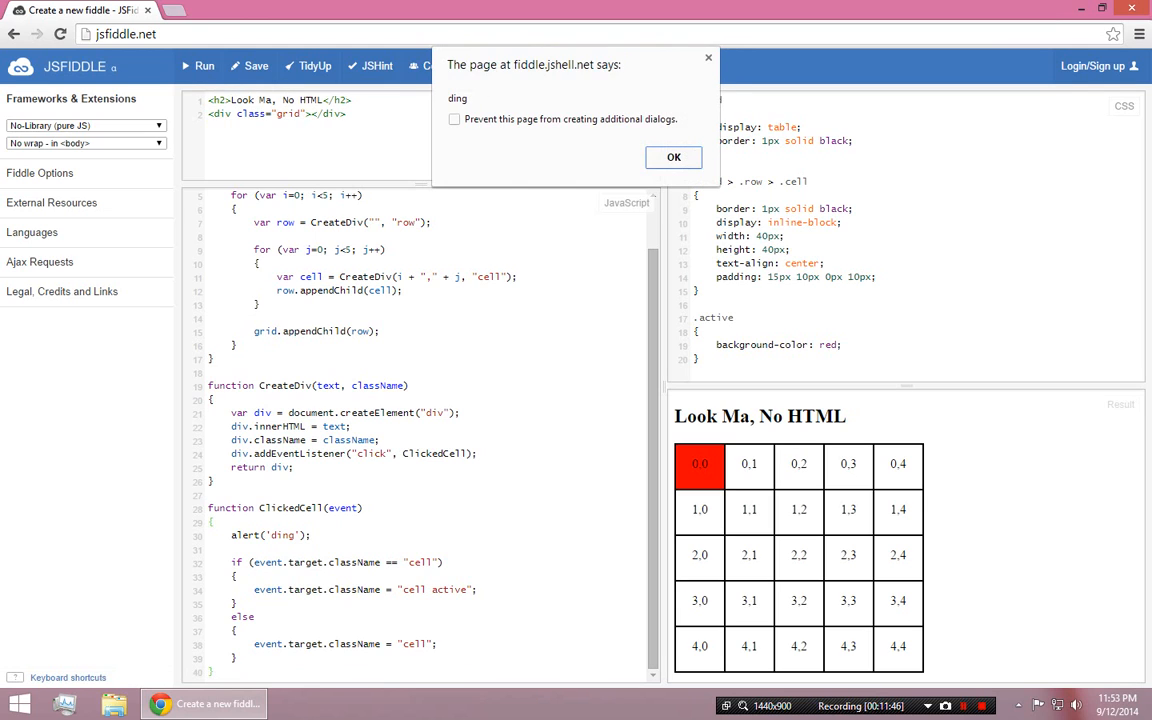
# Dismiss the ding alert and select the addEventListener line to move it
pyautogui.click(673, 157)
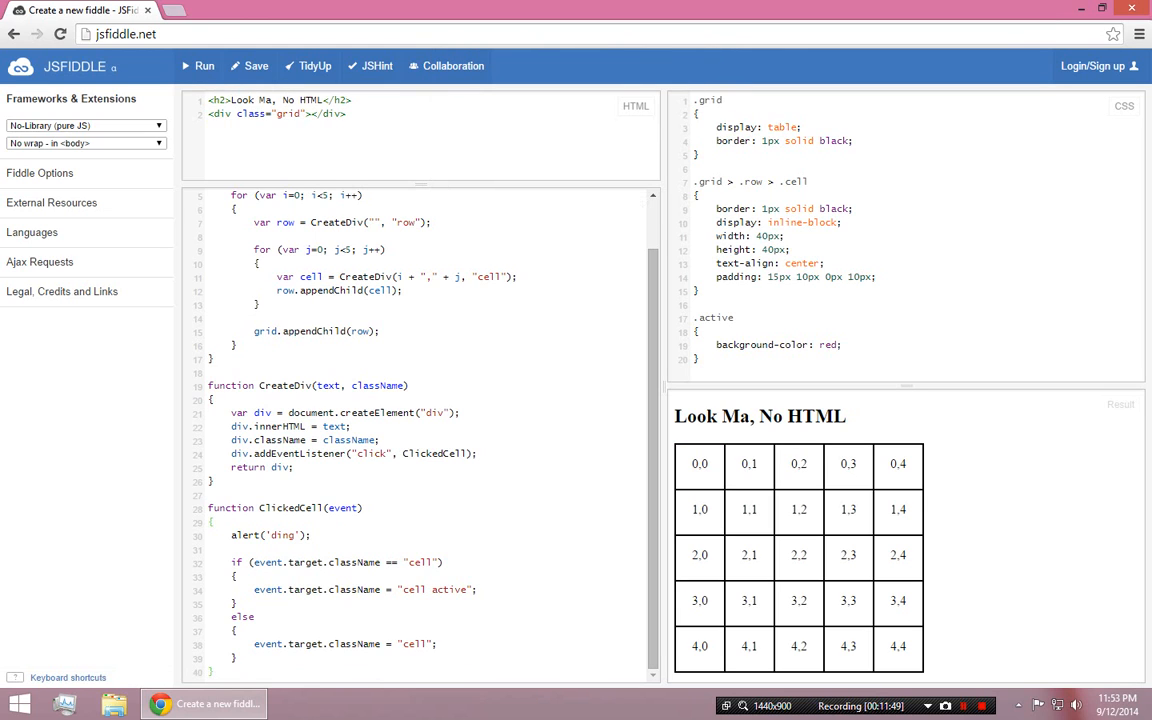
pyautogui.scroll(3)
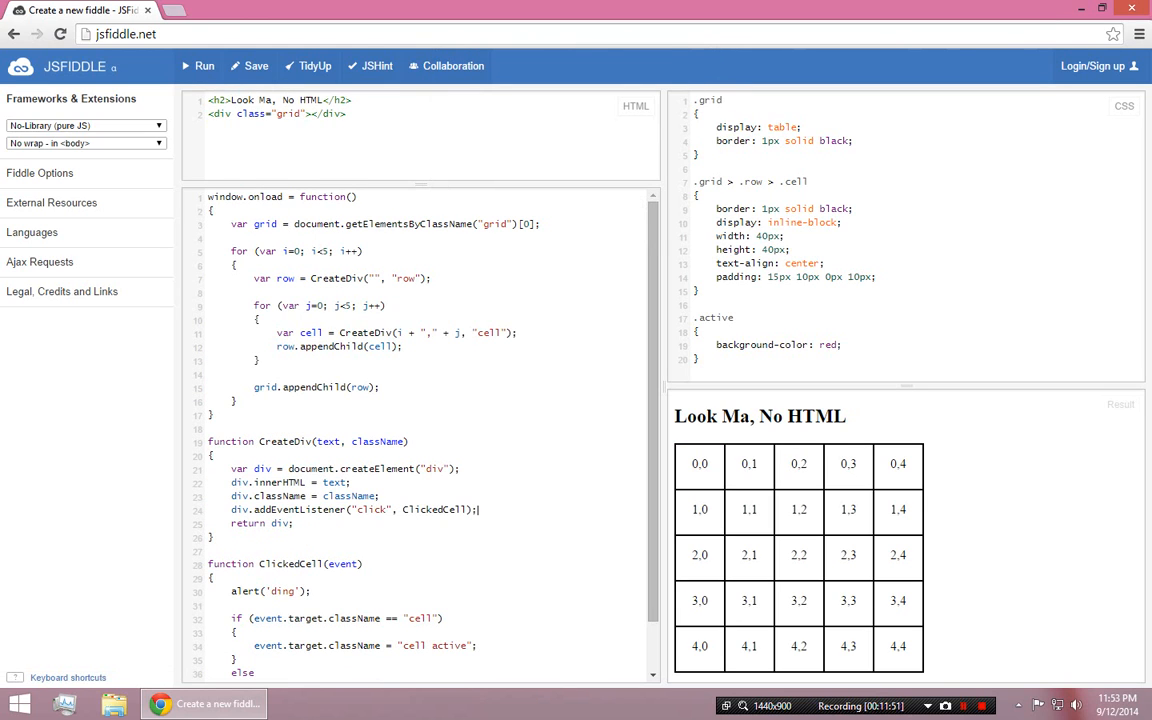
pyautogui.tripleClick(354, 510)
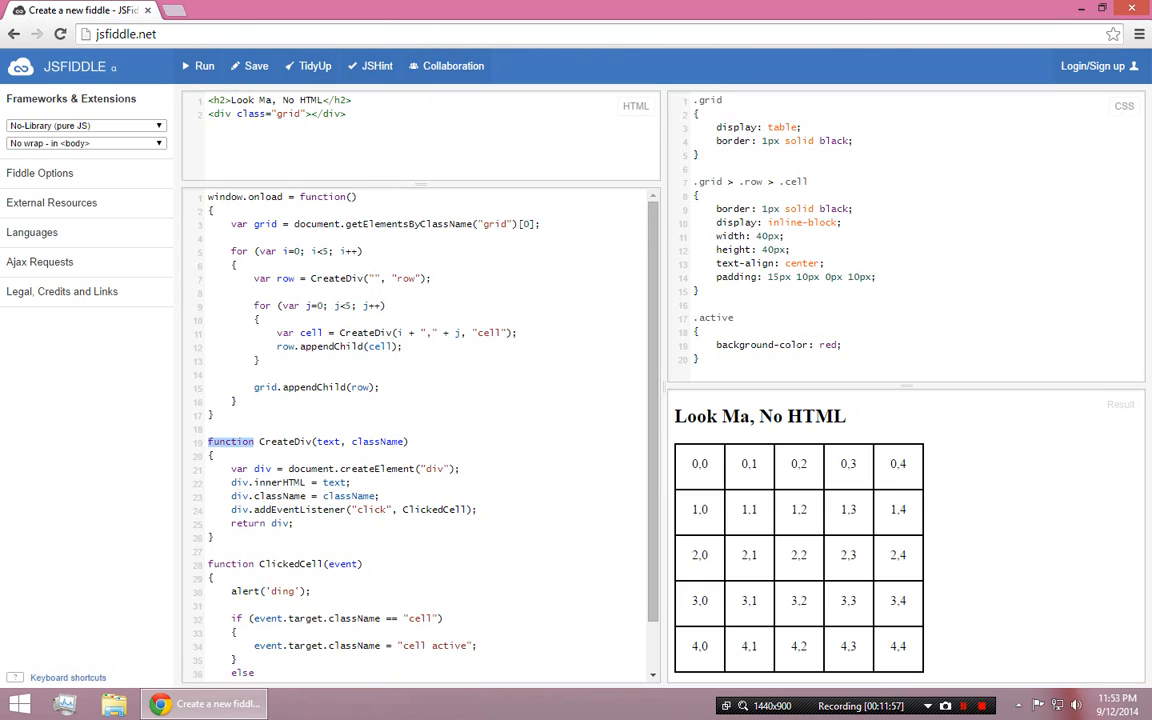
# Attach the listener to cell inside the inner loop and test that cell 0,0 turns red
pyautogui.doubleClick(337, 278)
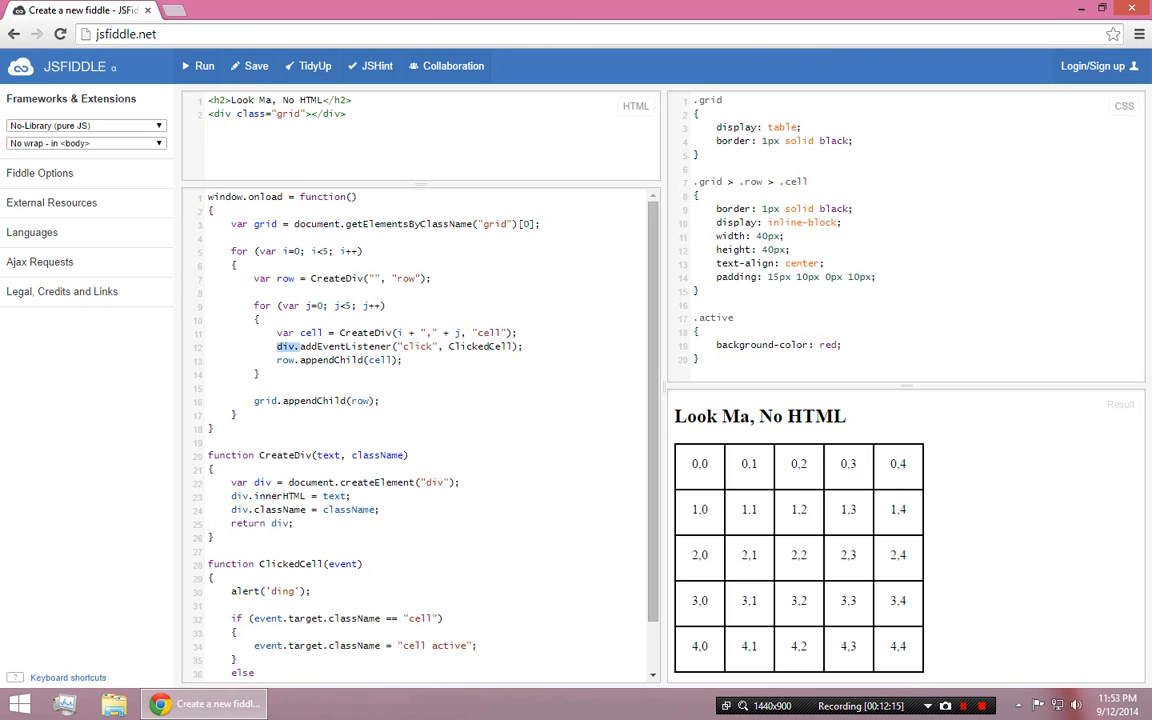
pyautogui.write('cell')
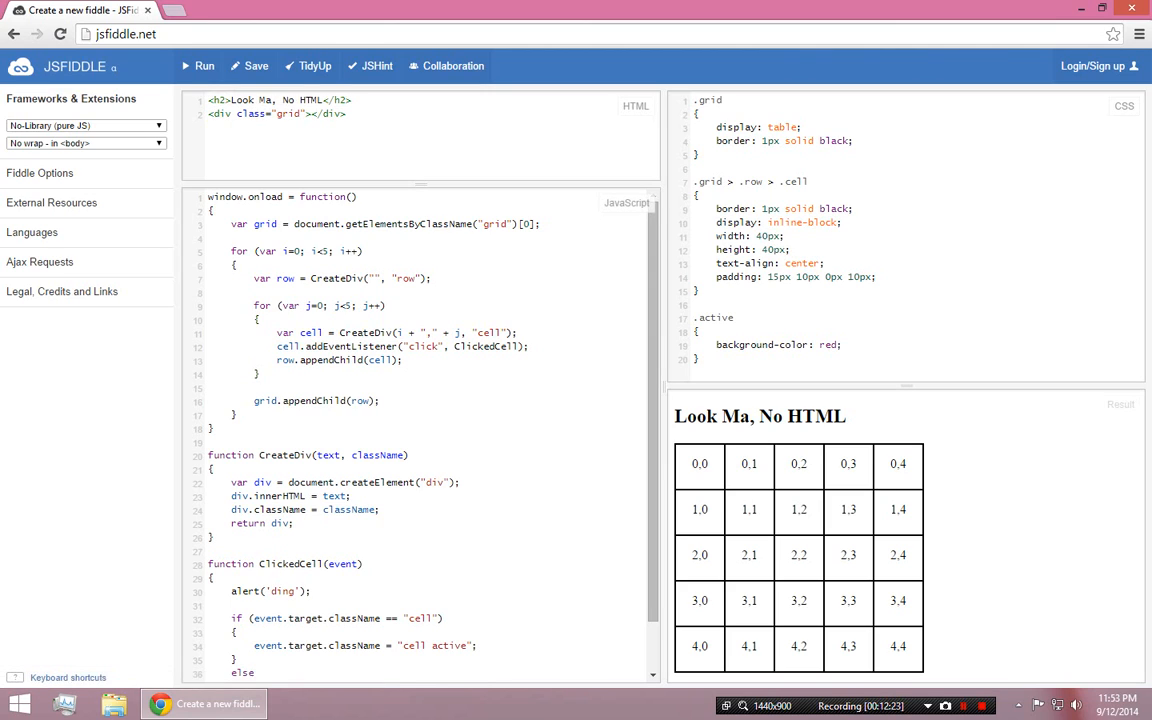
pyautogui.click(699, 464)
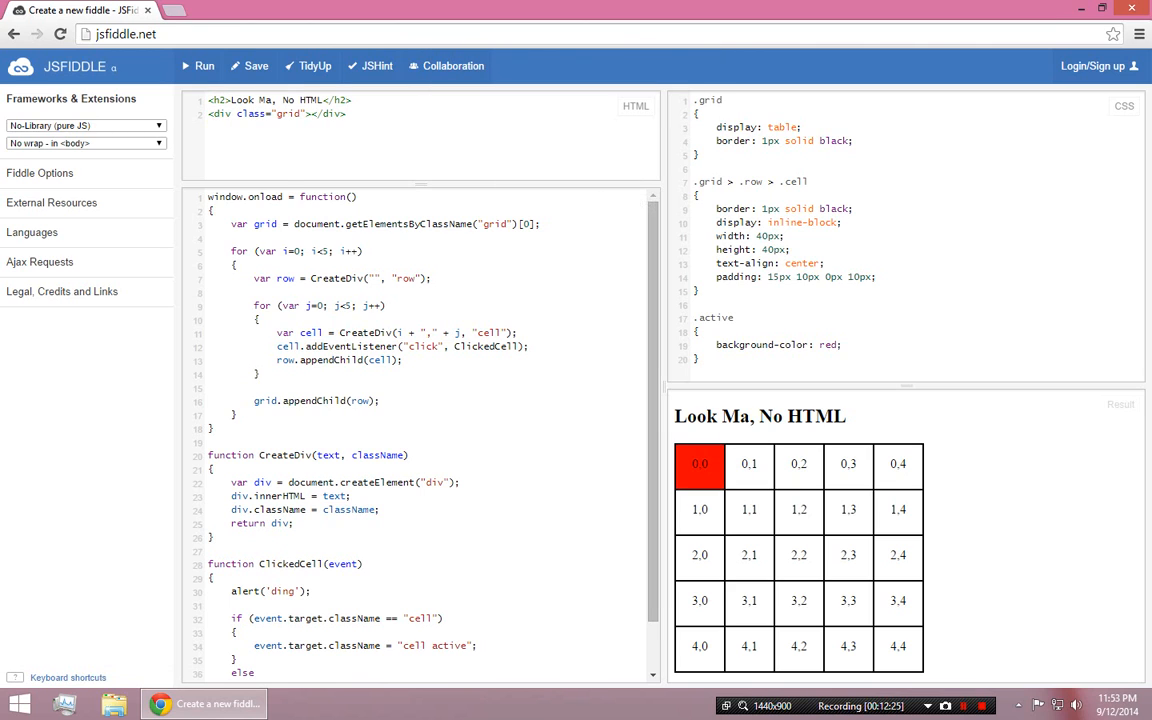
pyautogui.scroll(-3)
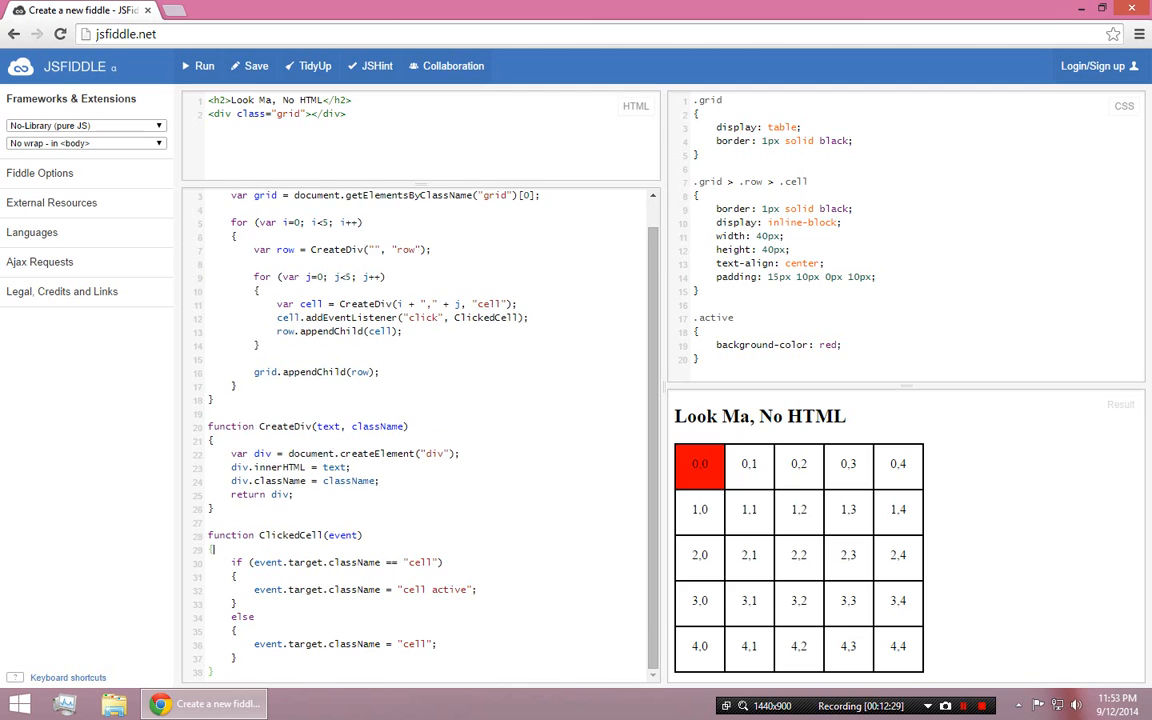
# Rerun the fiddle and click cells such as 0,0 and 3,2 to turn them red
pyautogui.click(699, 464)
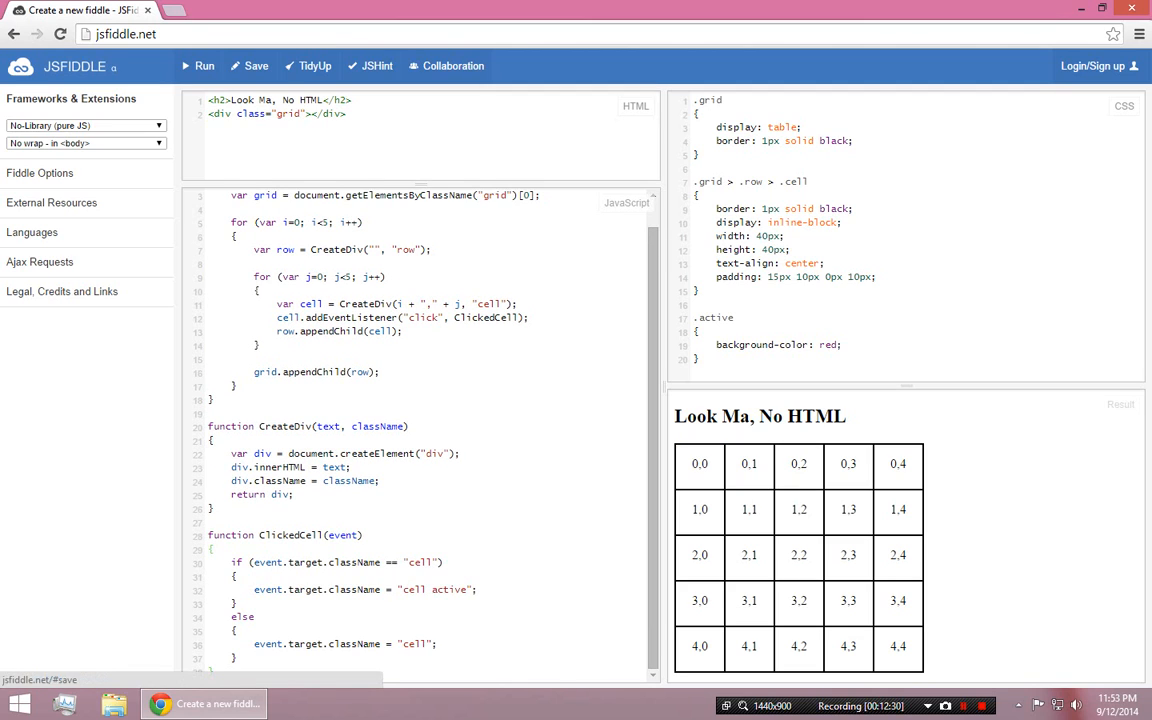
pyautogui.click(699, 464)
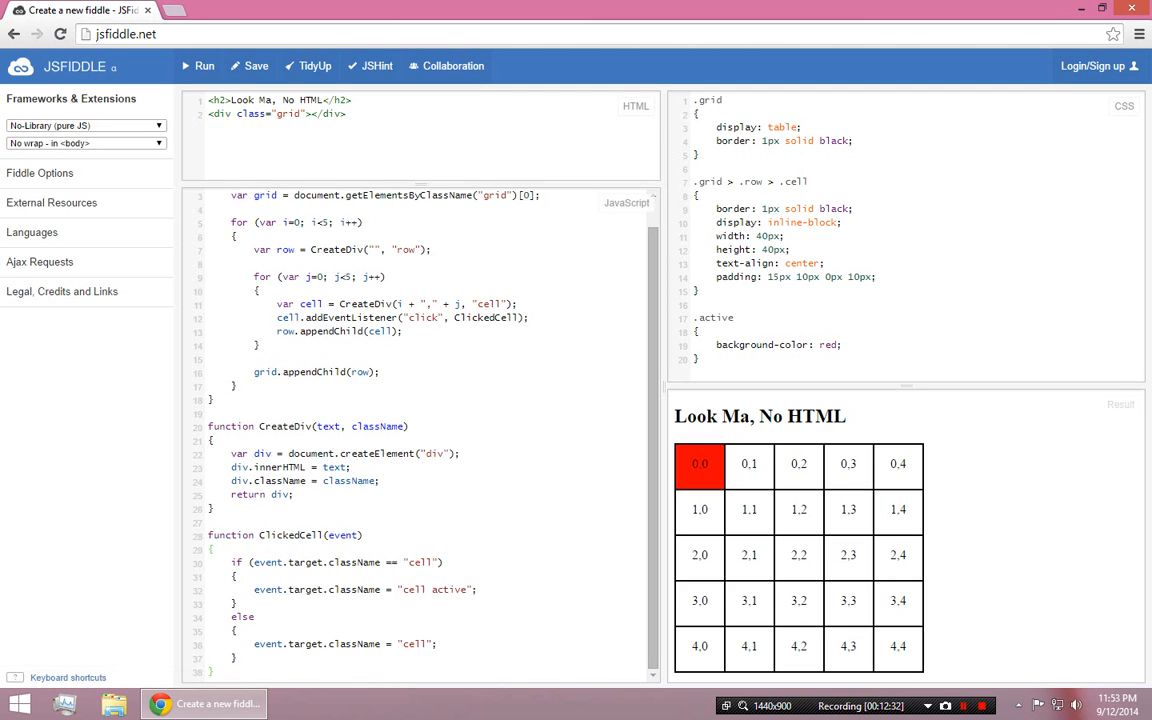
pyautogui.click(699, 464)
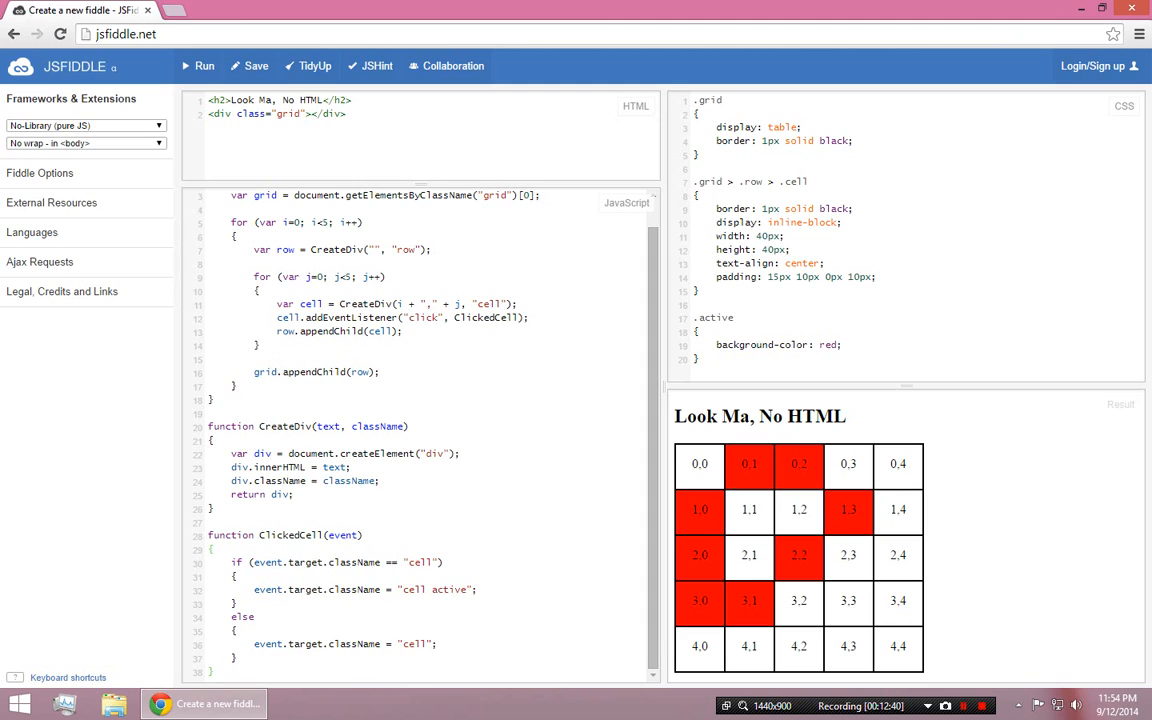
pyautogui.click(798, 601)
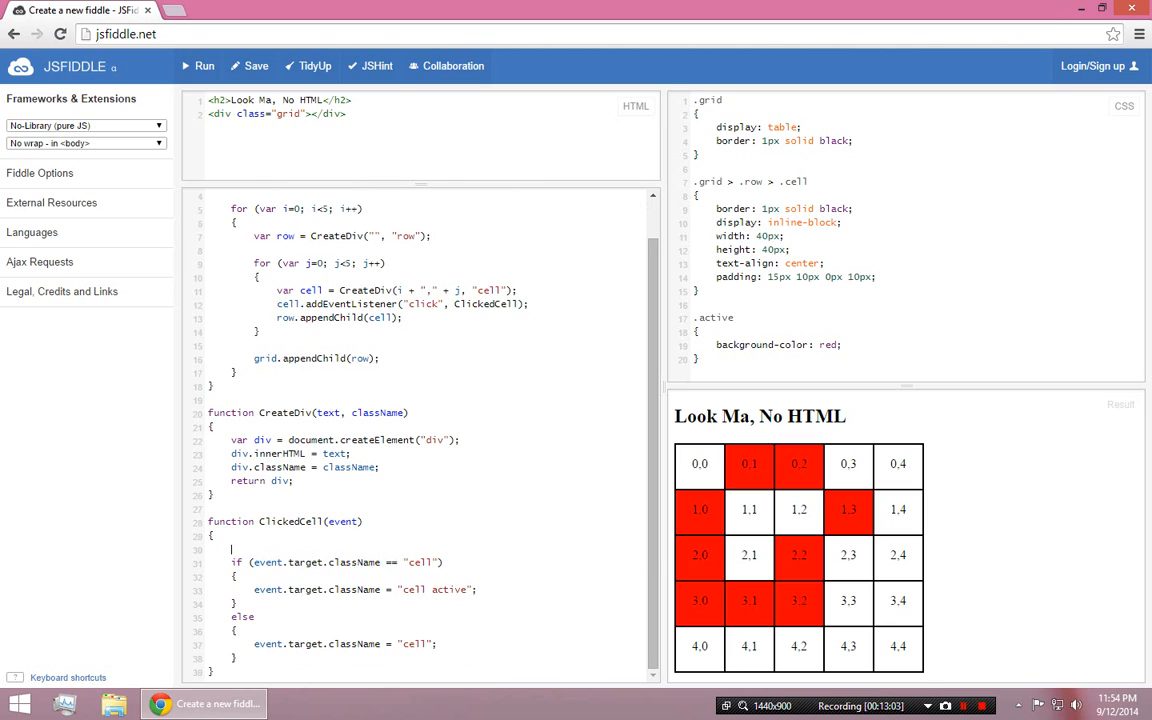
# Replace ClickedCell's if/else with a ternary toggling className between "cell active" and "cell"
pyautogui.write('event.target.className')
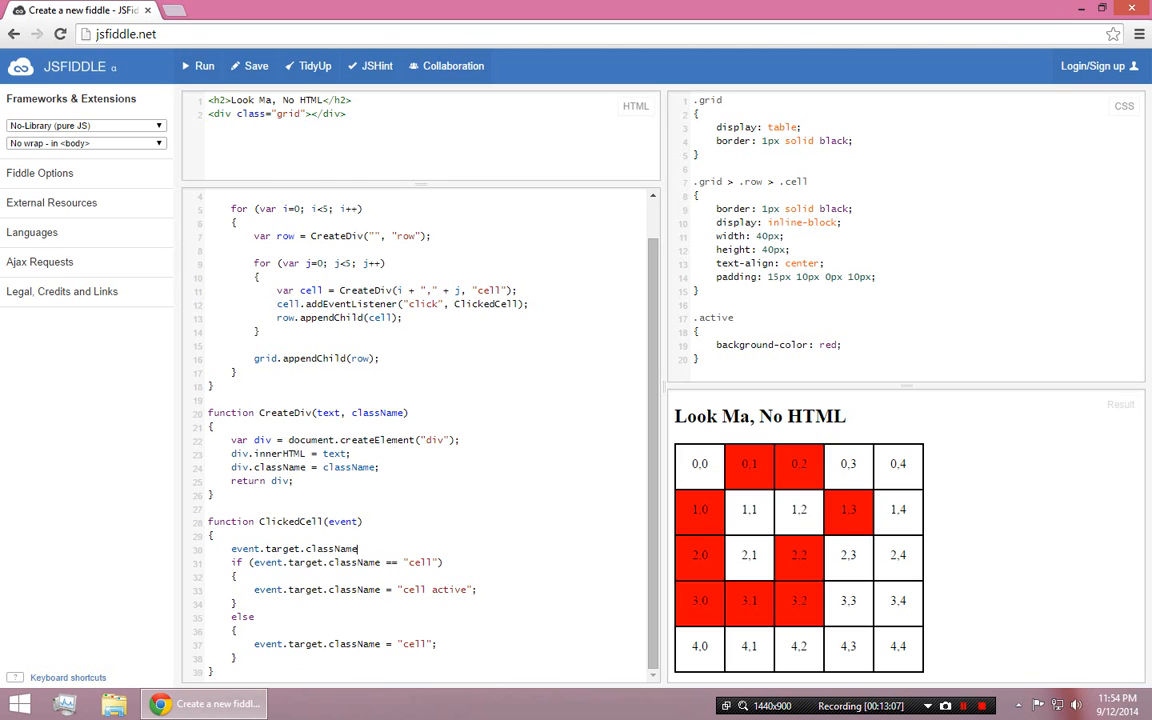
pyautogui.write('=')
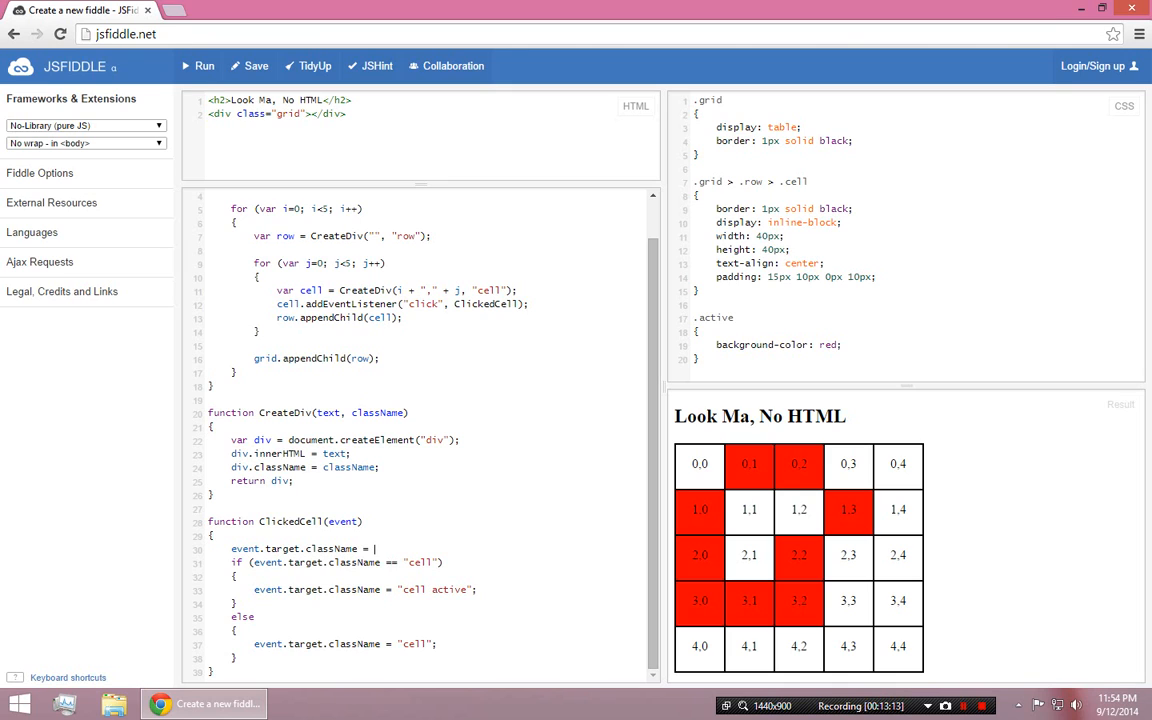
pyautogui.doubleClick(345, 562)
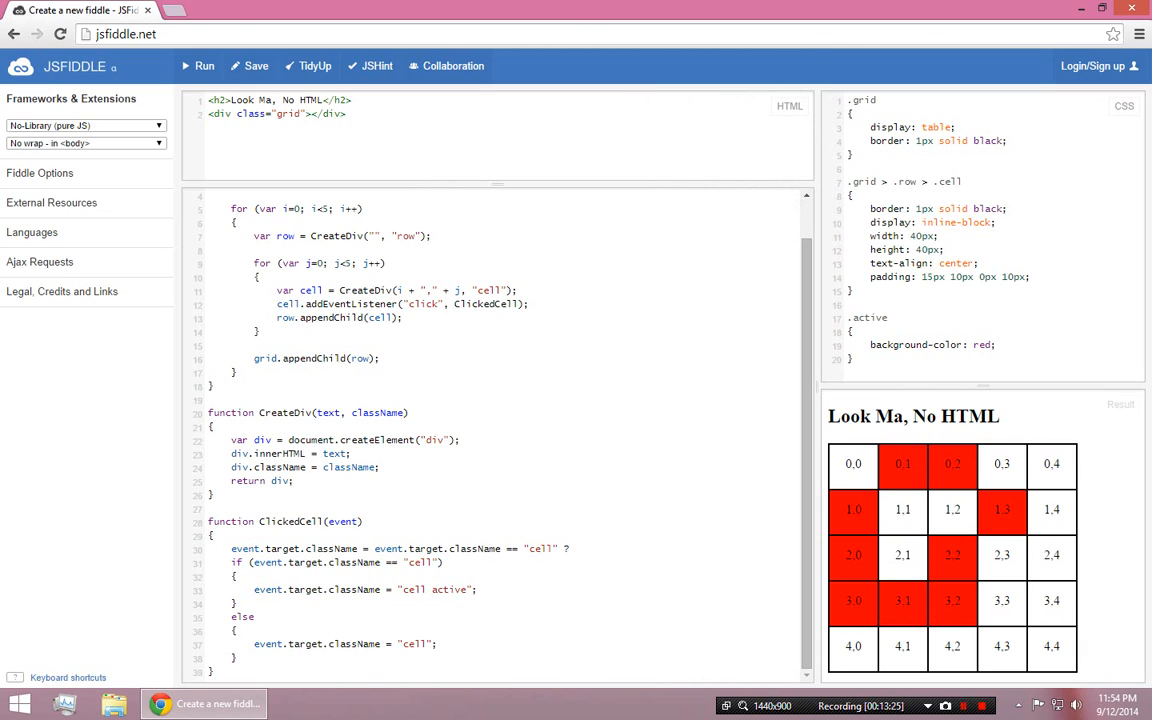
pyautogui.doubleClick(433, 589)
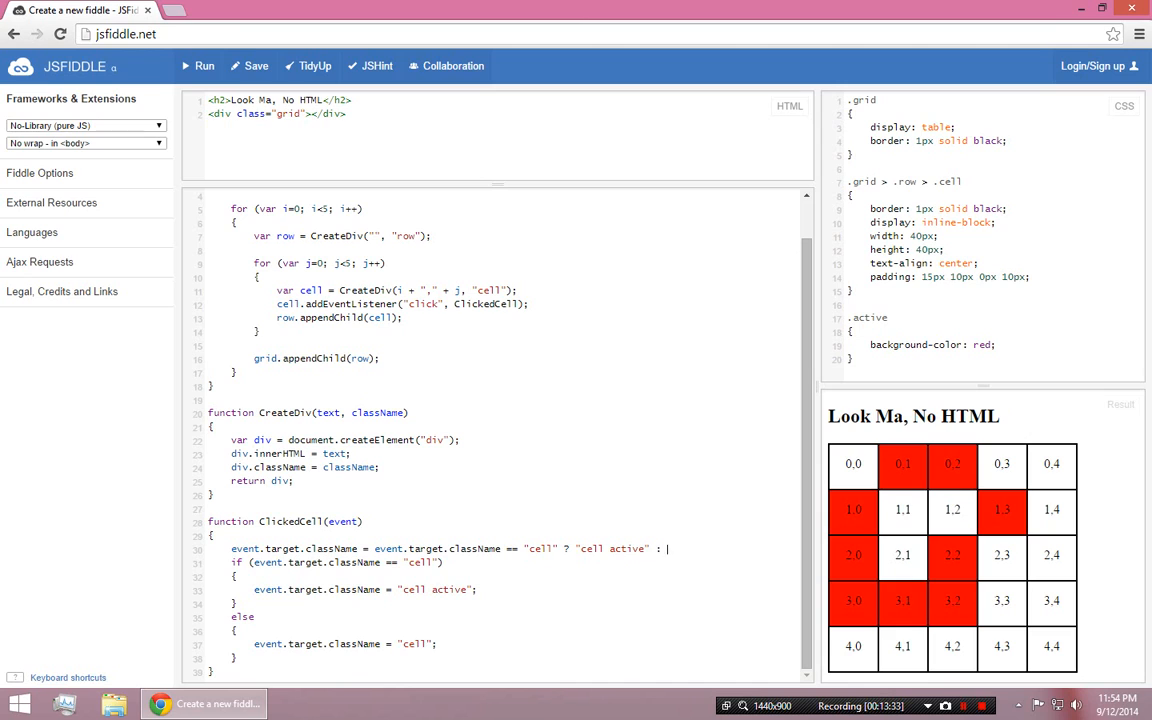
pyautogui.write('"cell";')
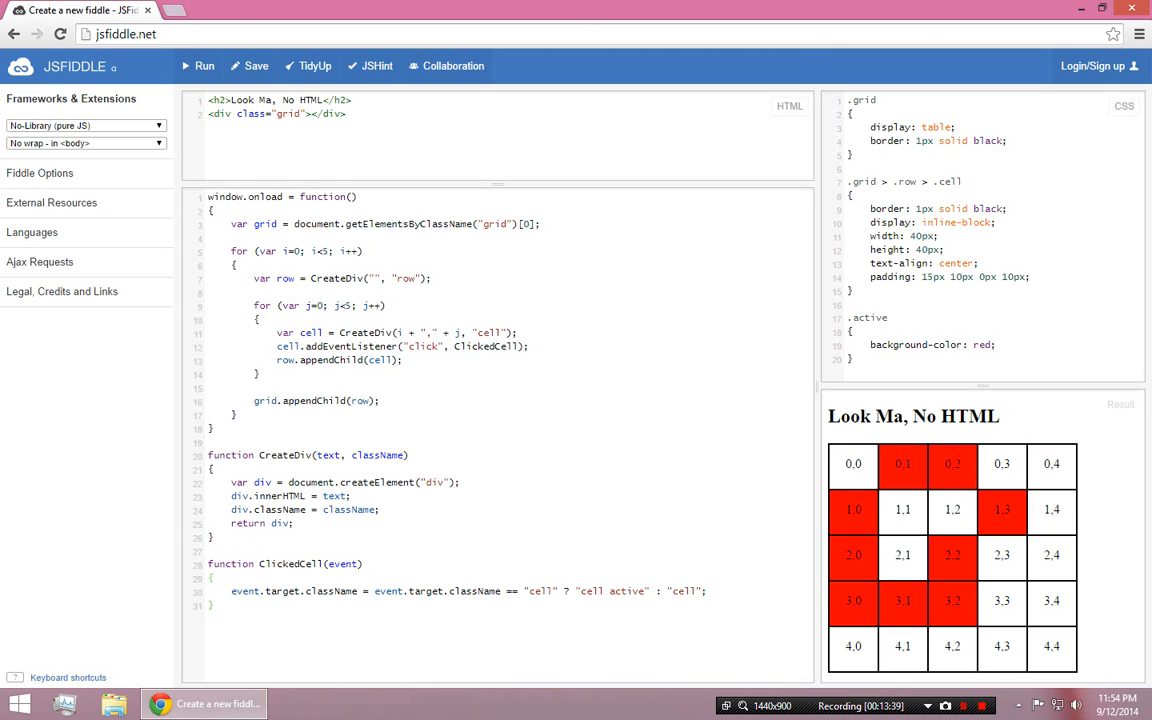
pyautogui.doubleClick(331, 590)
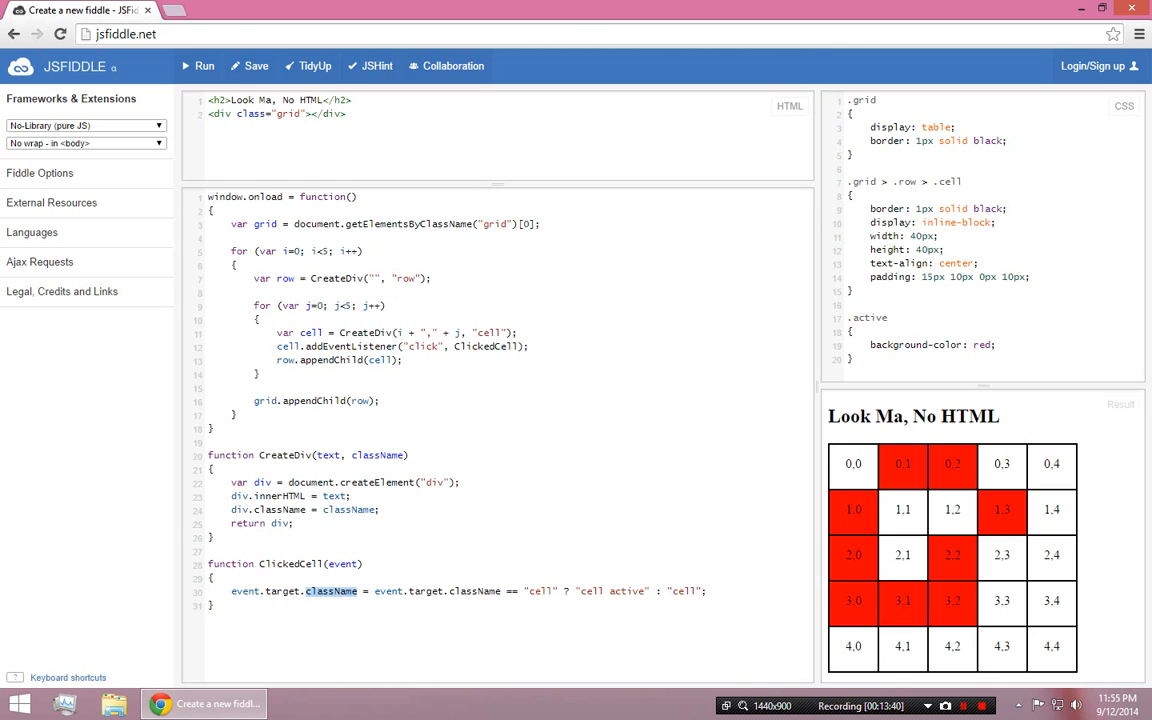
pyautogui.click(580, 591)
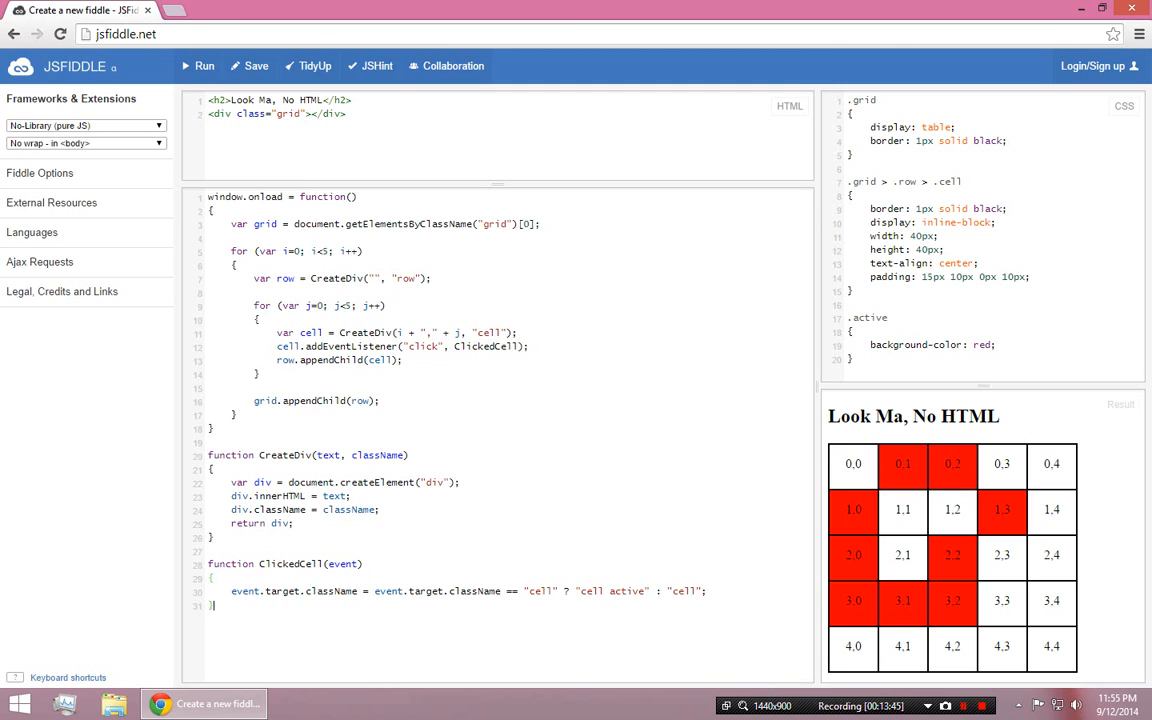
# Toggle grid cells, inspect the grid div markup, then switch to the local v2 project folder
pyautogui.click(901, 510)
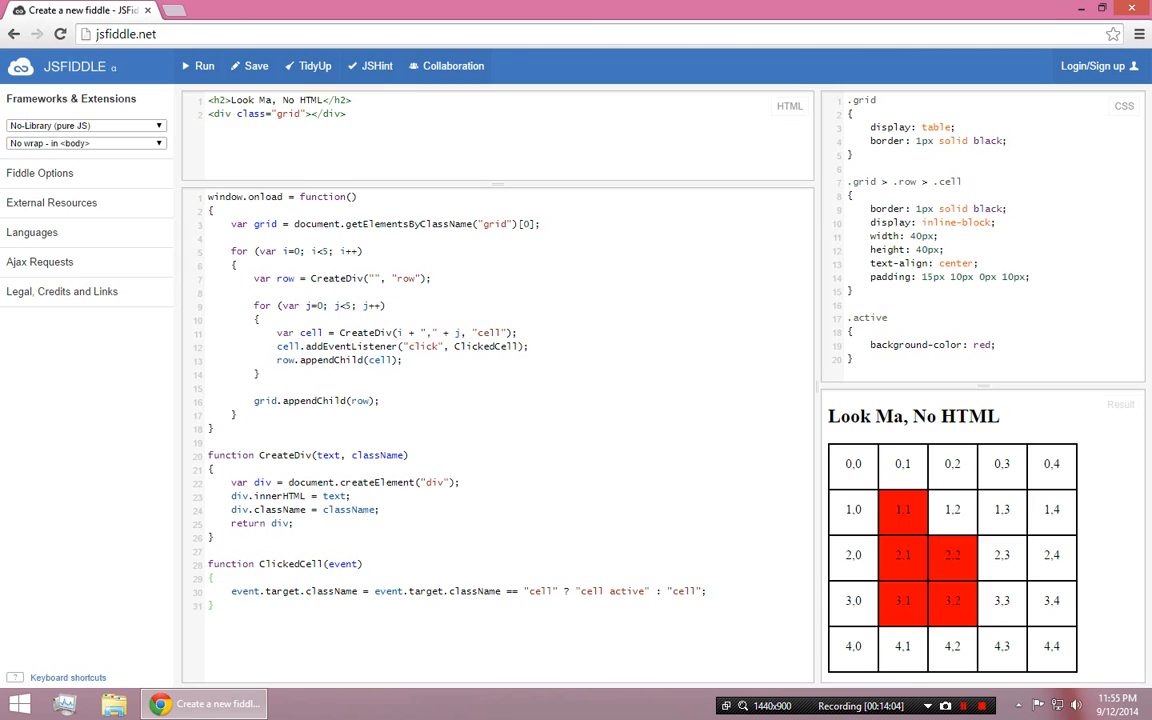
pyautogui.doubleClick(330, 591)
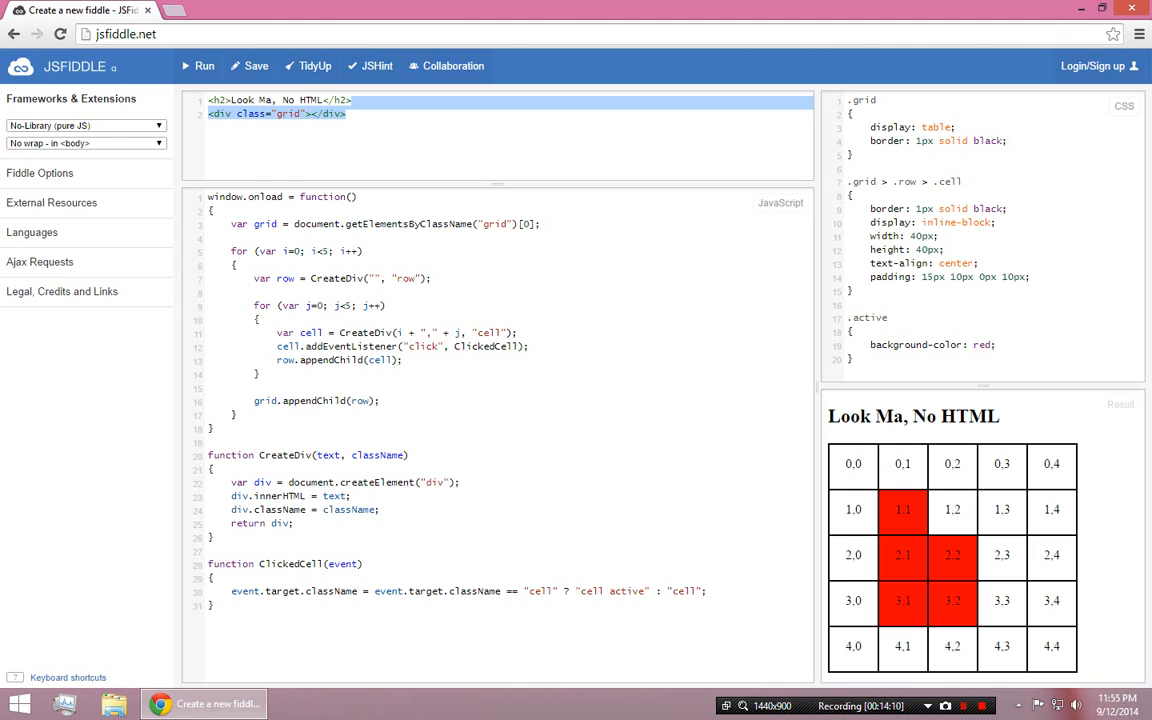
pyautogui.click(222, 113)
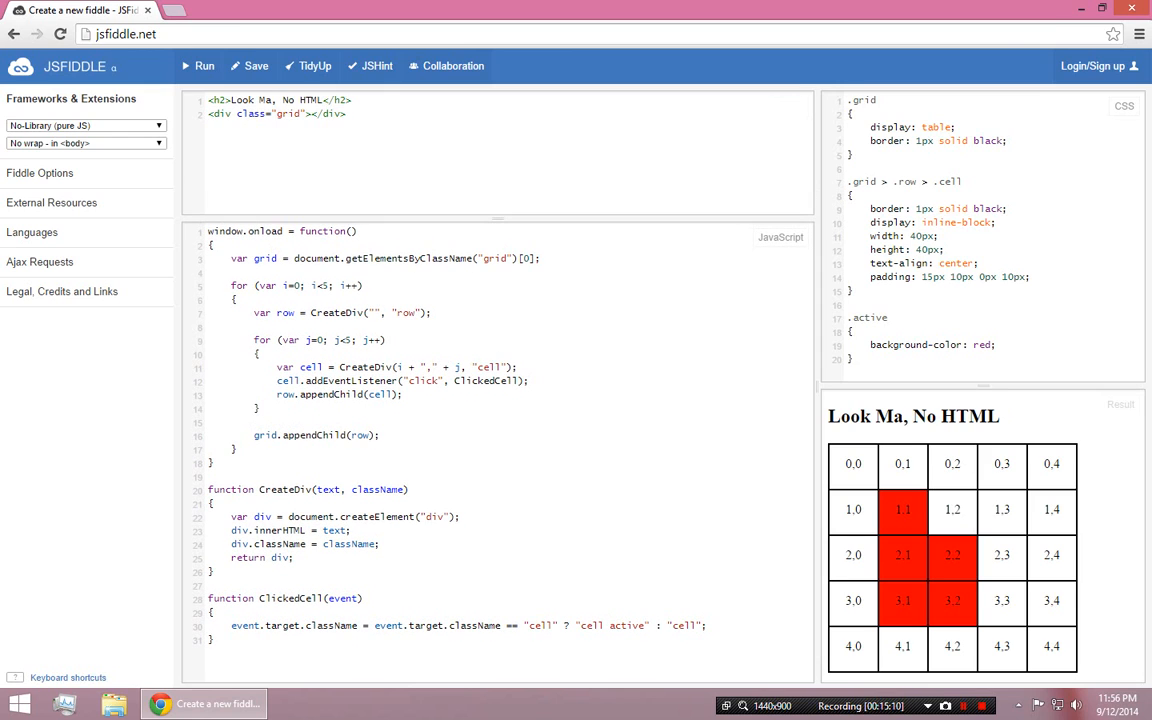
pyautogui.click(347, 113)
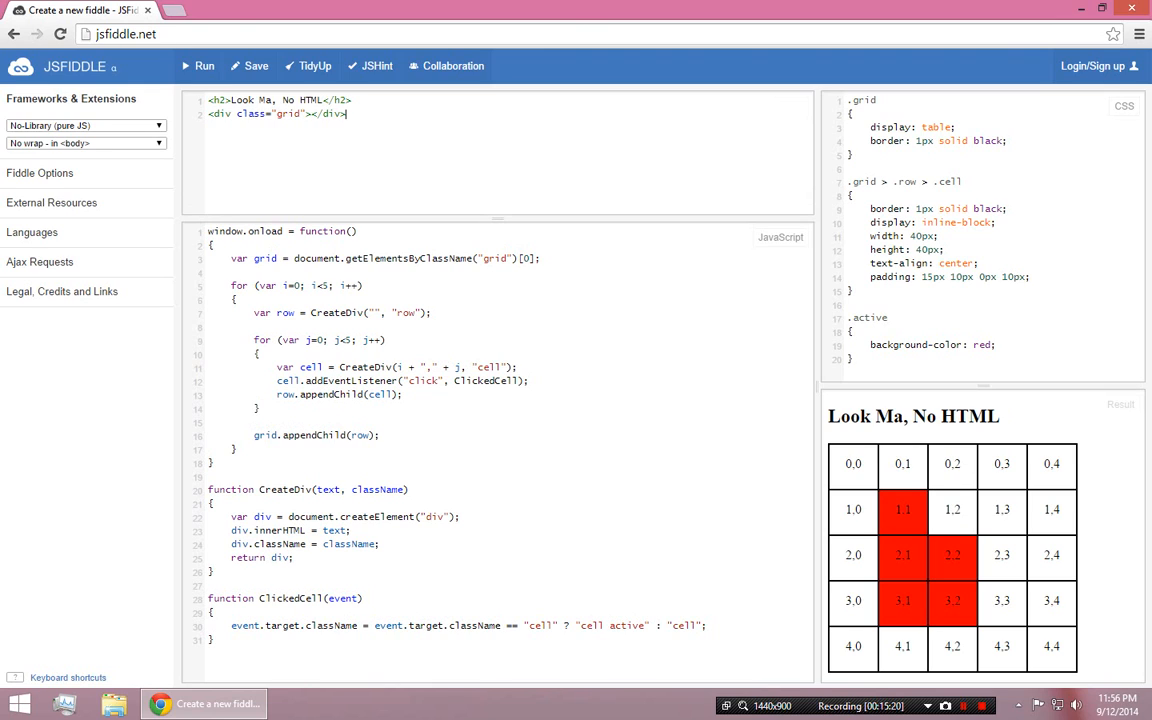
pyautogui.moveTo(345, 113)
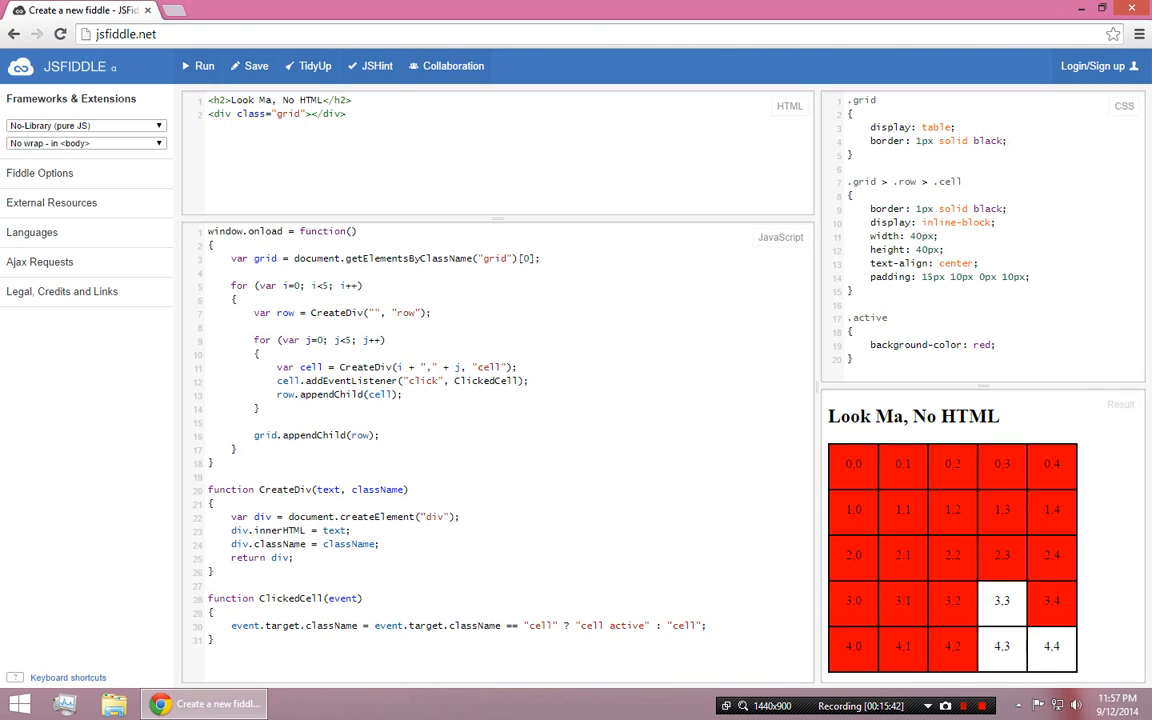
pyautogui.click(951, 555)
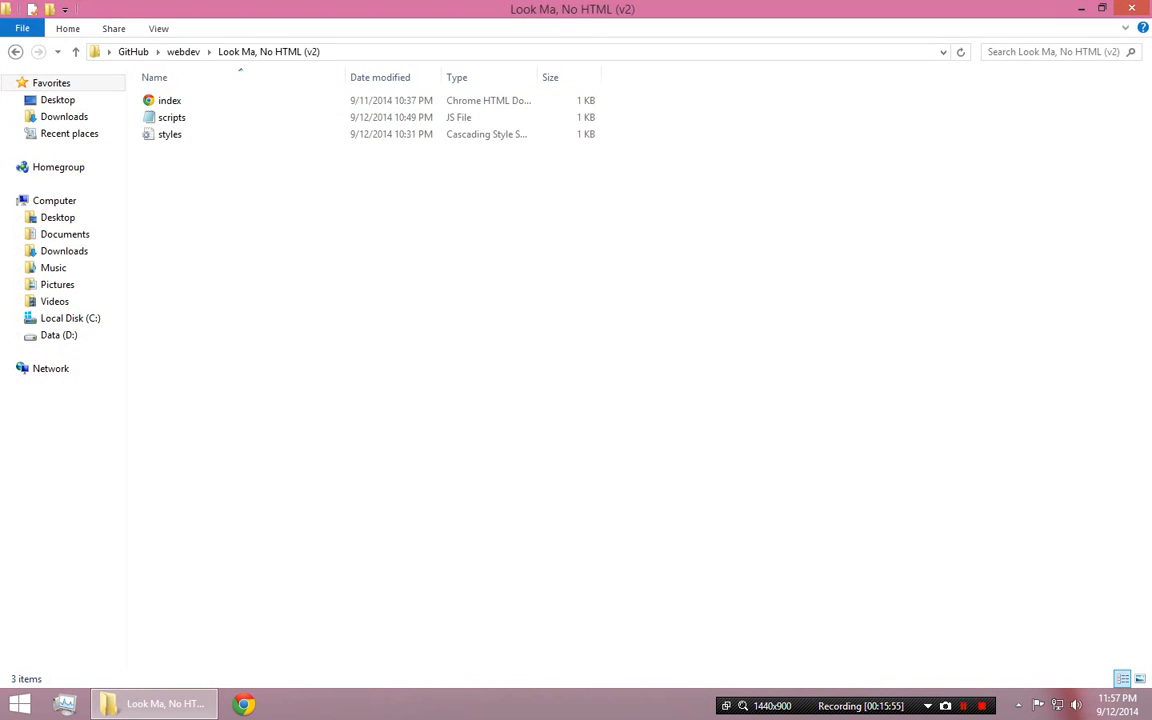
# Review scripts.js and its isPainting variable in Notepad, then open index.html in the browser
pyautogui.click(172, 117)
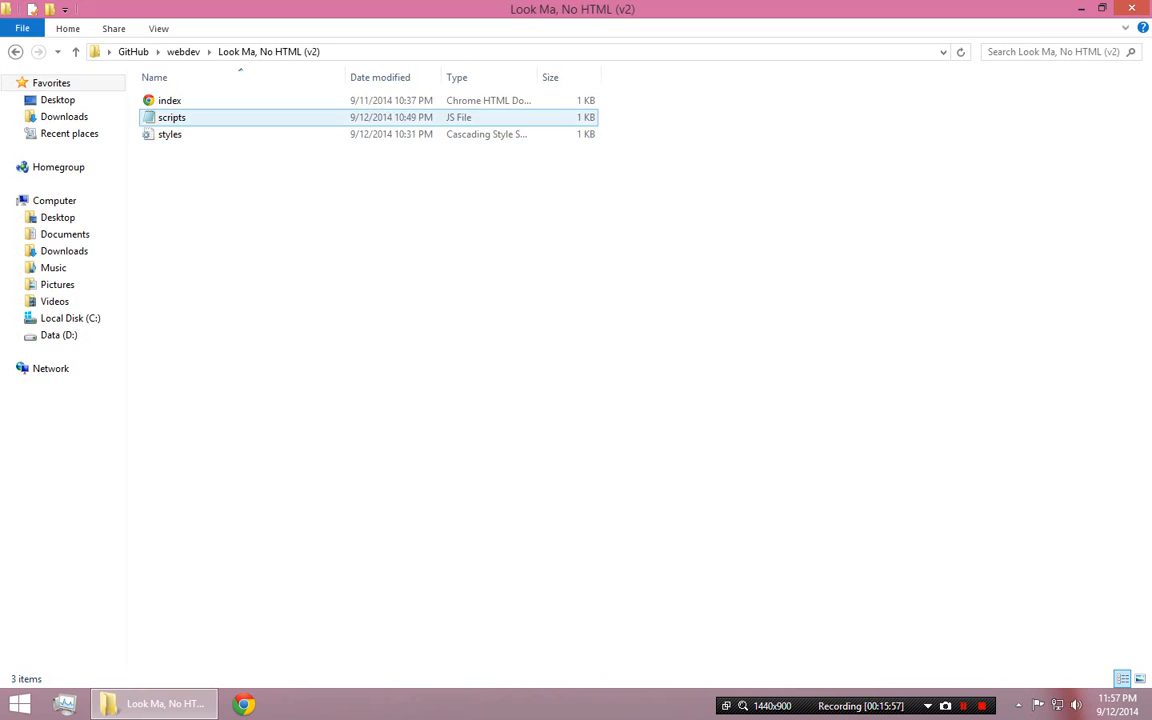
pyautogui.doubleClick(171, 117)
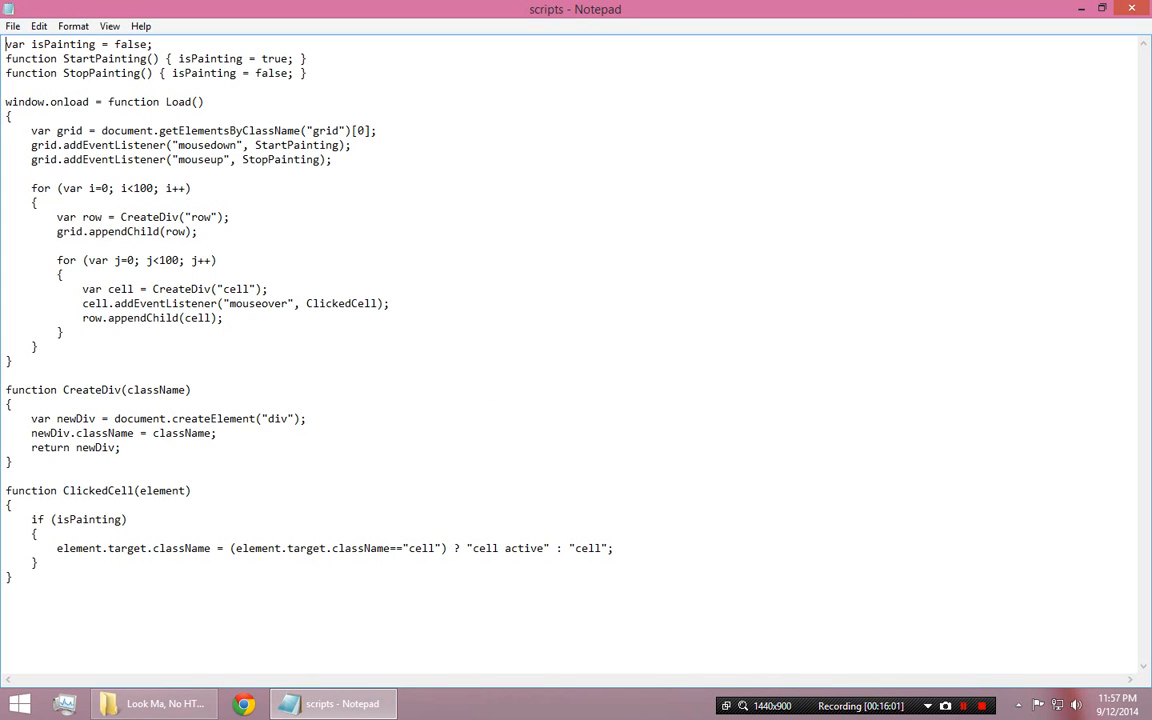
pyautogui.moveTo(31, 145); pyautogui.dragTo(333, 159)
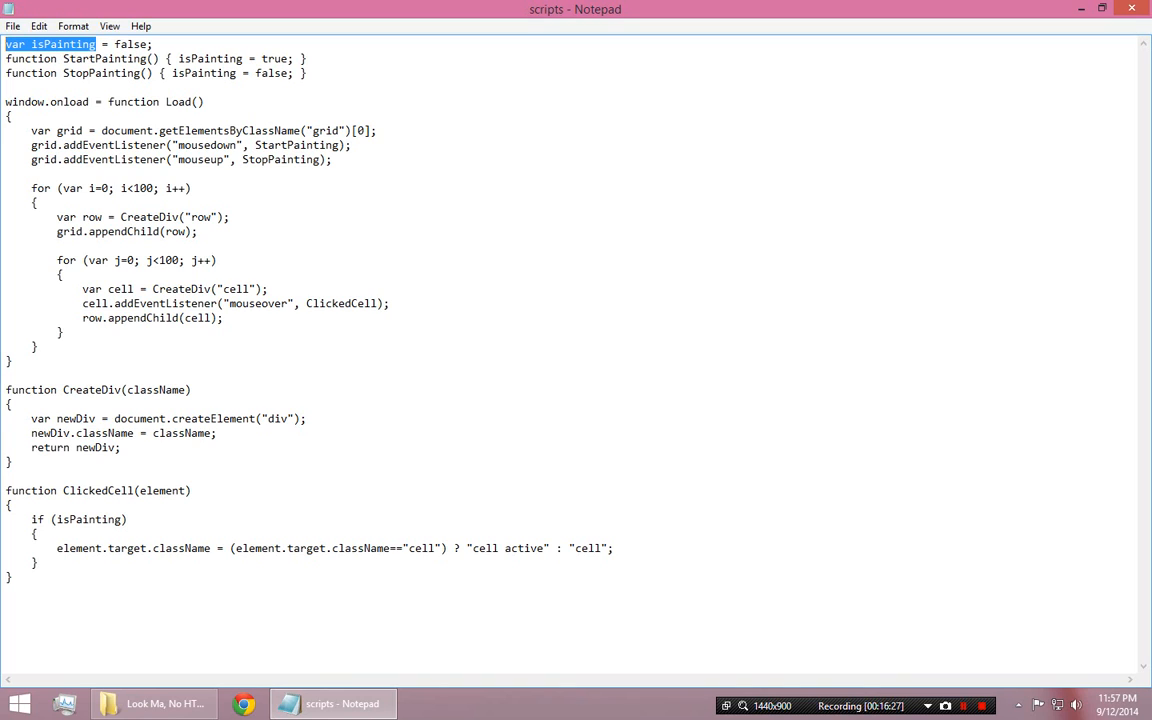
pyautogui.doubleClick(139, 188)
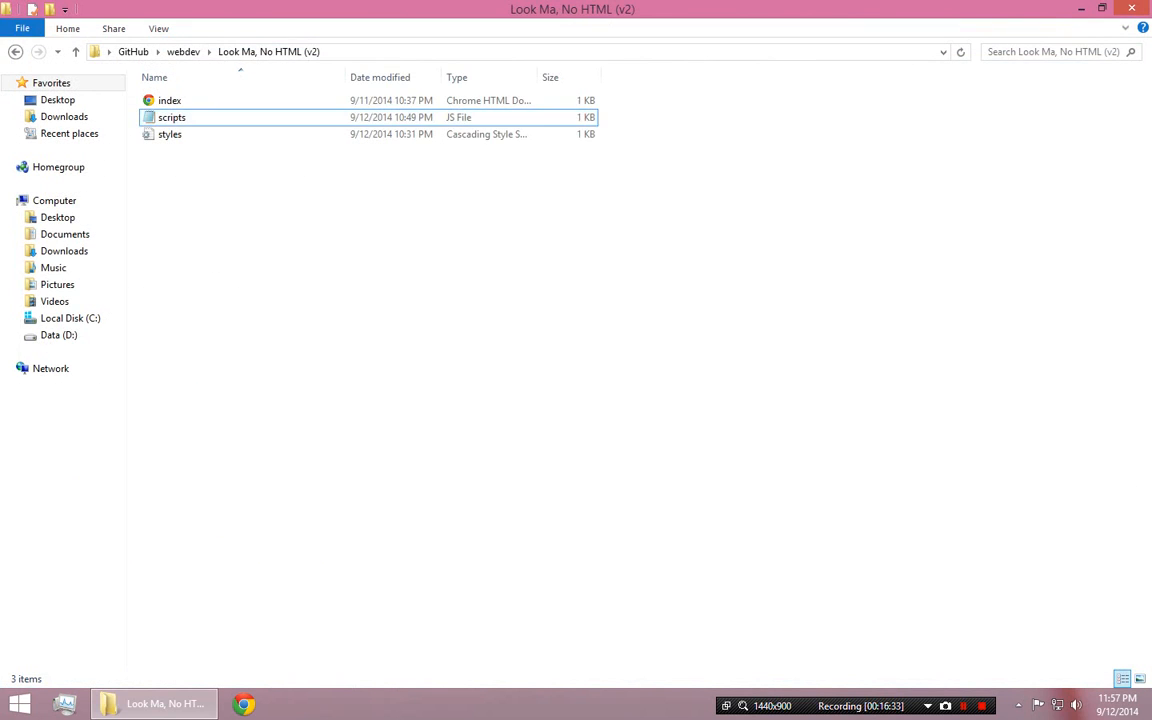
pyautogui.doubleClick(169, 100)
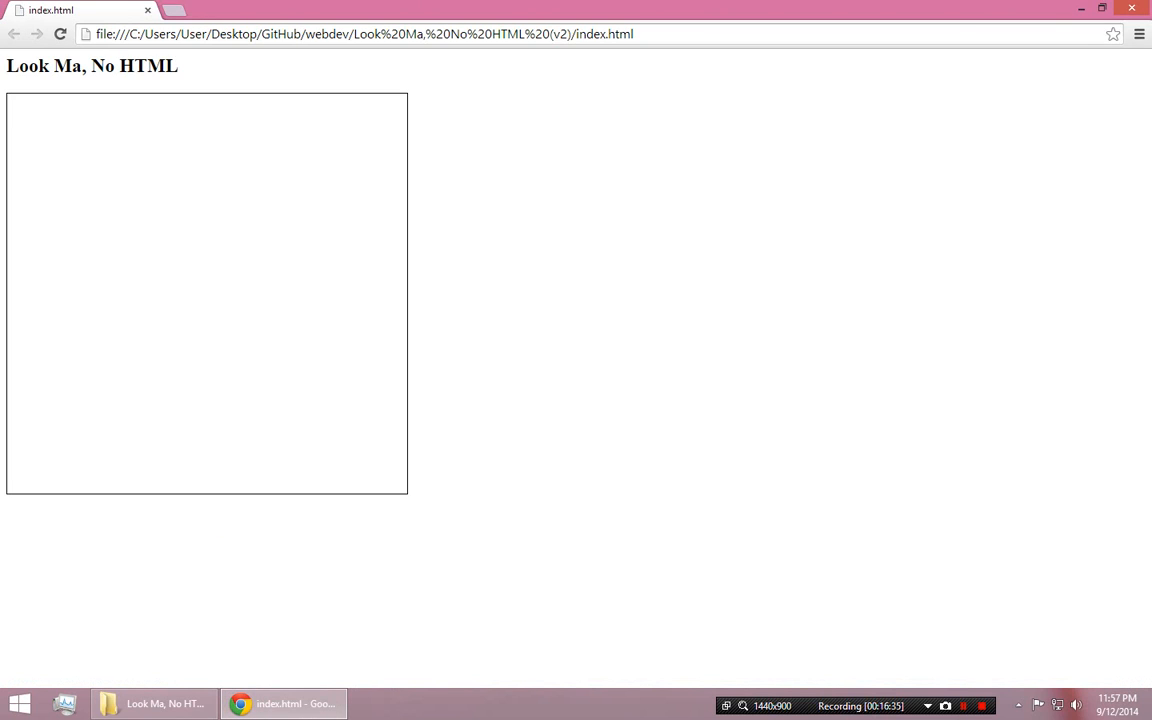
# Paint a red curve, a word and its underline on the local grid, then close Chrome
pyautogui.moveTo(110, 180); pyautogui.dragTo(283, 265)
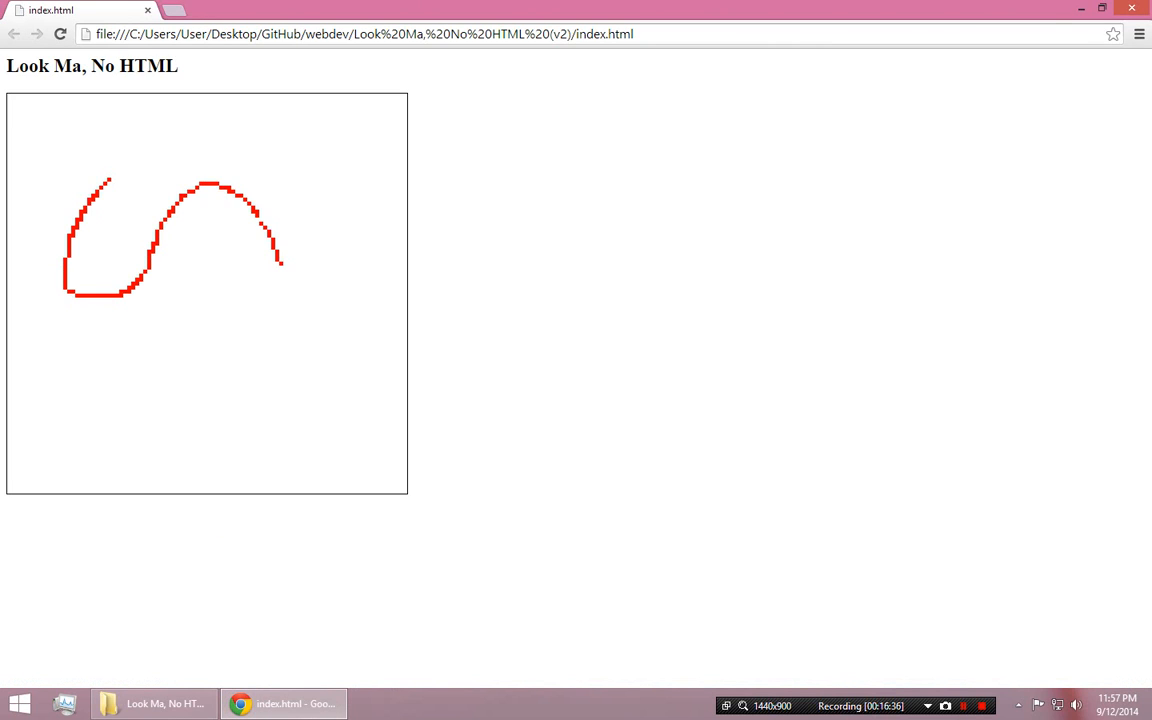
pyautogui.moveTo(283, 268); pyautogui.dragTo(310, 410)
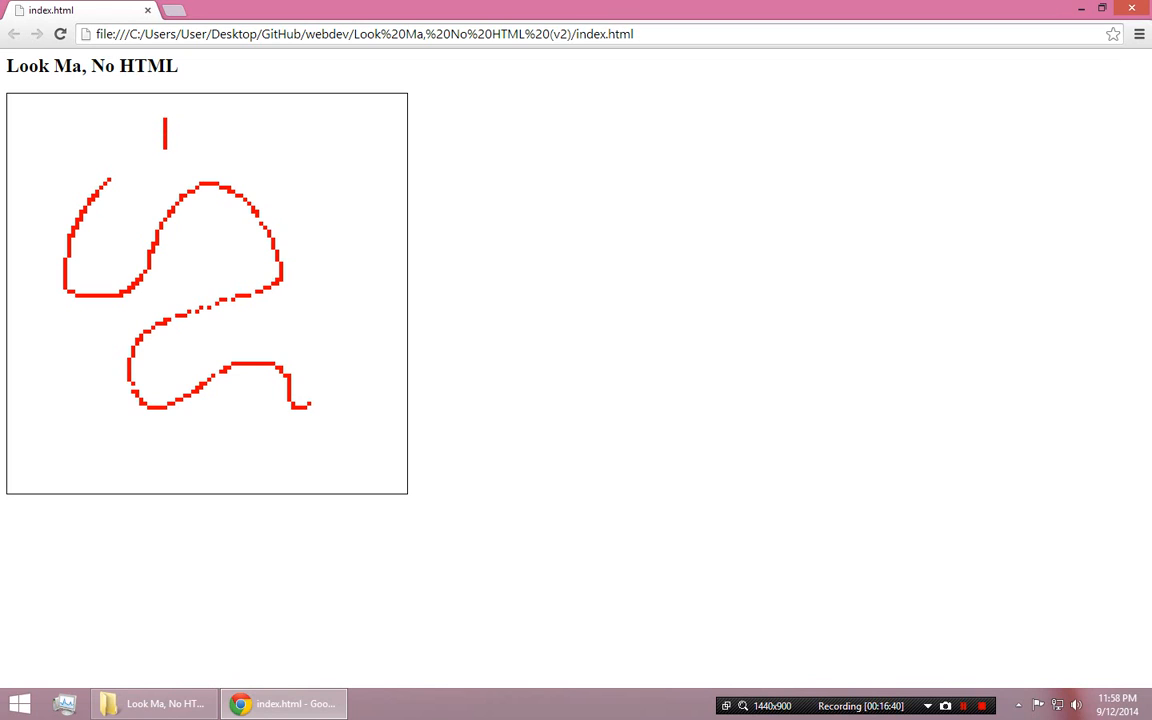
pyautogui.moveTo(165, 130); pyautogui.dragTo(190, 120)
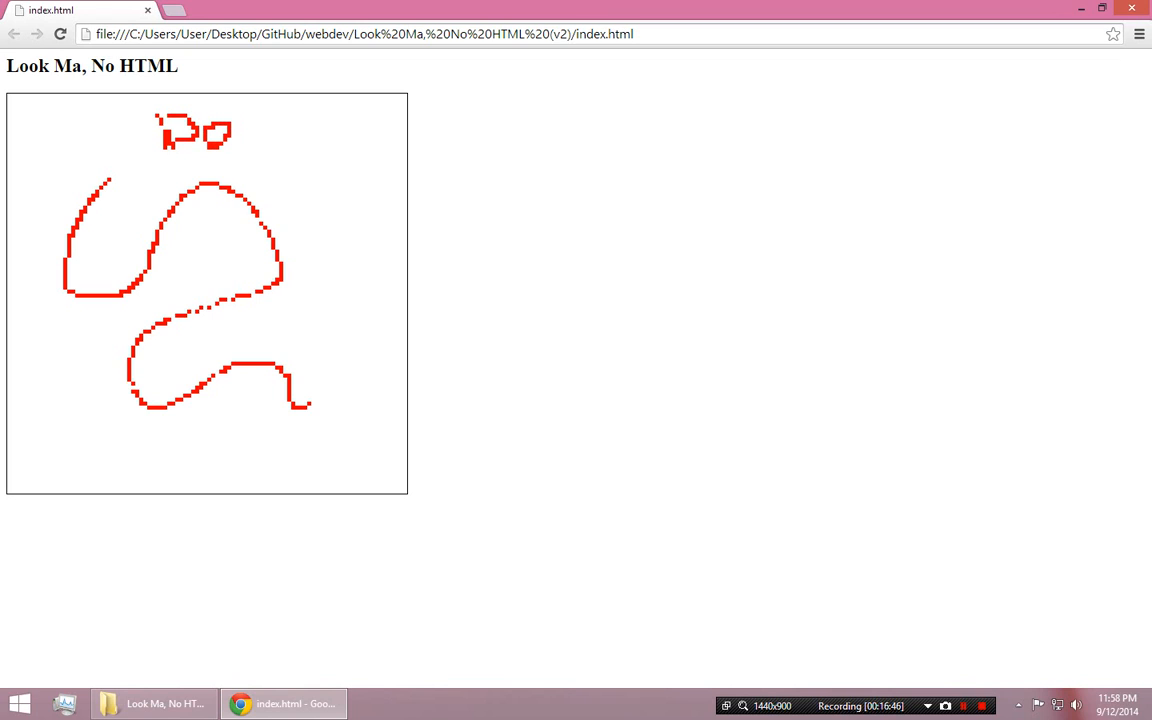
pyautogui.moveTo(235, 125); pyautogui.dragTo(260, 150)
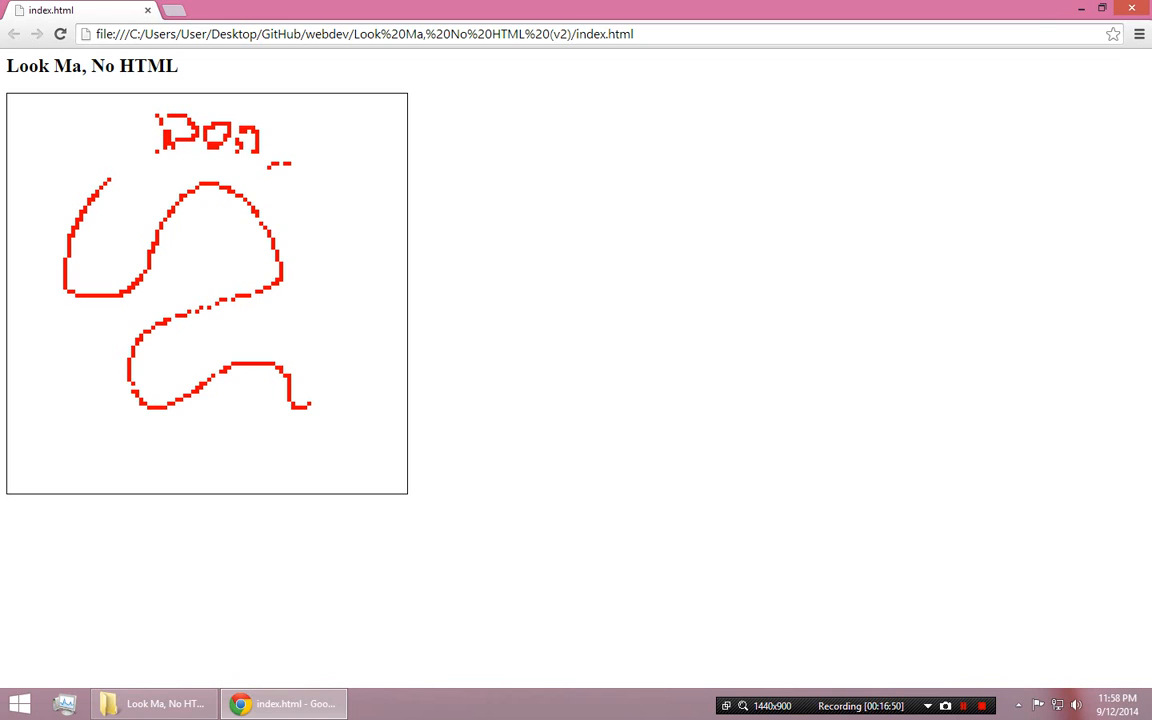
pyautogui.moveTo(167, 163); pyautogui.dragTo(267, 166)
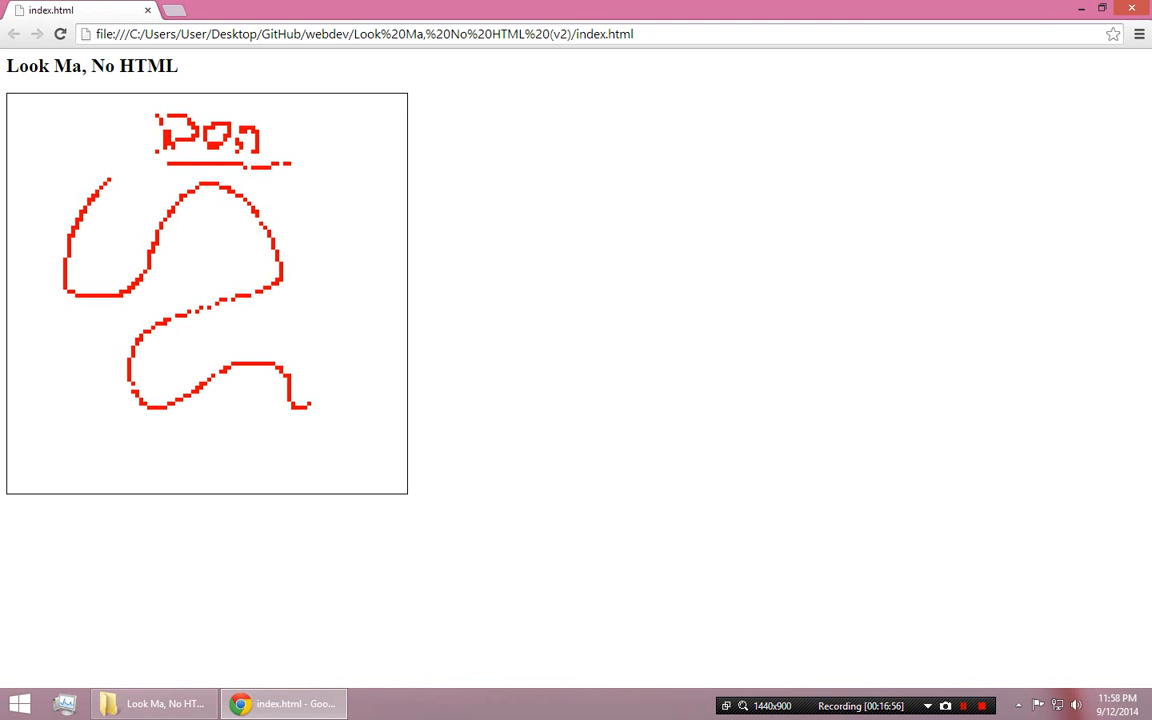
pyautogui.click(152, 703)
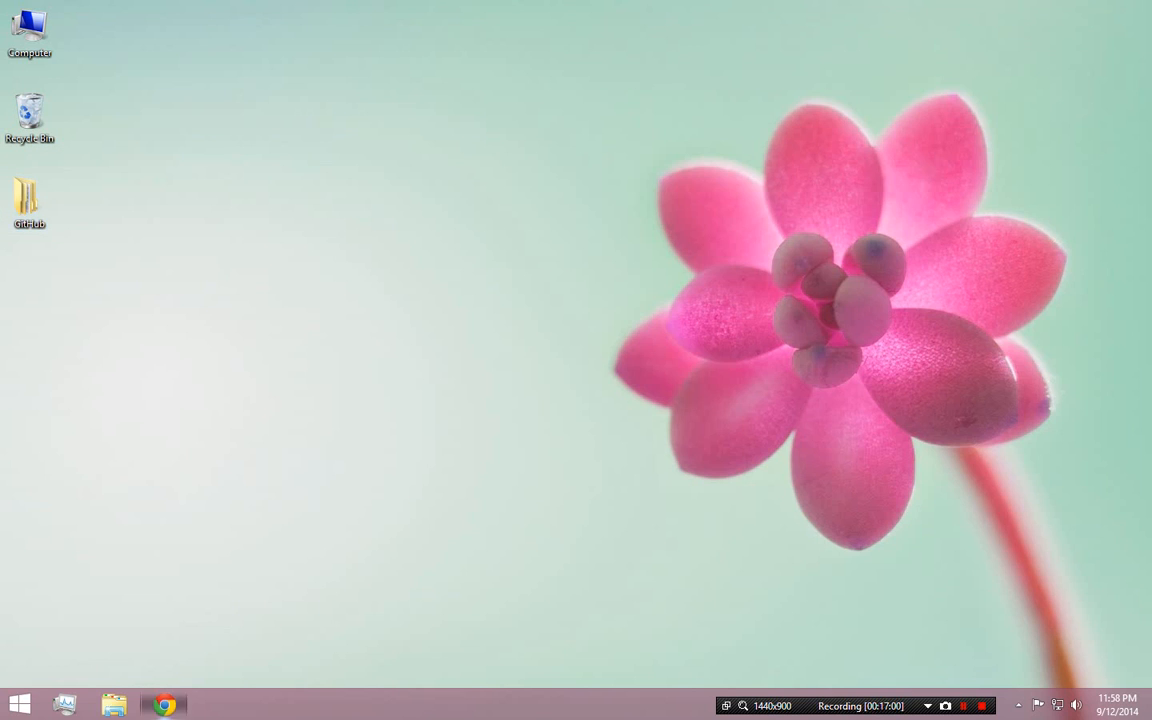
# Browse GitHub to webdev's Look Ma, No HTML (v1) index.html and highlight its grid div line
pyautogui.click(162, 705)
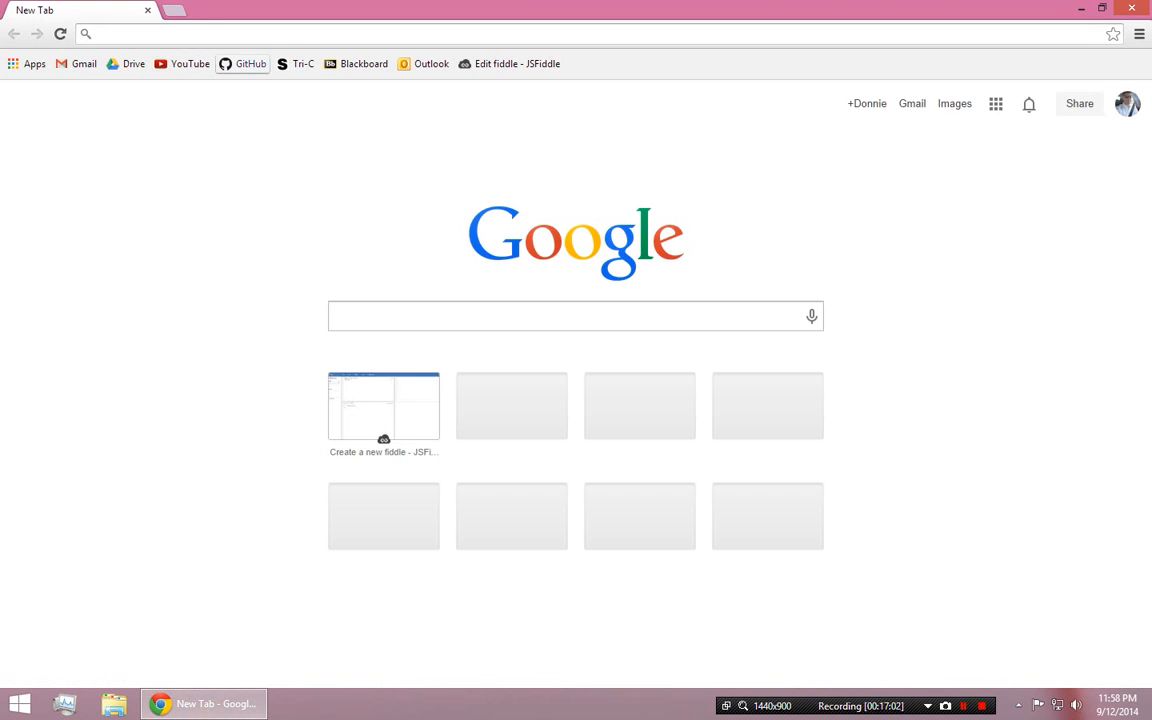
pyautogui.click(250, 63)
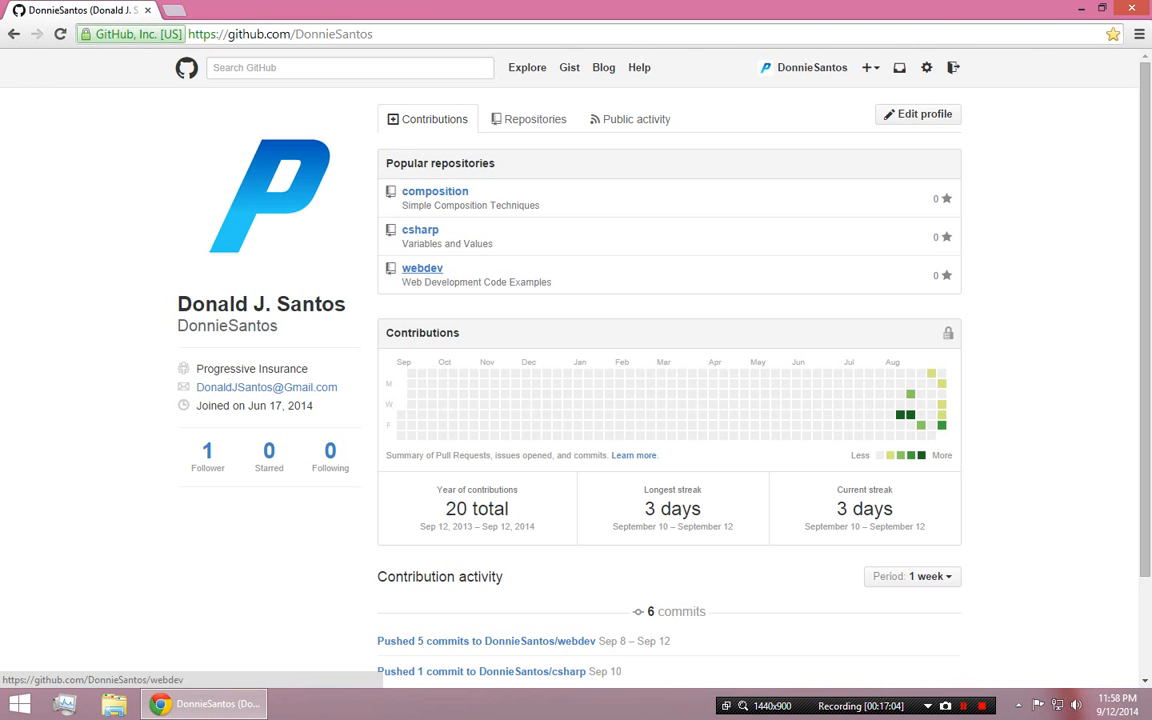
pyautogui.click(422, 268)
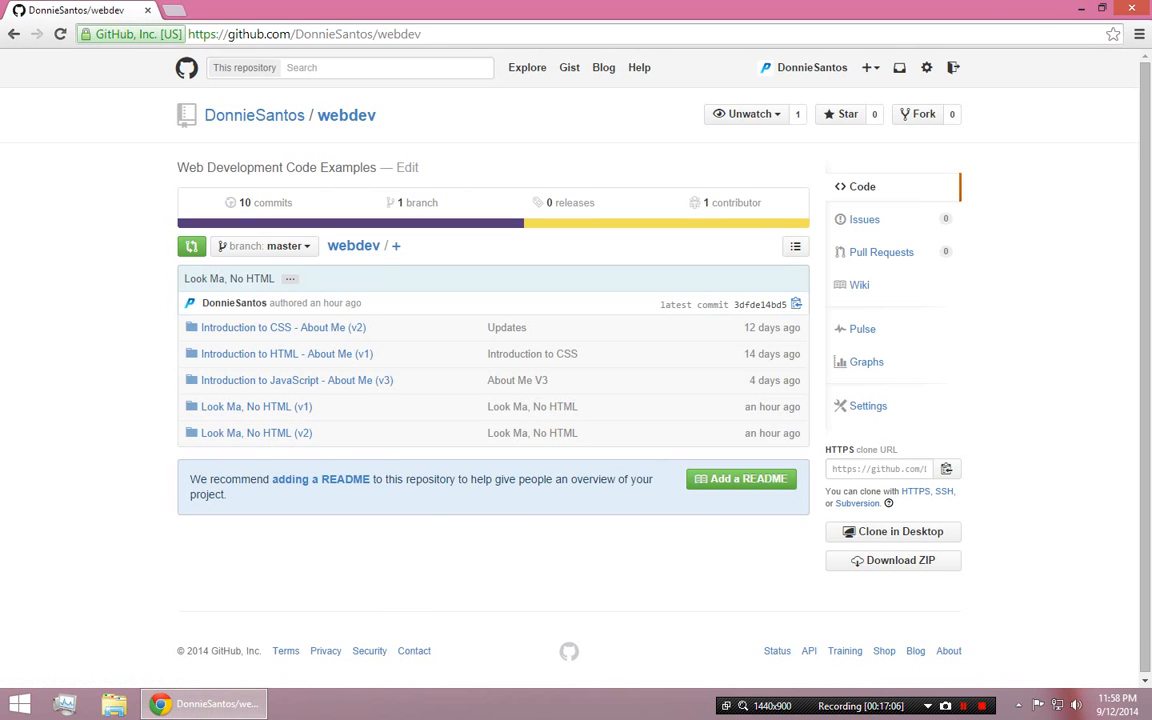
pyautogui.click(256, 406)
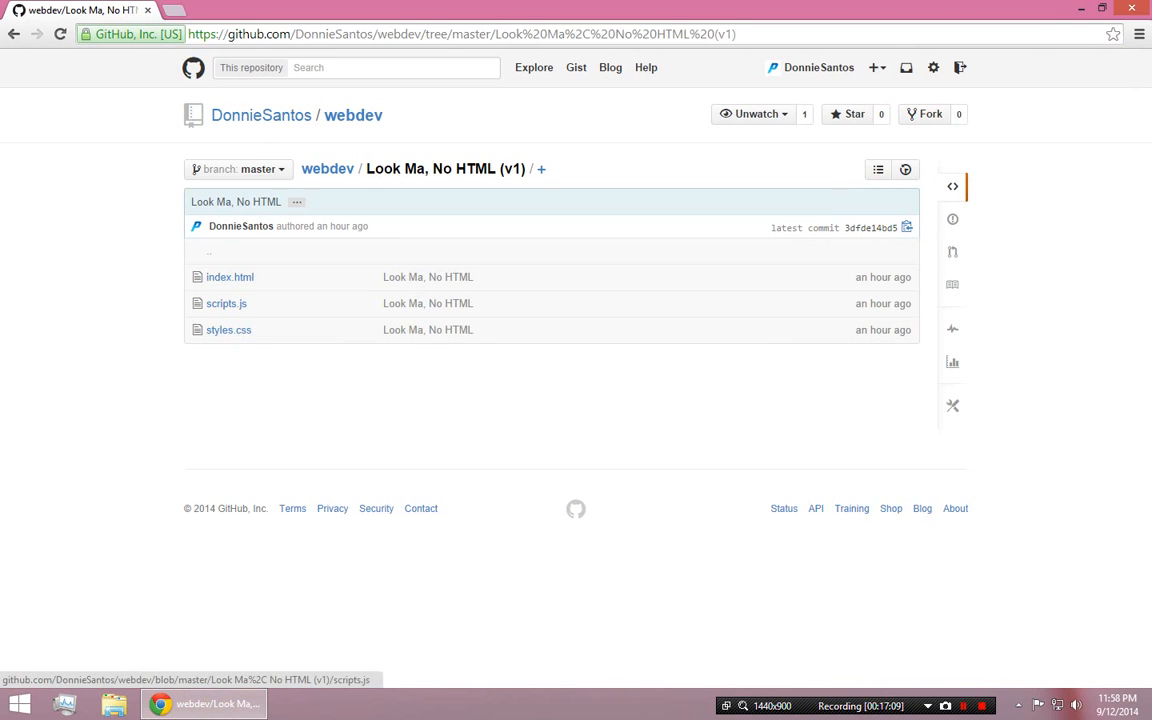
pyautogui.click(230, 277)
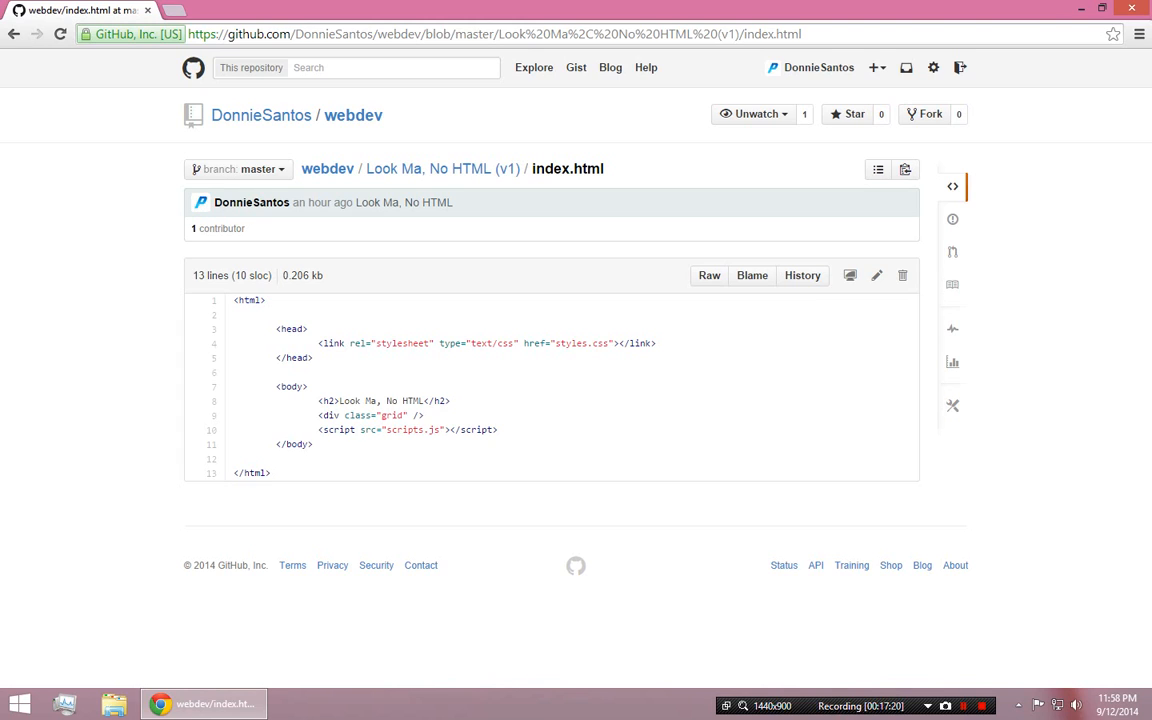
pyautogui.doubleClick(370, 415)
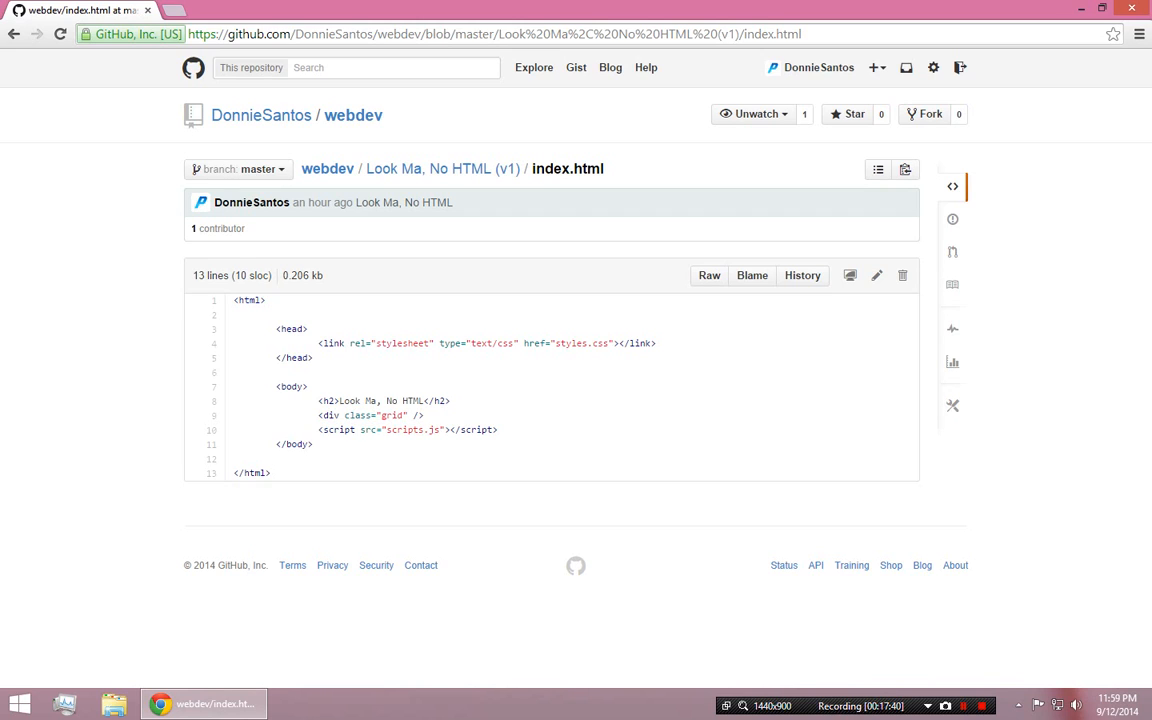
pyautogui.doubleClick(370, 415)
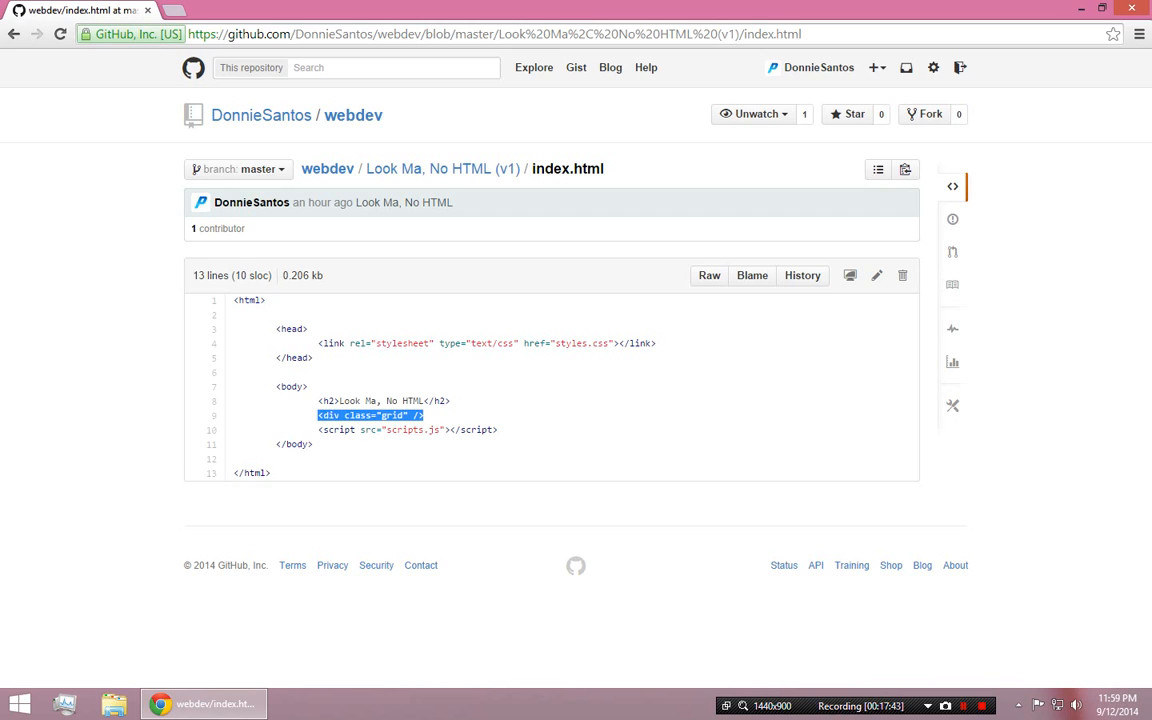